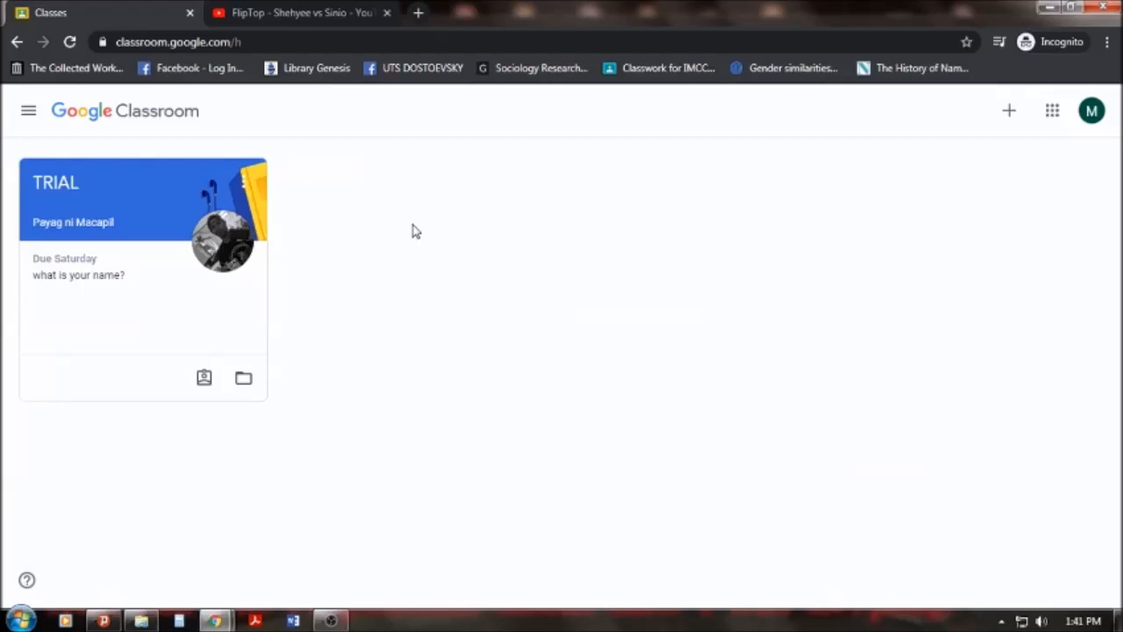
pyautogui.moveTo(87, 147)
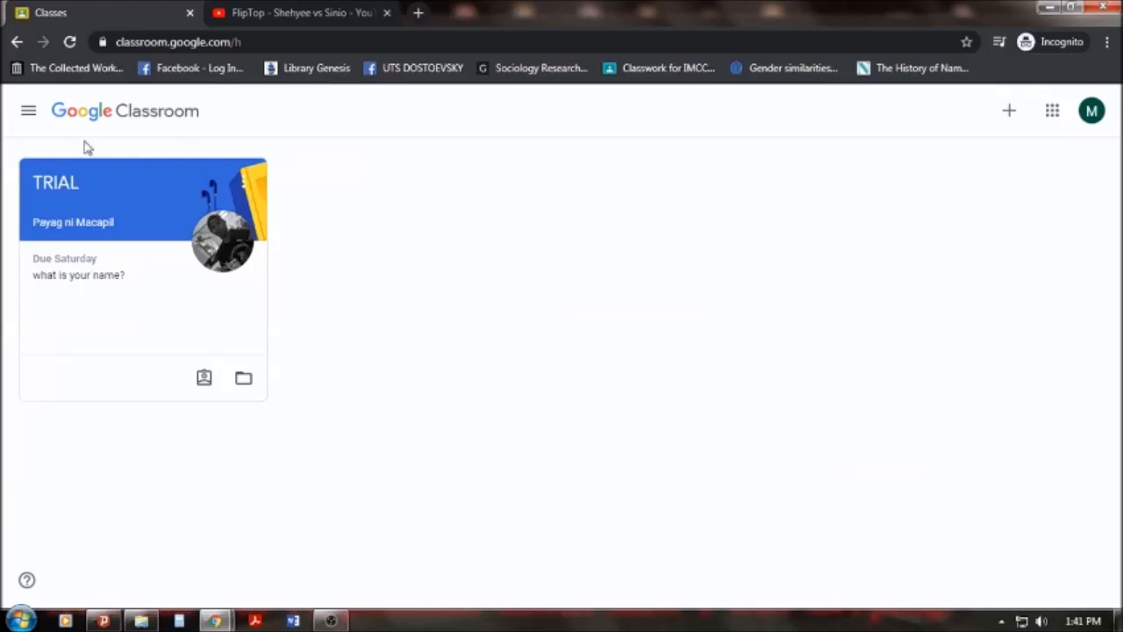
pyautogui.moveTo(363, 374)
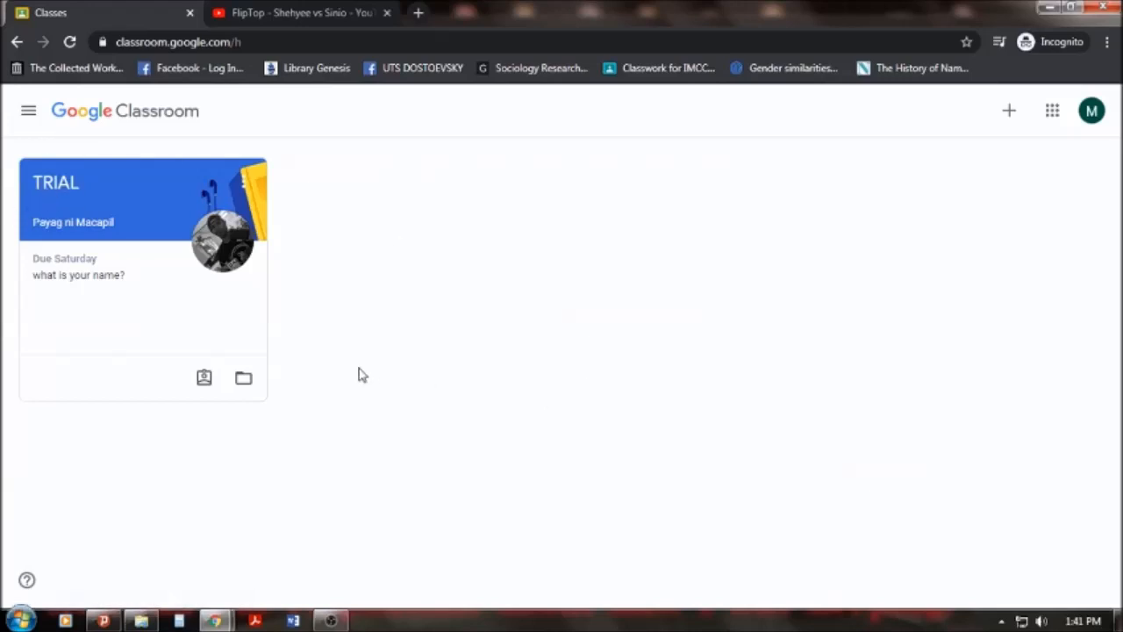
pyautogui.moveTo(56, 182)
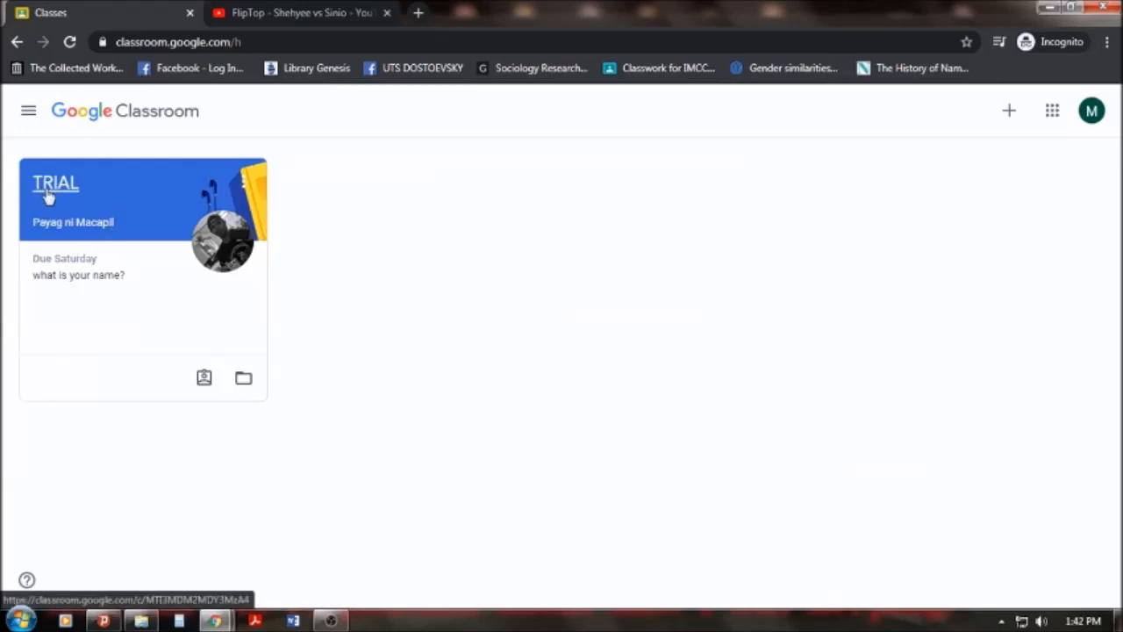
# Step: Open the TRIAL class and scroll through its materials, question, assignments and 'good morning!' announcement
pyautogui.click(55, 183)
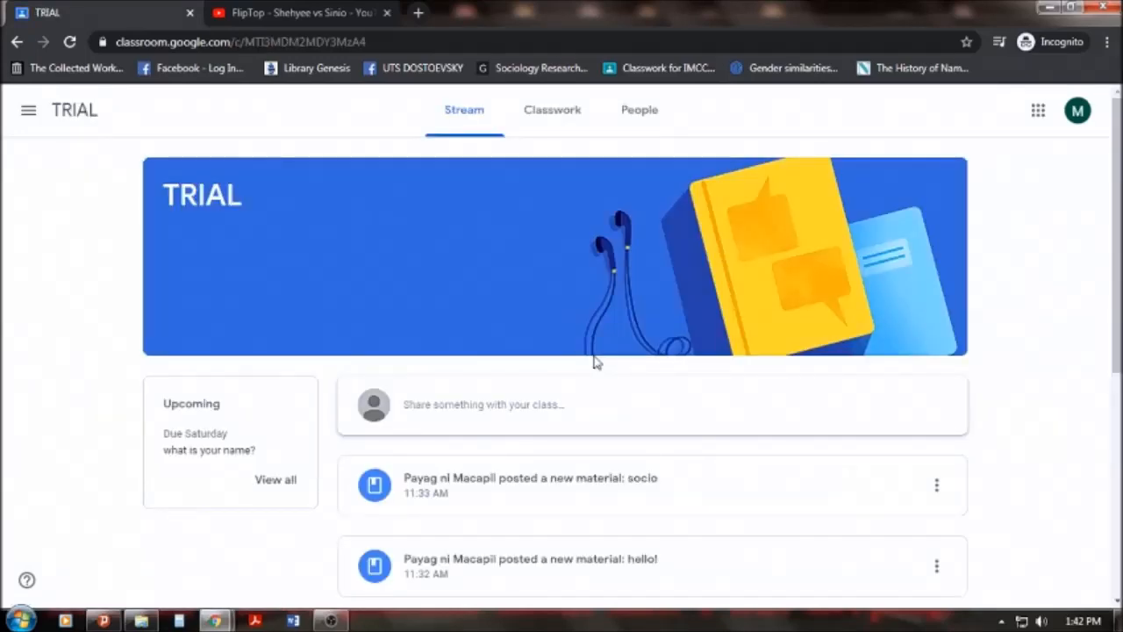
pyautogui.scroll(-3)
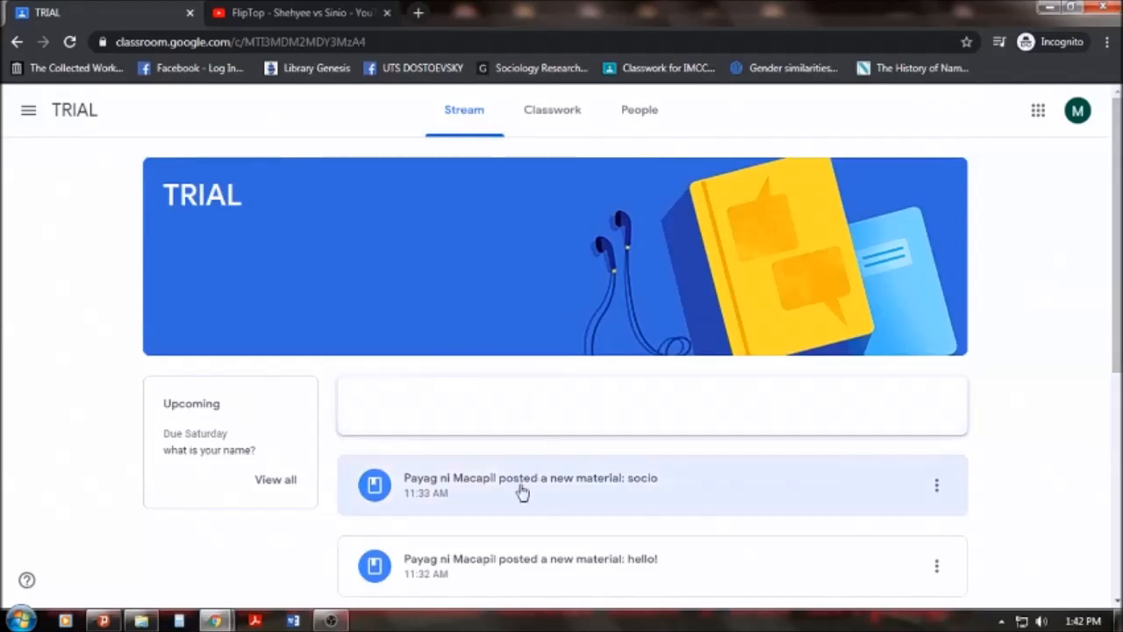
pyautogui.scroll(-3)
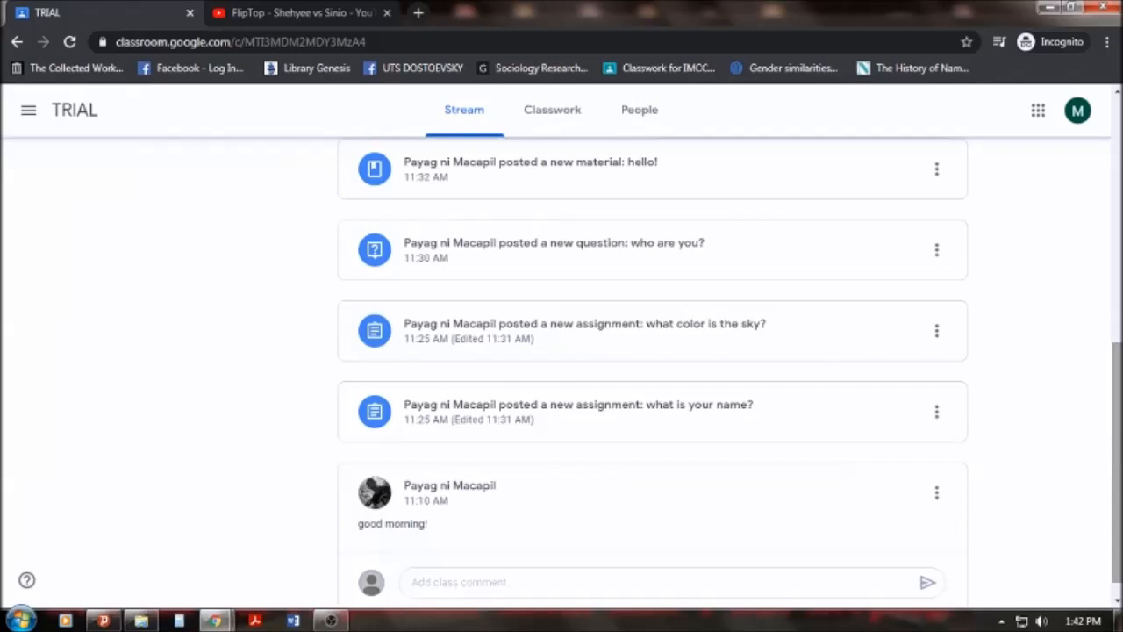
pyautogui.scroll(-3)
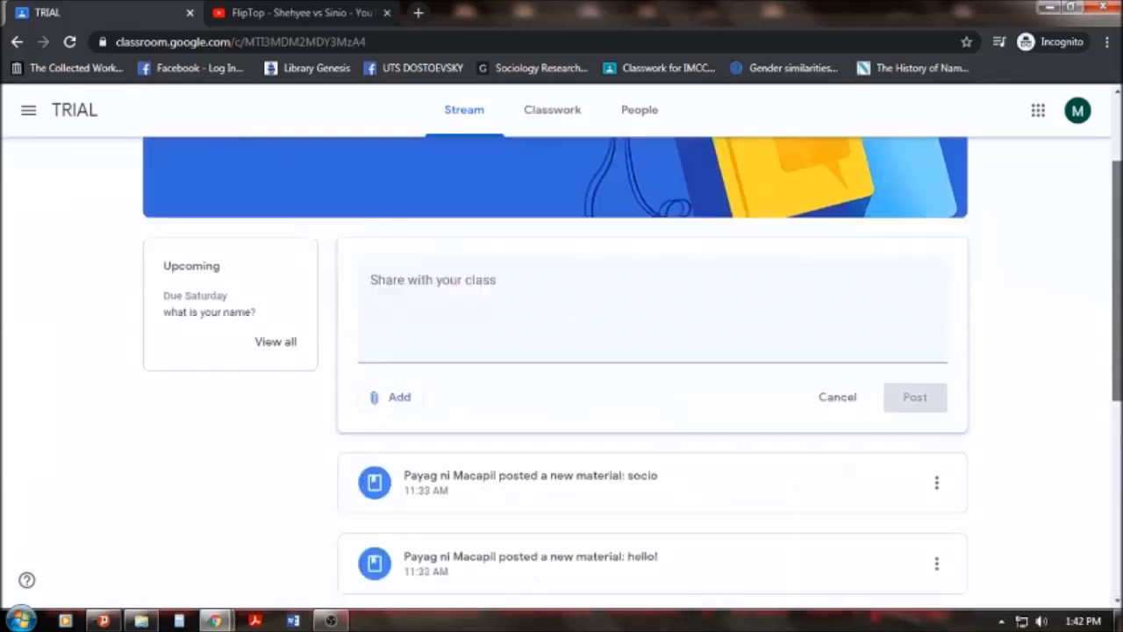
pyautogui.scroll(-3)
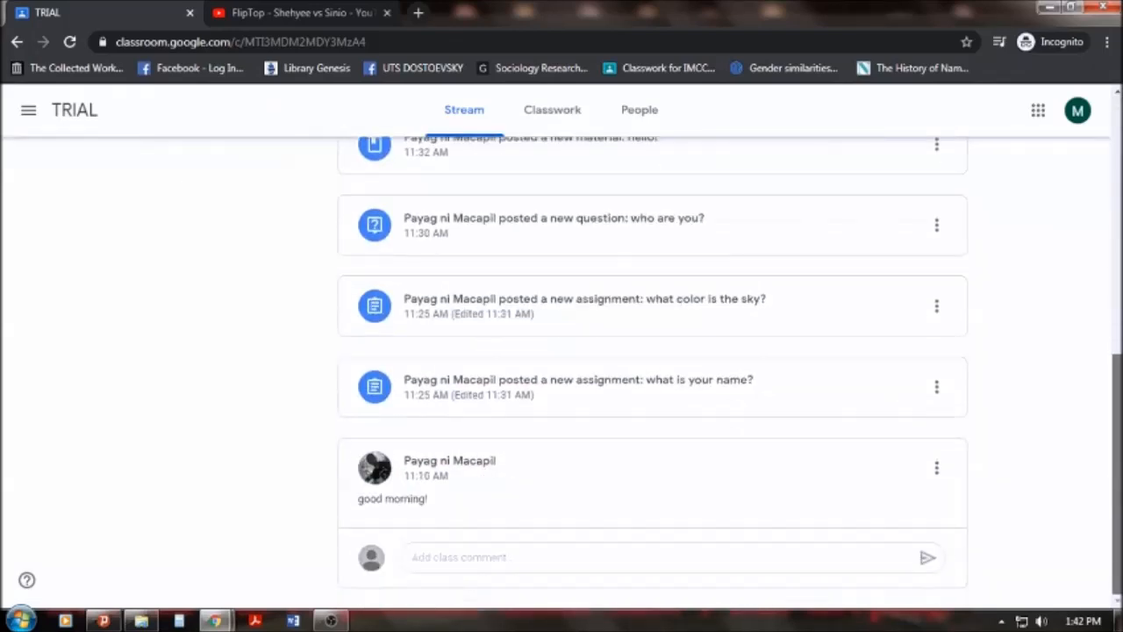
pyautogui.scroll(3)
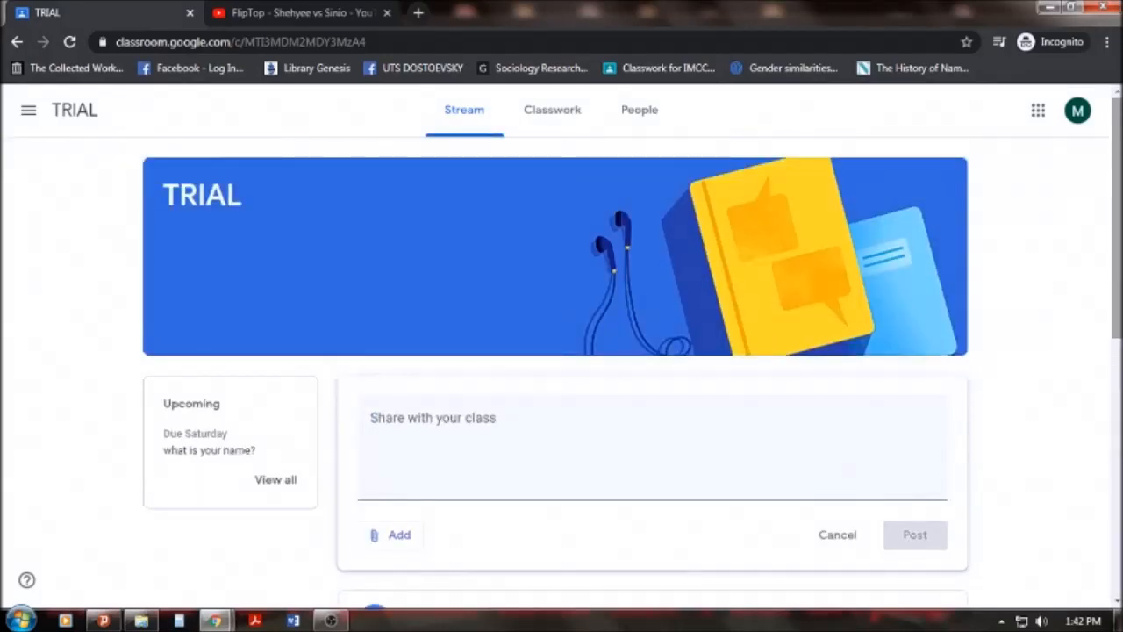
pyautogui.moveTo(294, 552)
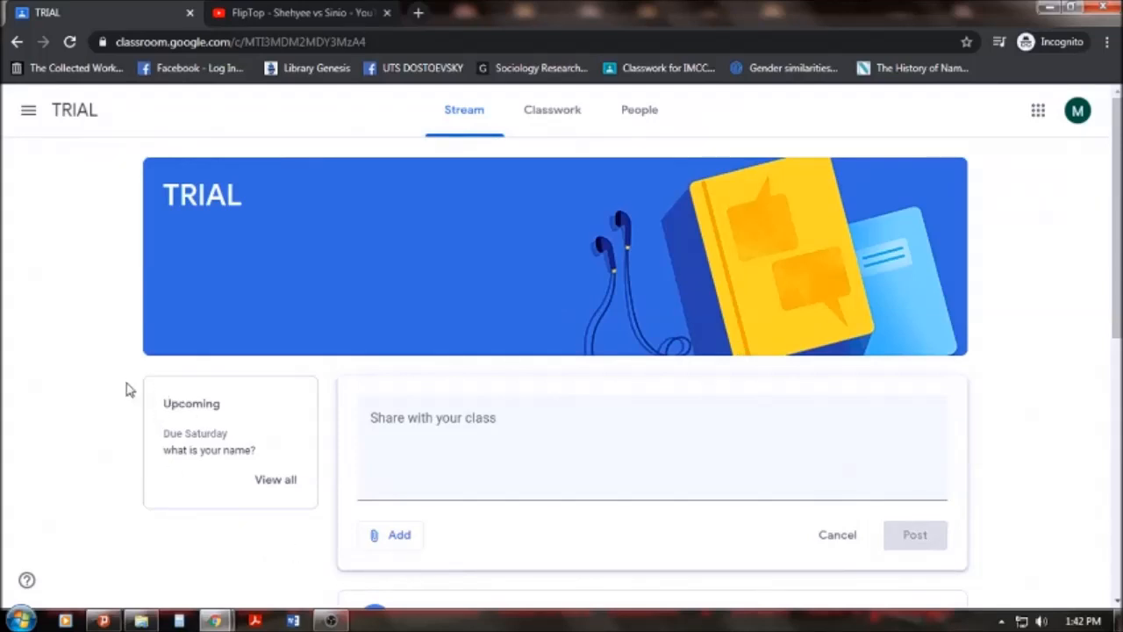
pyautogui.moveTo(309, 409)
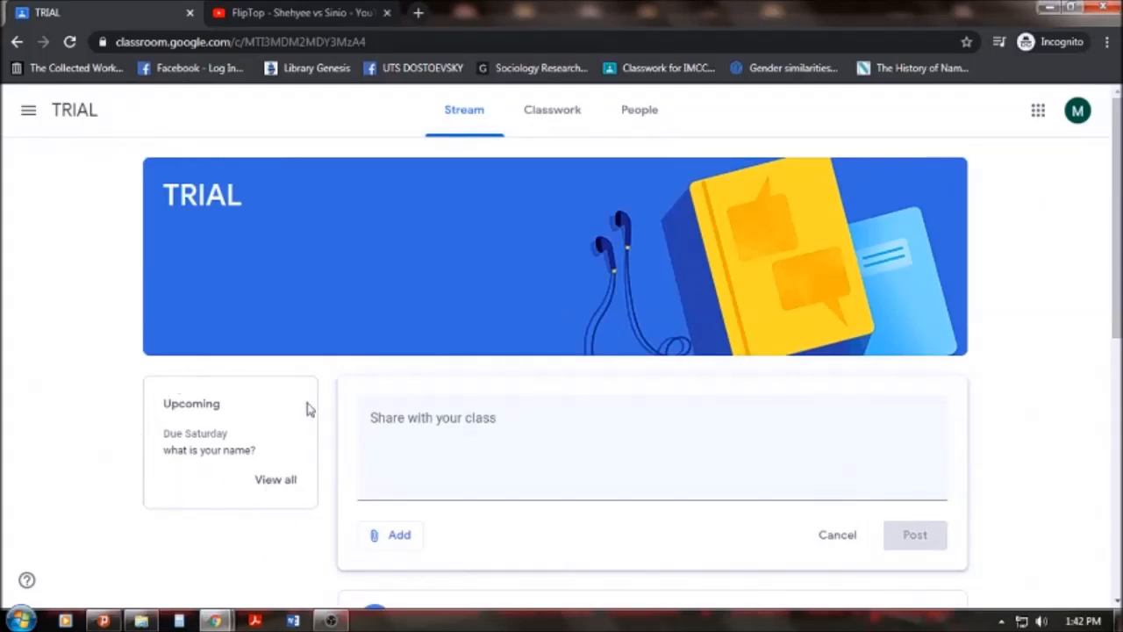
pyautogui.moveTo(175, 402)
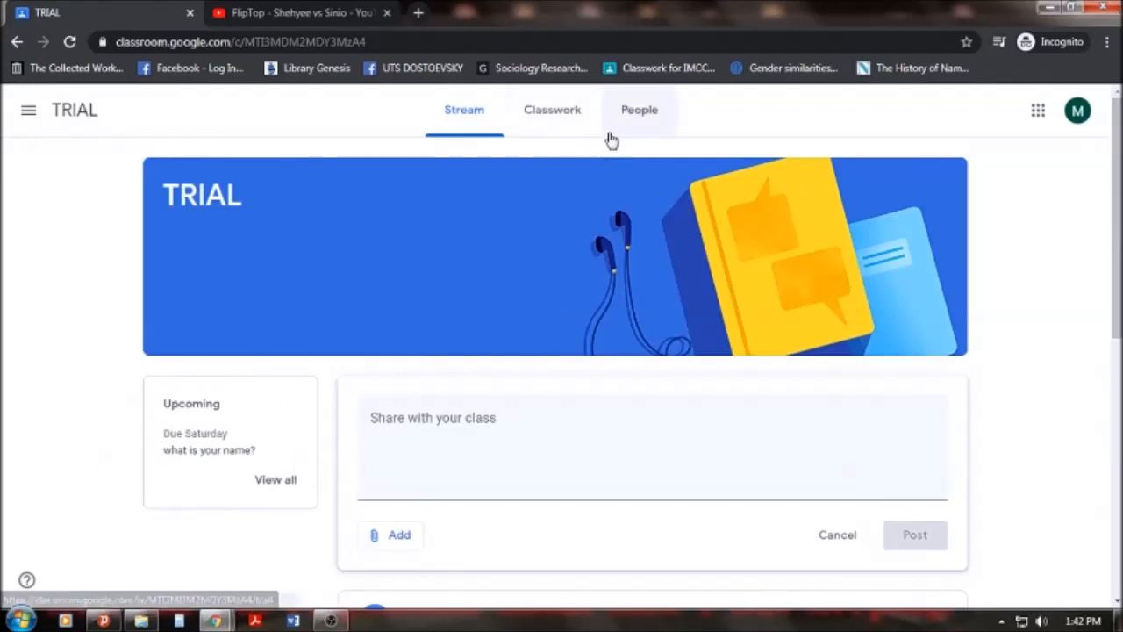
pyautogui.scroll(-3)
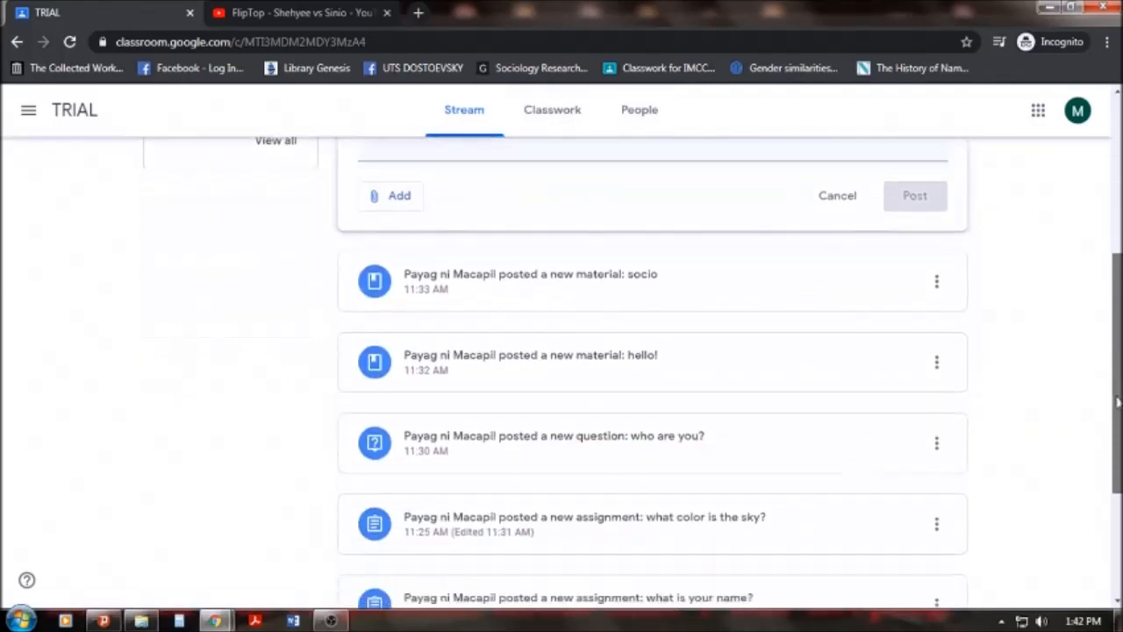
pyautogui.scroll(-3)
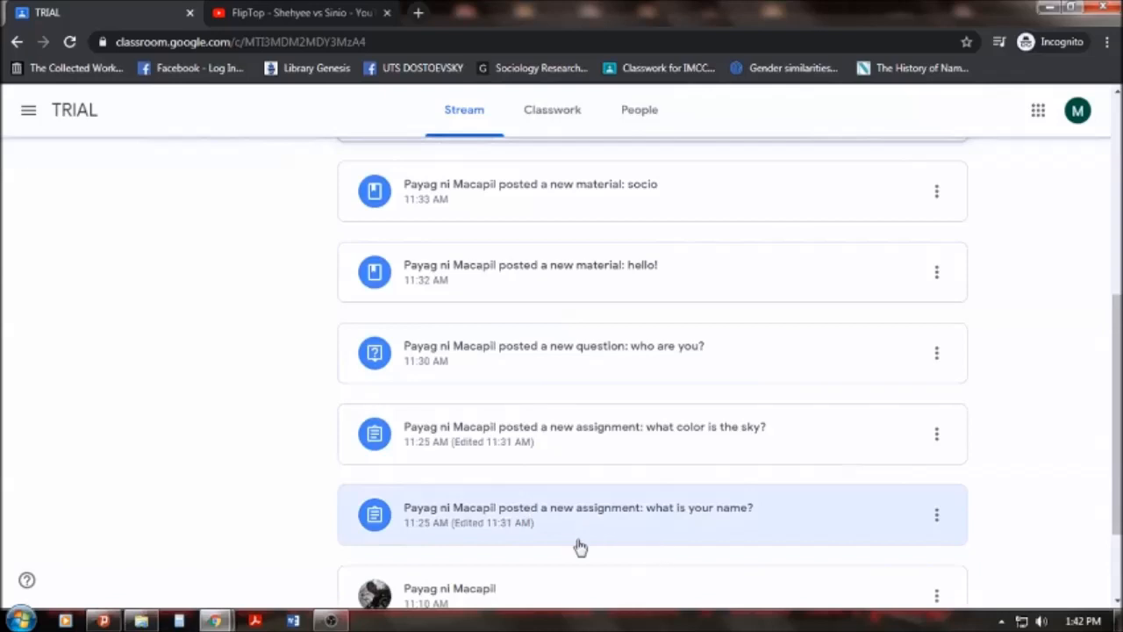
pyautogui.moveTo(596, 443)
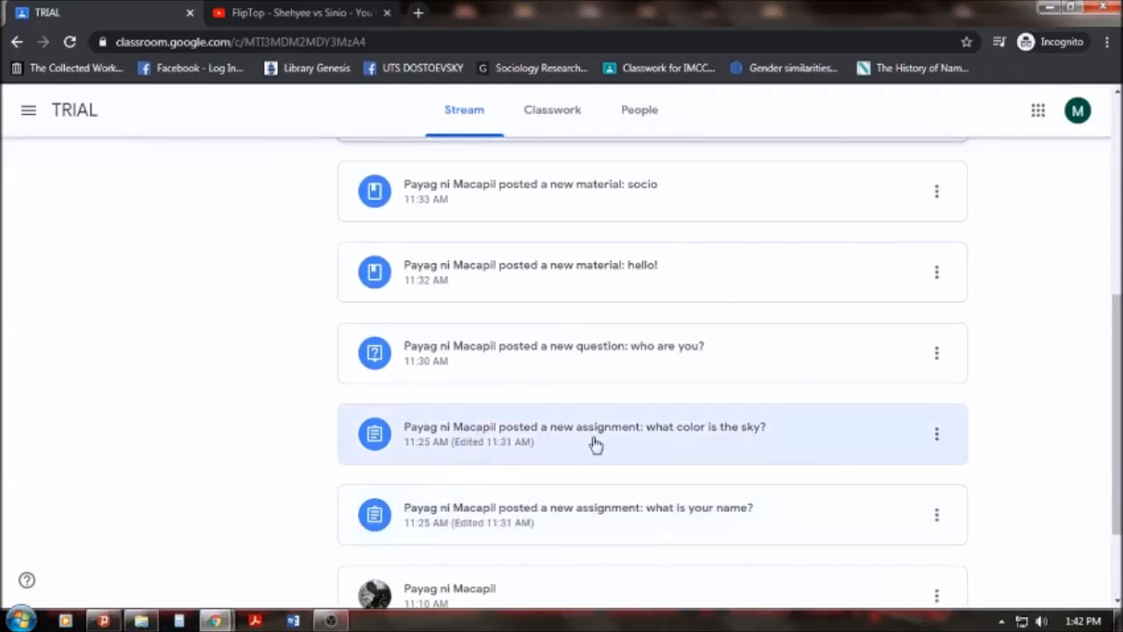
pyautogui.moveTo(1092, 451)
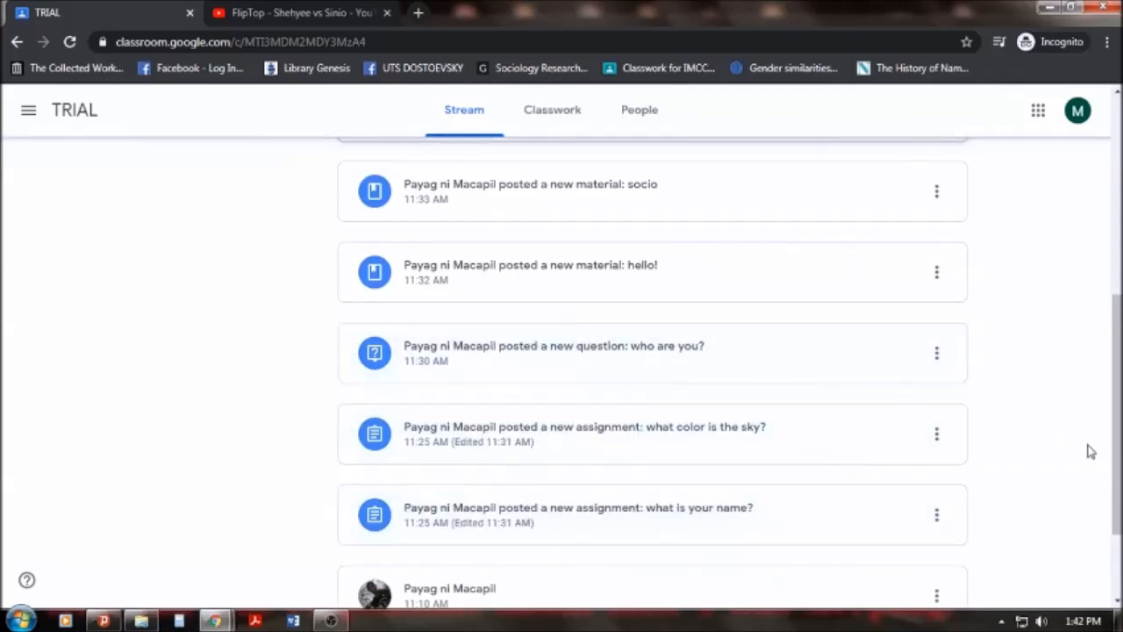
pyautogui.moveTo(853, 414)
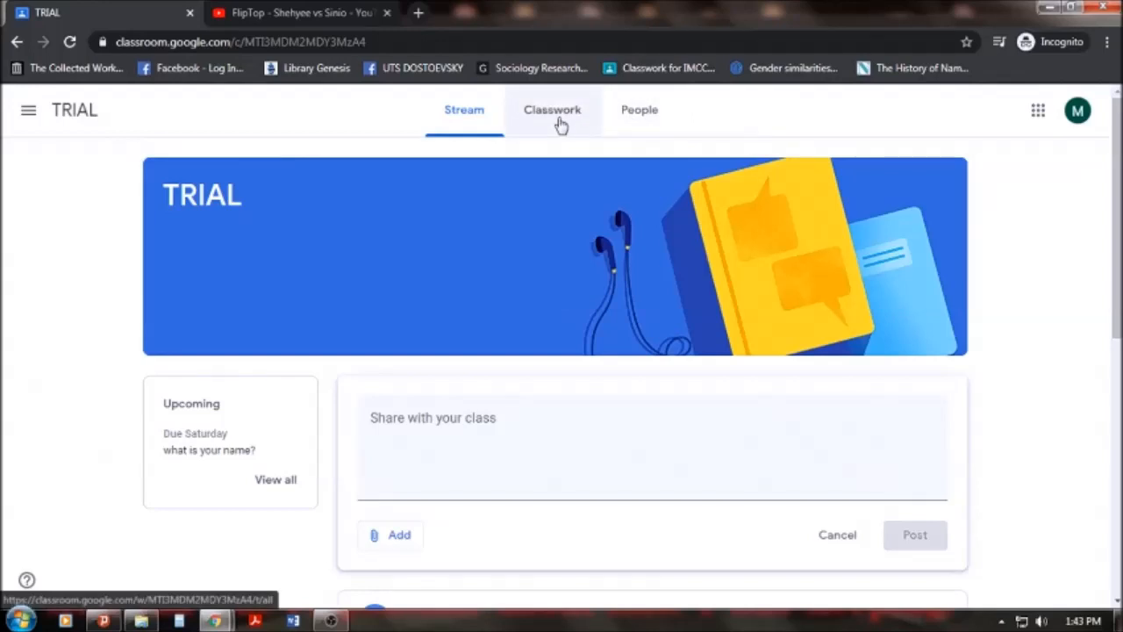
# Step: Open TRIAL's Classwork page, dismiss the progress tip, and scroll the reading and task topics
pyautogui.click(552, 110)
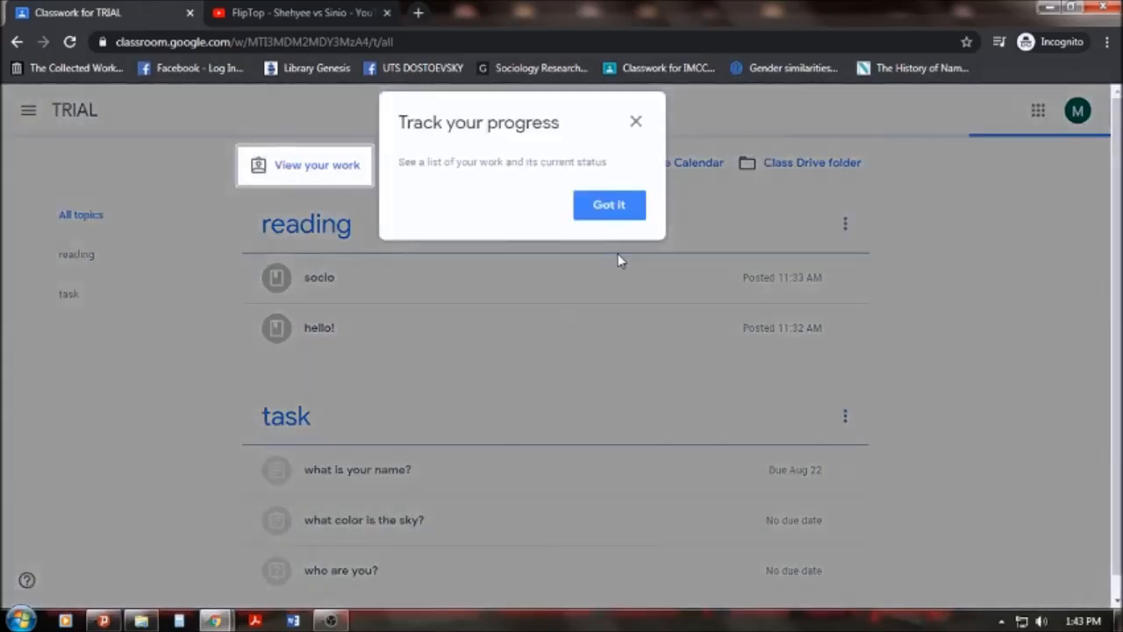
pyautogui.click(608, 204)
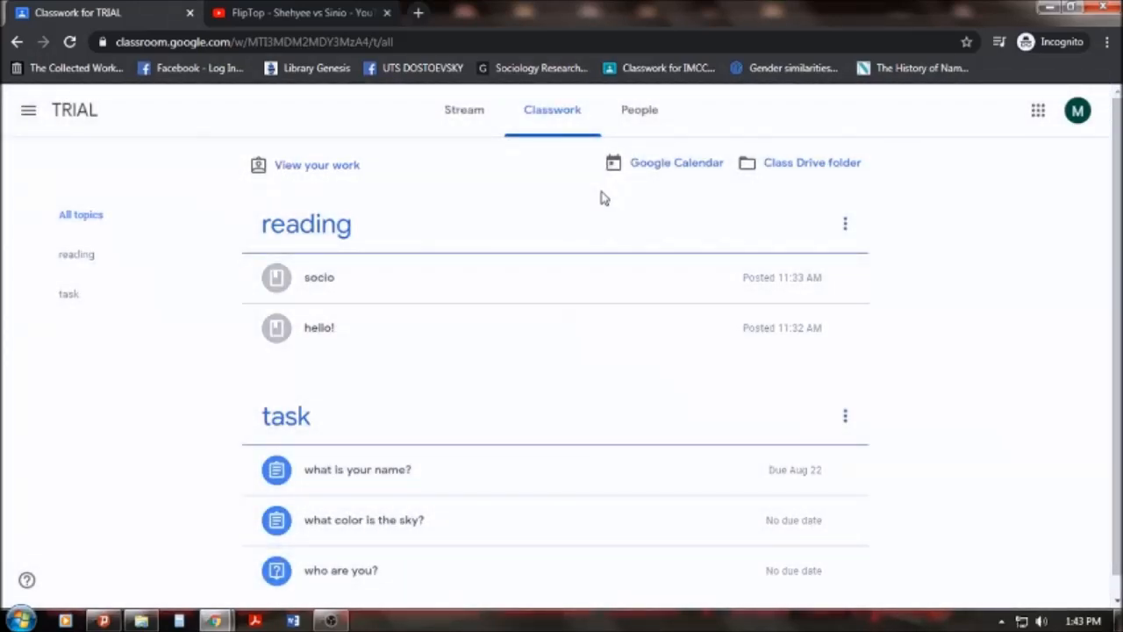
pyautogui.moveTo(612, 182)
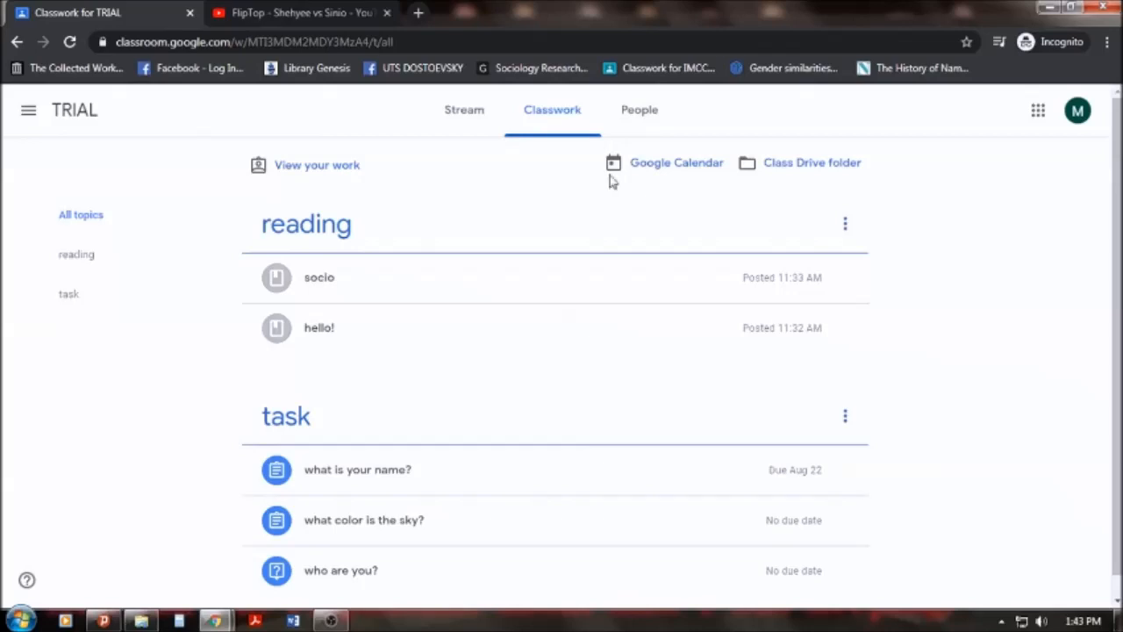
pyautogui.moveTo(638, 109)
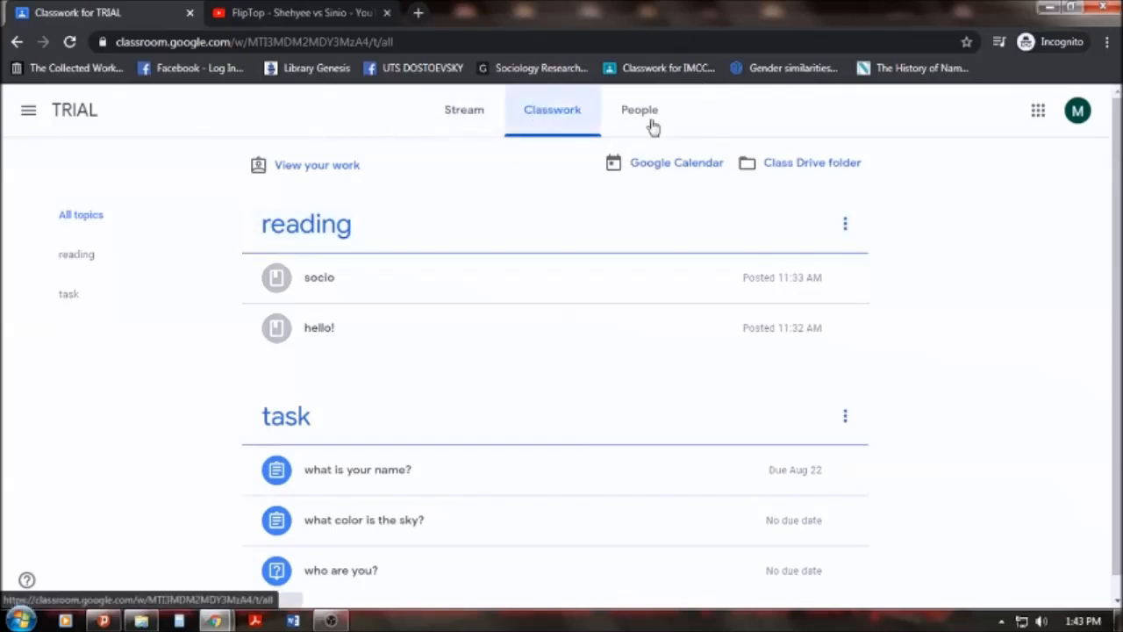
pyautogui.scroll(-3)
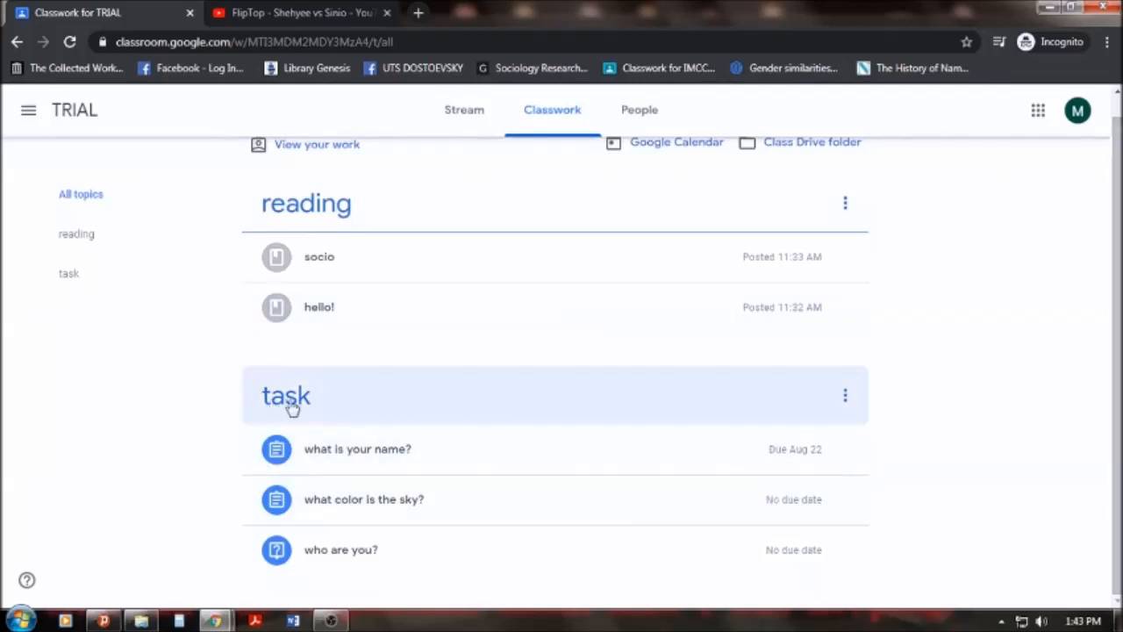
pyautogui.moveTo(1071, 297)
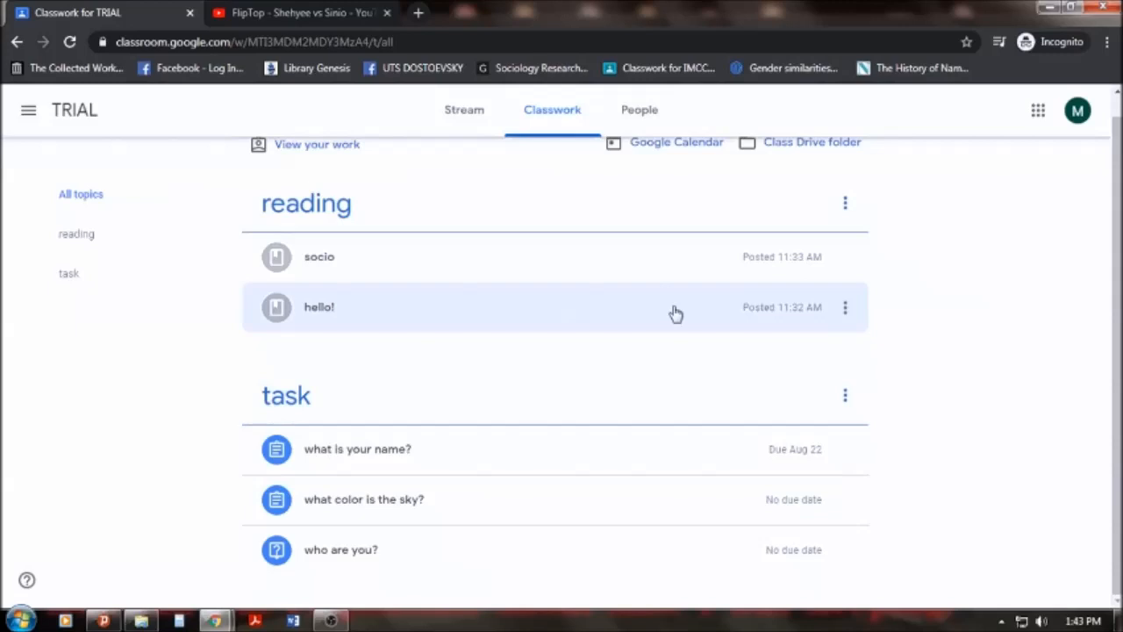
pyautogui.moveTo(513, 278)
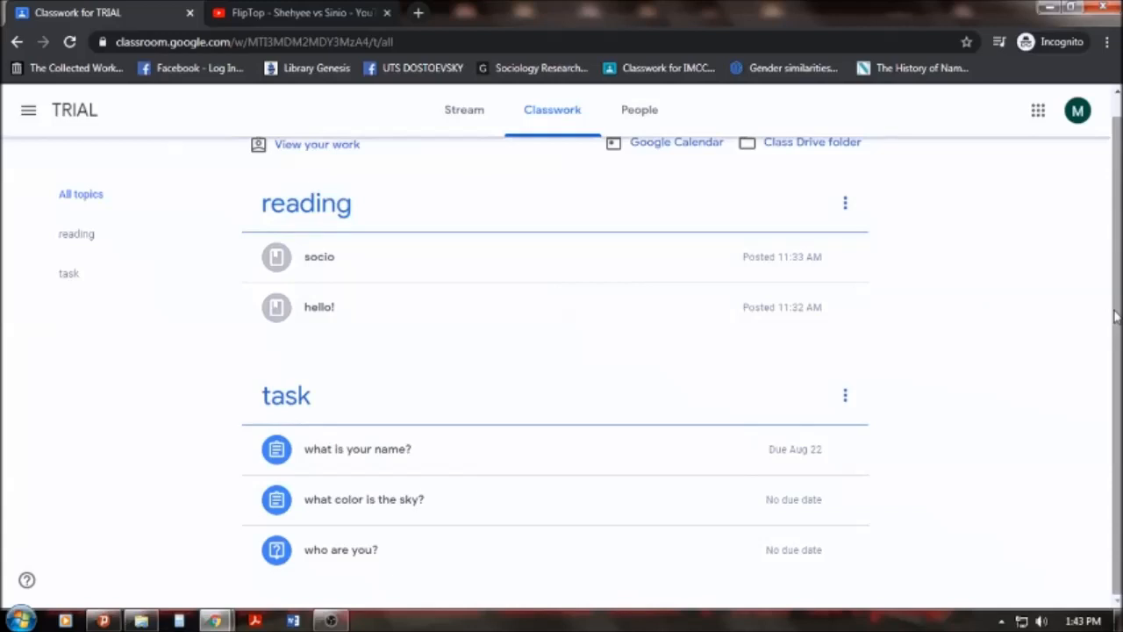
pyautogui.moveTo(450, 473)
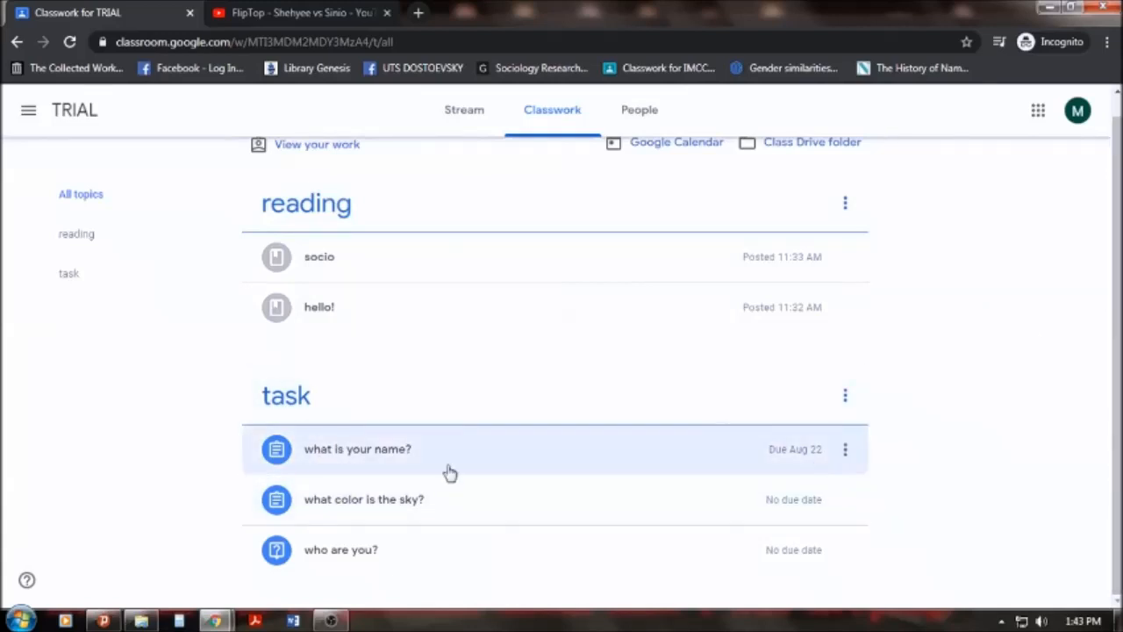
pyautogui.moveTo(269, 469)
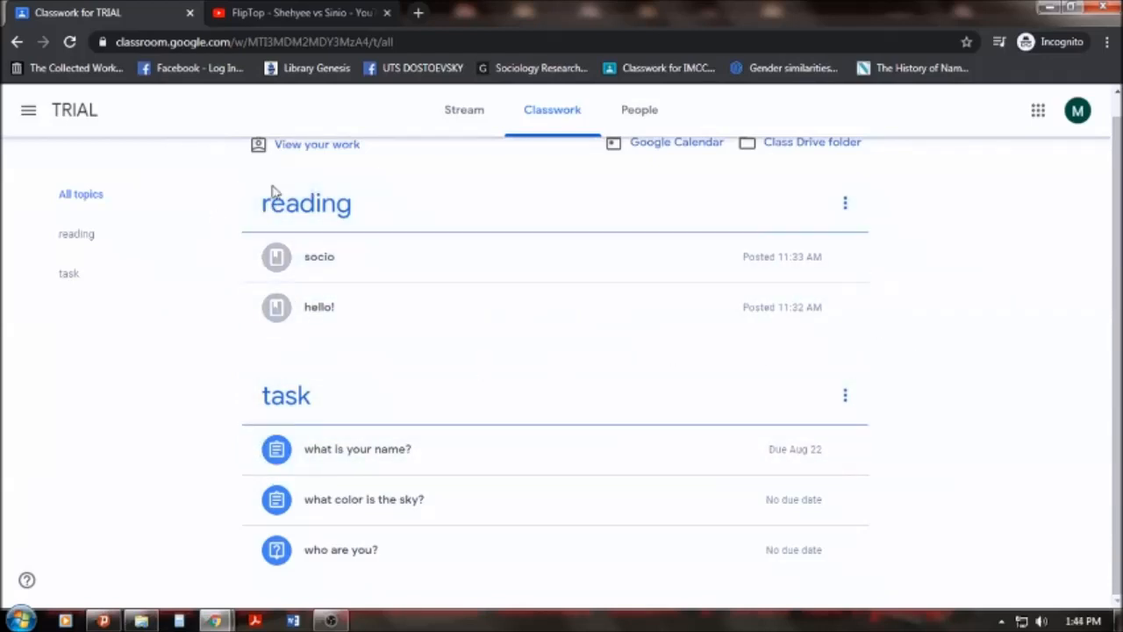
pyautogui.moveTo(391, 549)
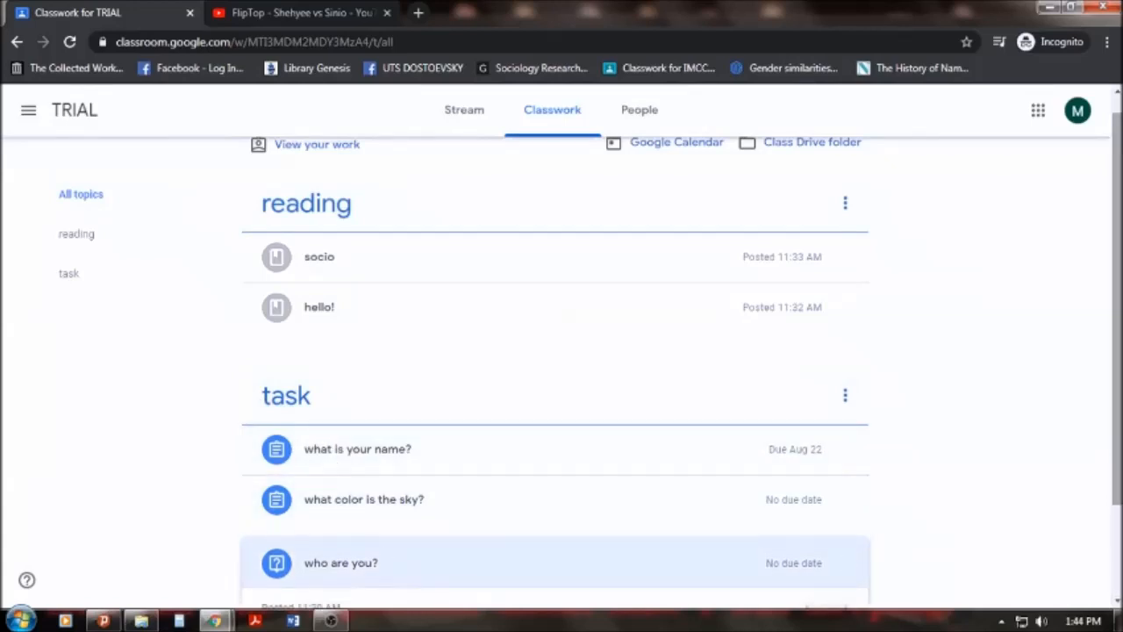
pyautogui.click(341, 562)
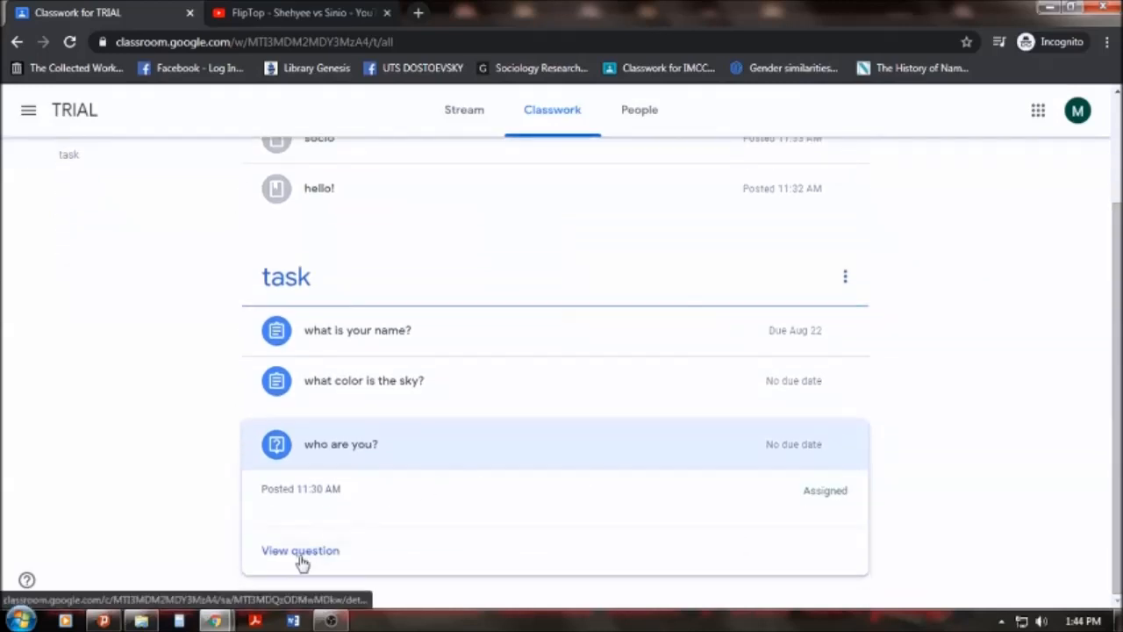
pyautogui.click(300, 550)
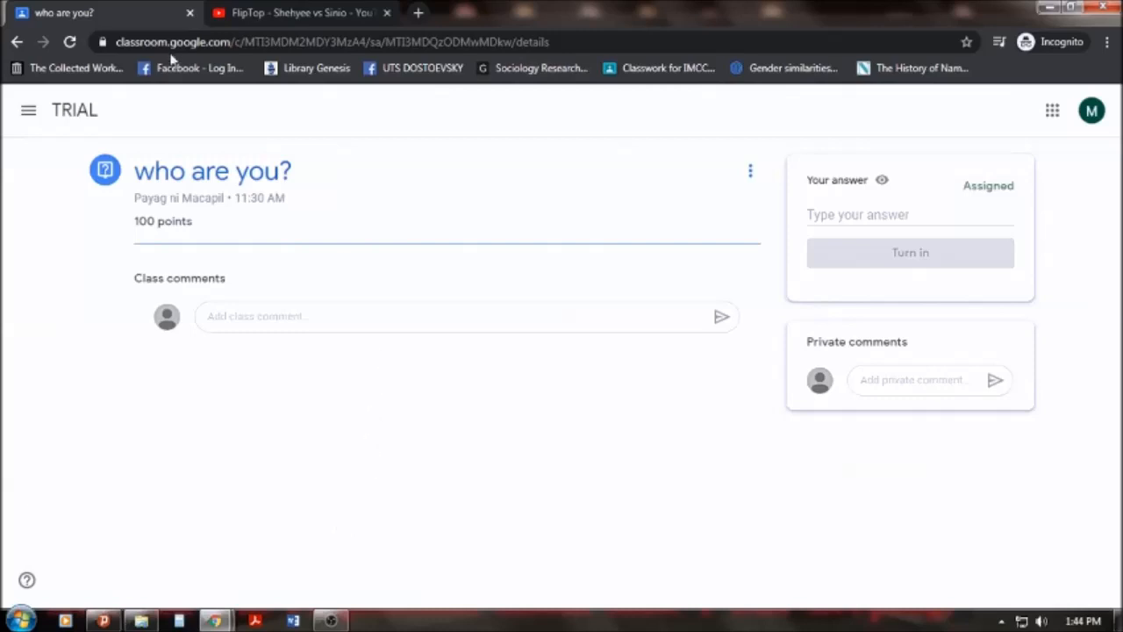
pyautogui.moveTo(133, 228)
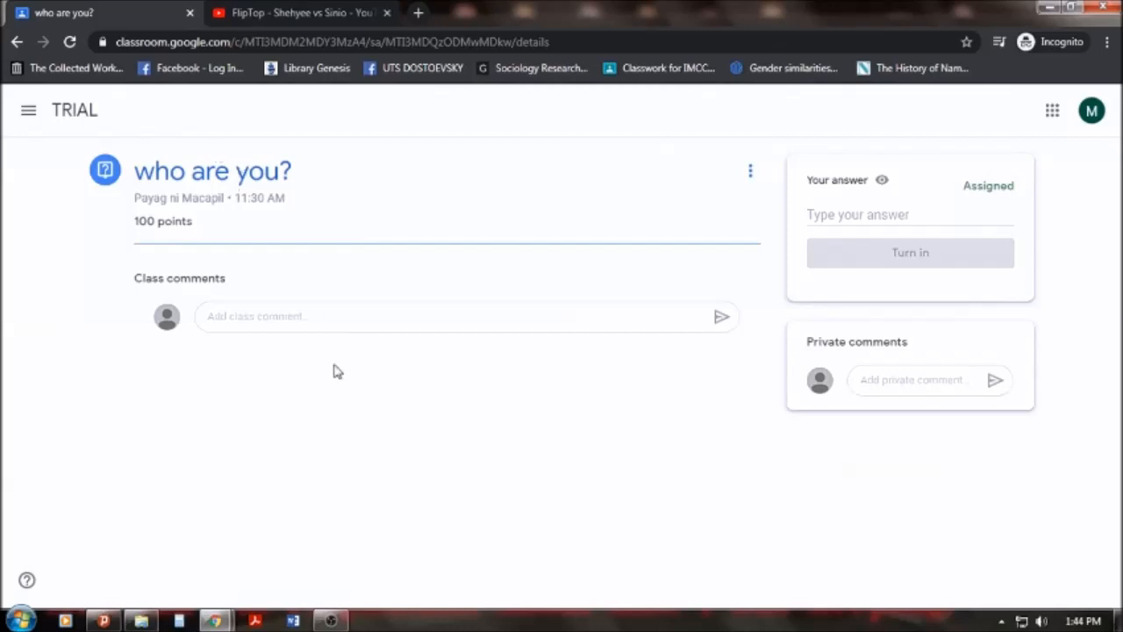
pyautogui.moveTo(308, 320)
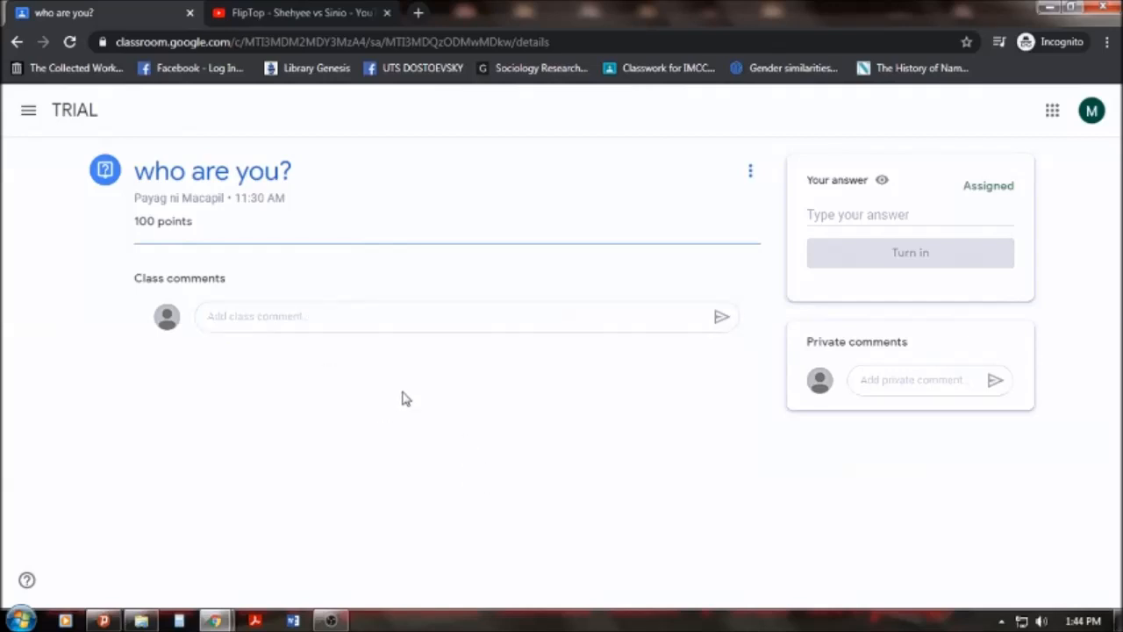
pyautogui.moveTo(807, 257)
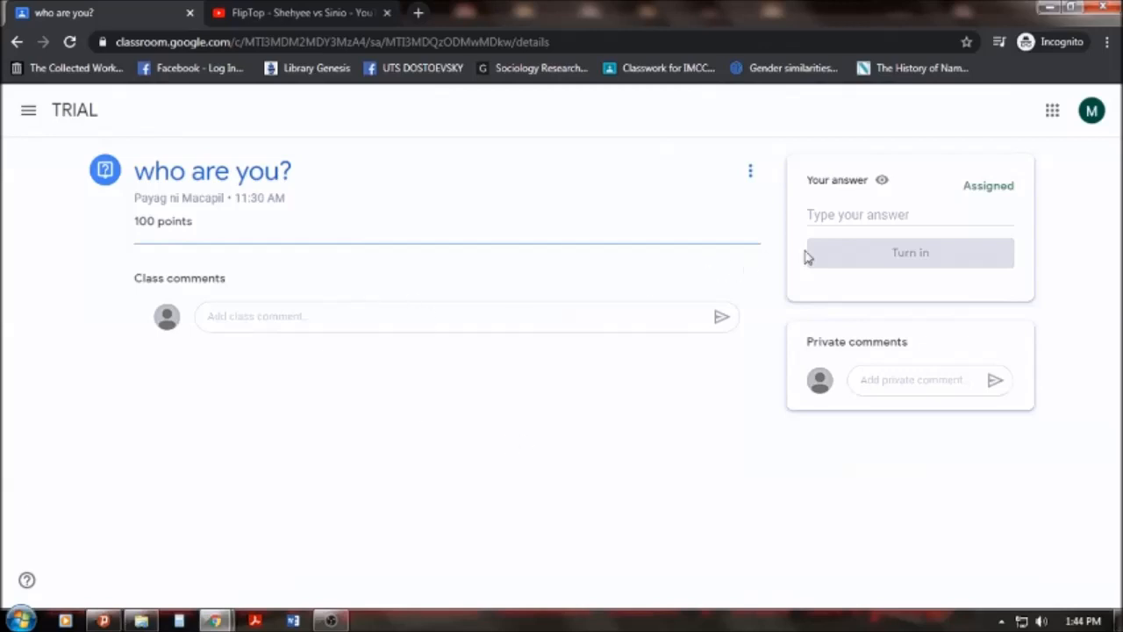
pyautogui.moveTo(903, 243)
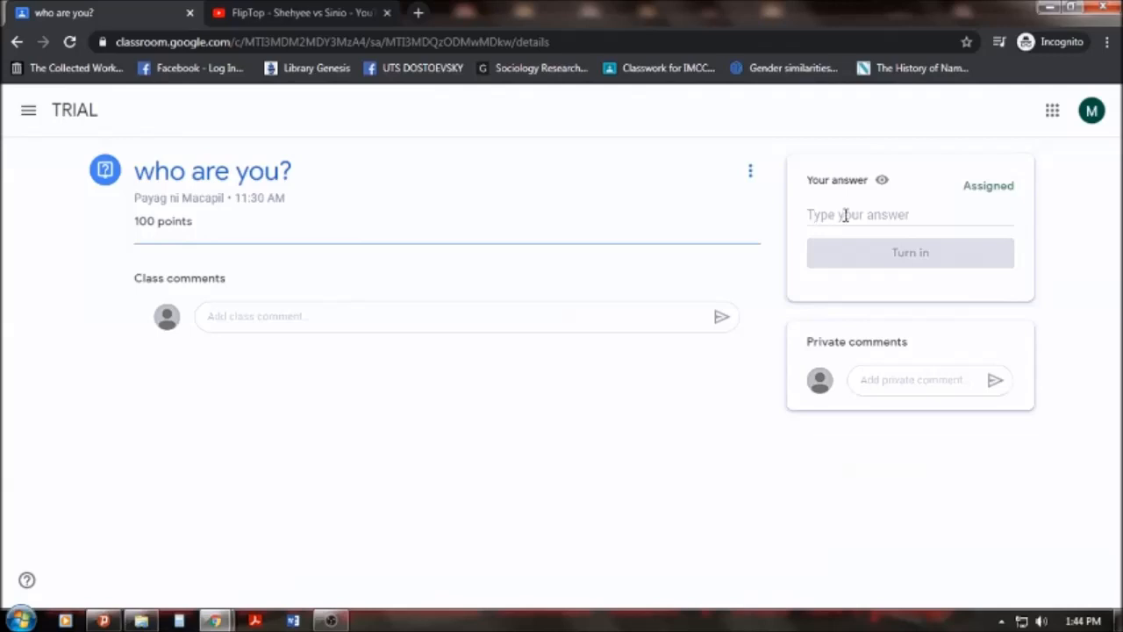
# Step: Answer 'who are you?' with 'my name is max' and begin turning it in
pyautogui.click(910, 214)
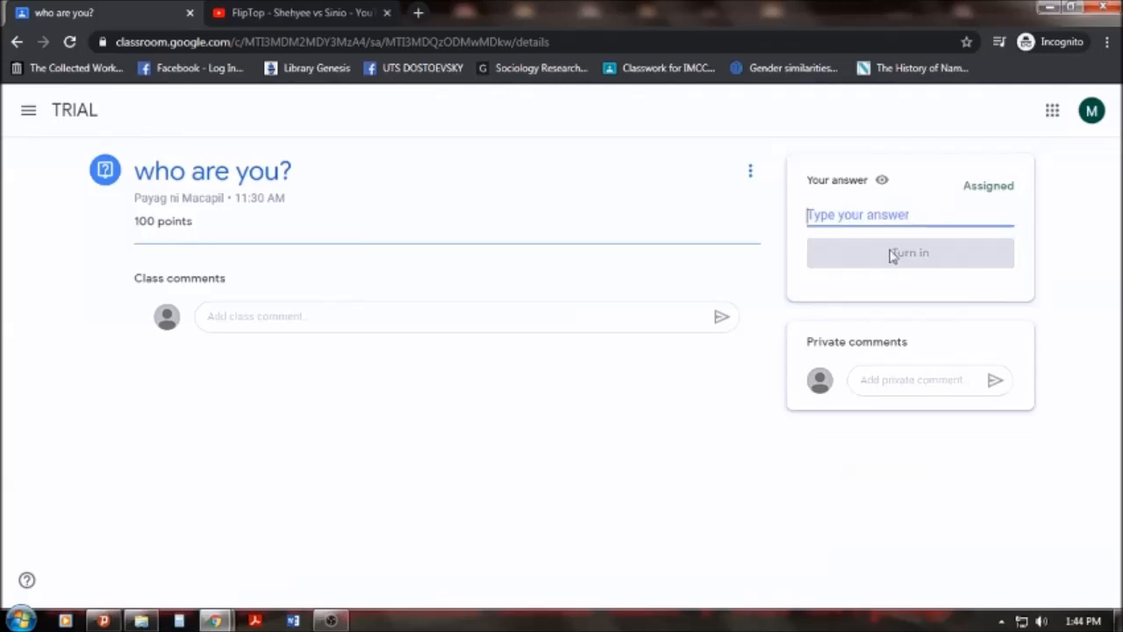
pyautogui.moveTo(571, 291)
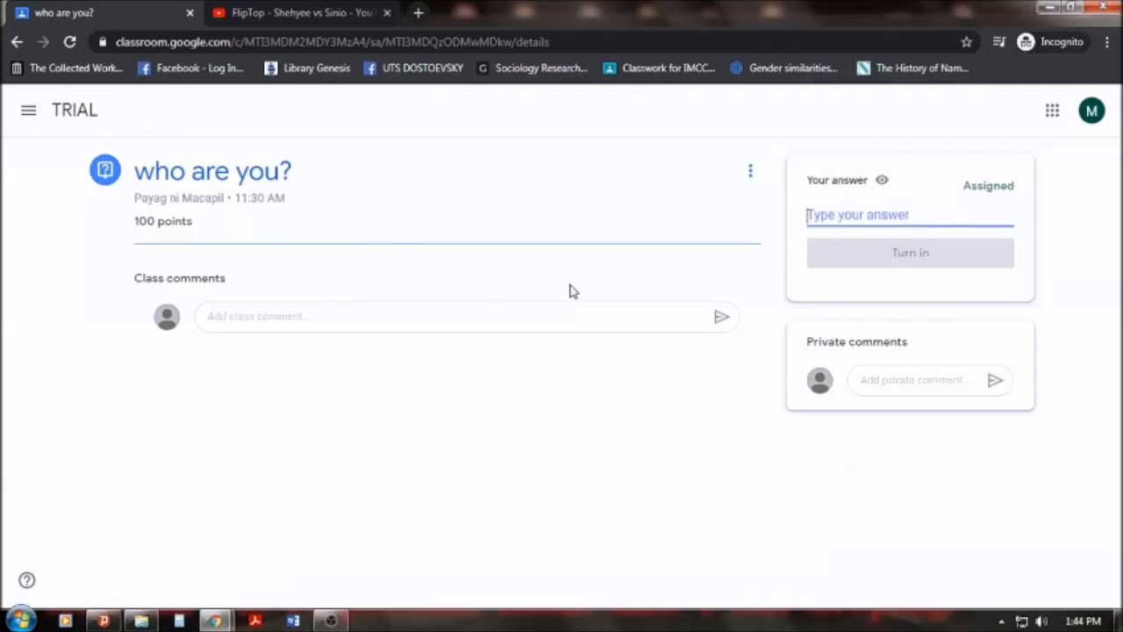
pyautogui.write('my name is maxc')
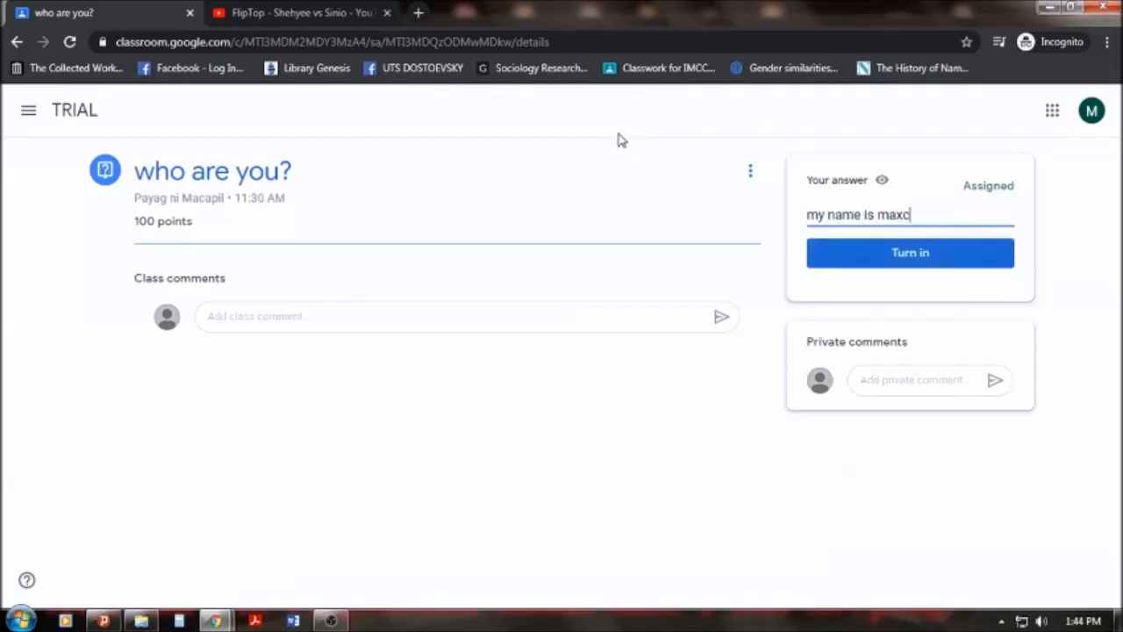
pyautogui.press('Backspace')
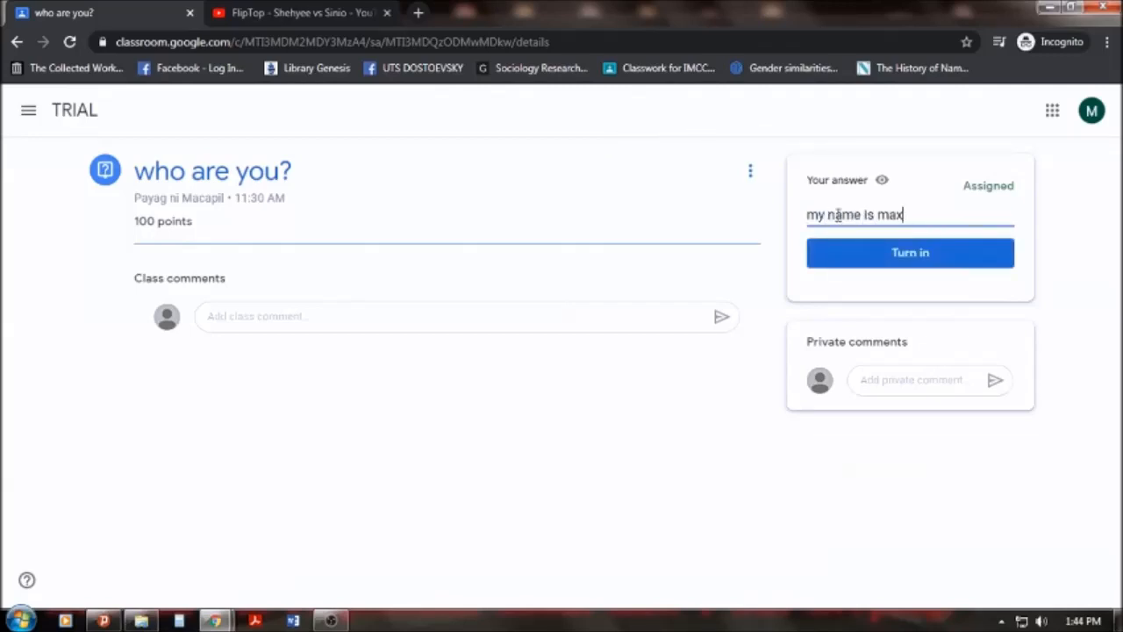
pyautogui.click(909, 252)
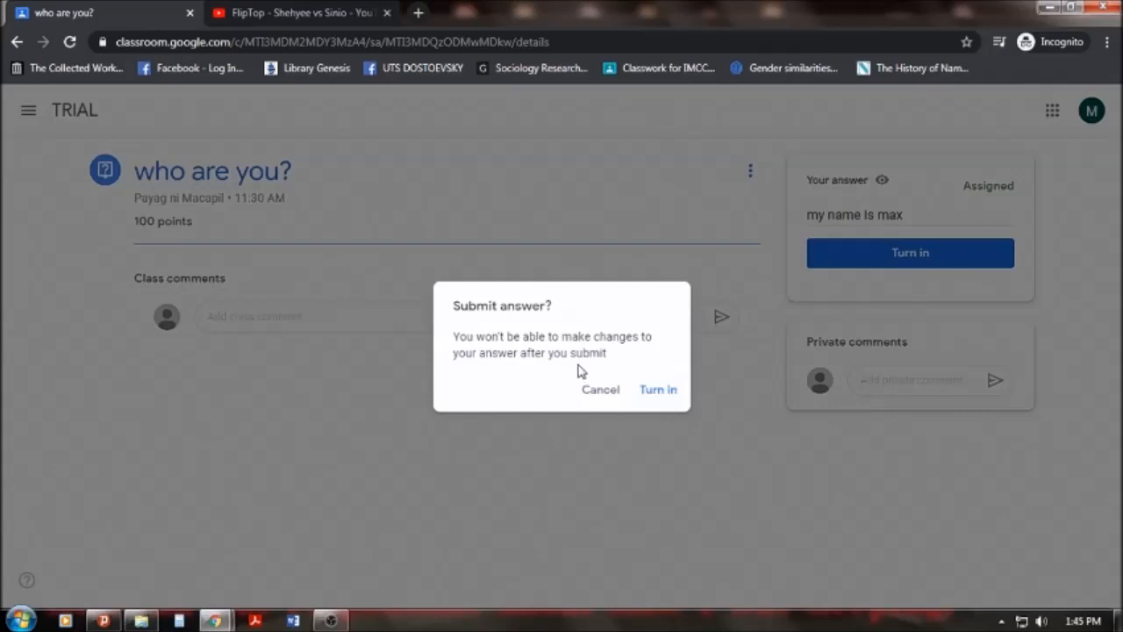
pyautogui.moveTo(855, 226)
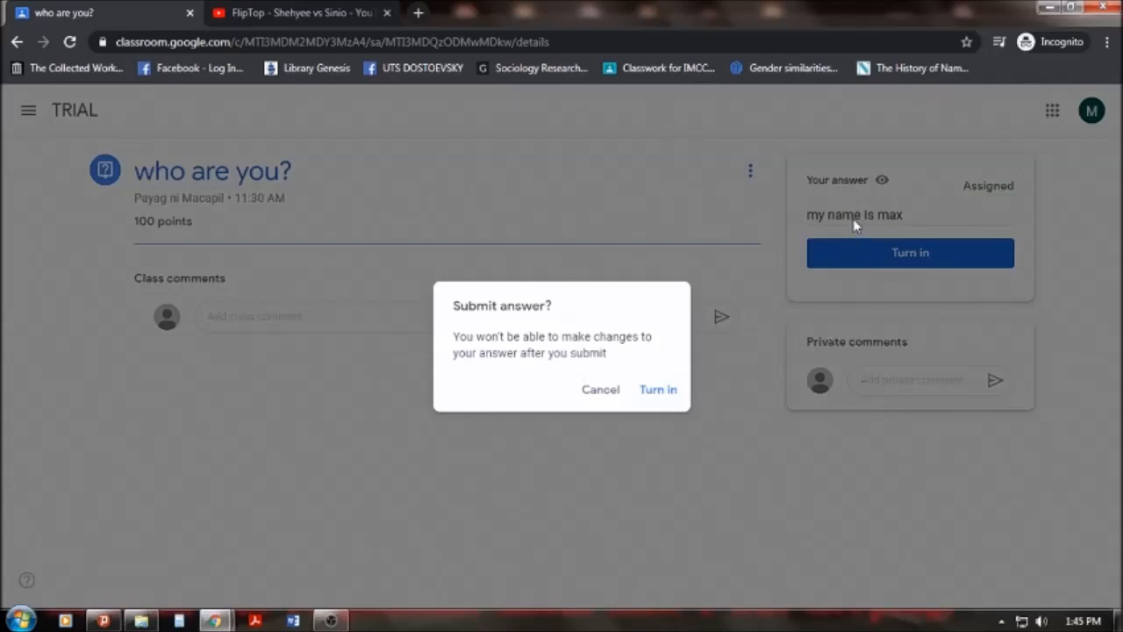
pyautogui.moveTo(854, 211)
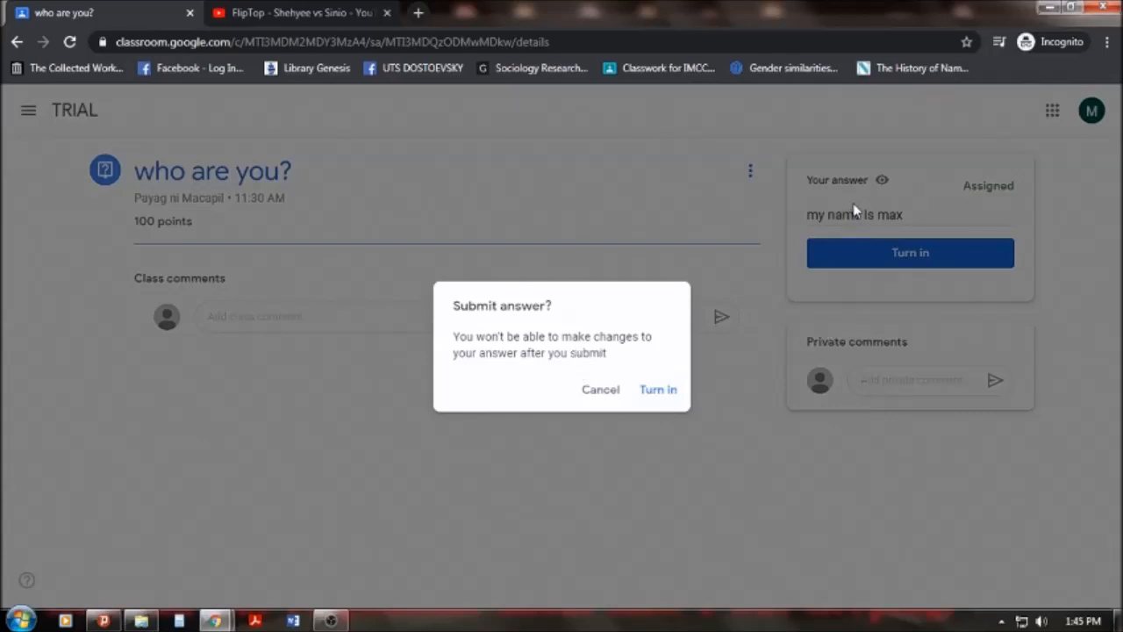
pyautogui.moveTo(855, 206)
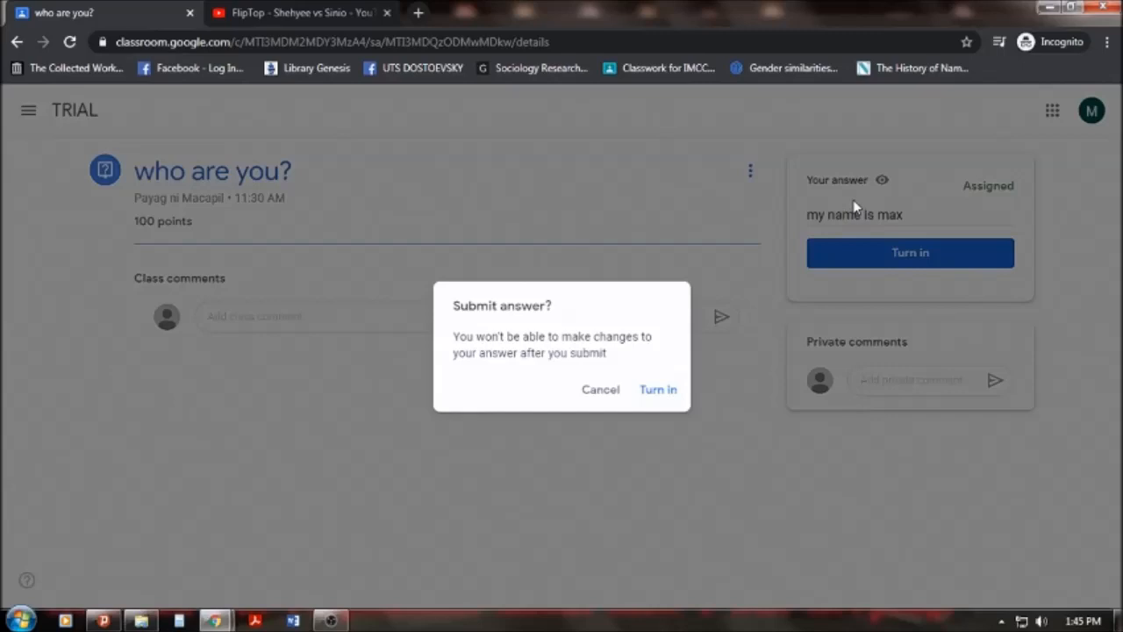
# Step: Confirm Turn in on the 'Submit answer?' dialog for 'my name is max'
pyautogui.click(658, 389)
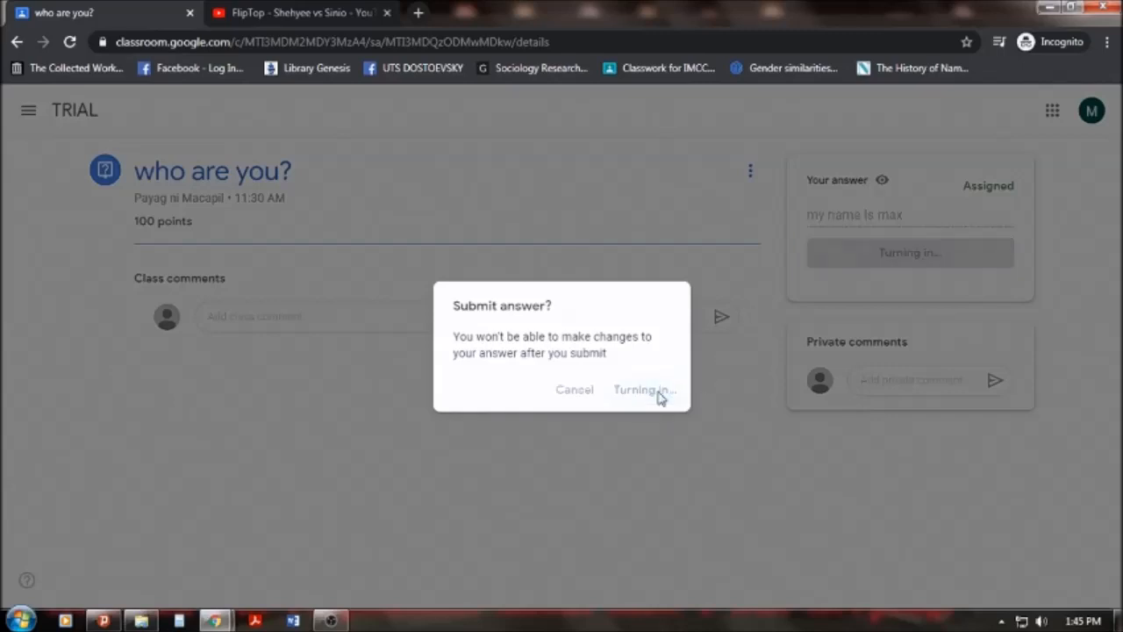
pyautogui.click(644, 388)
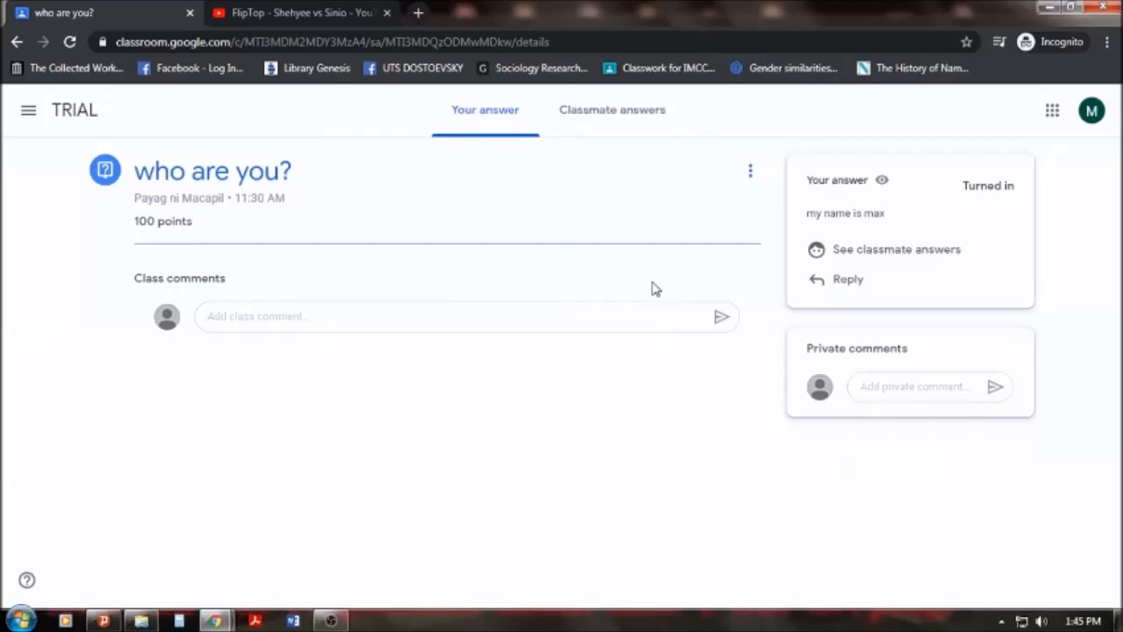
pyautogui.moveTo(879, 386)
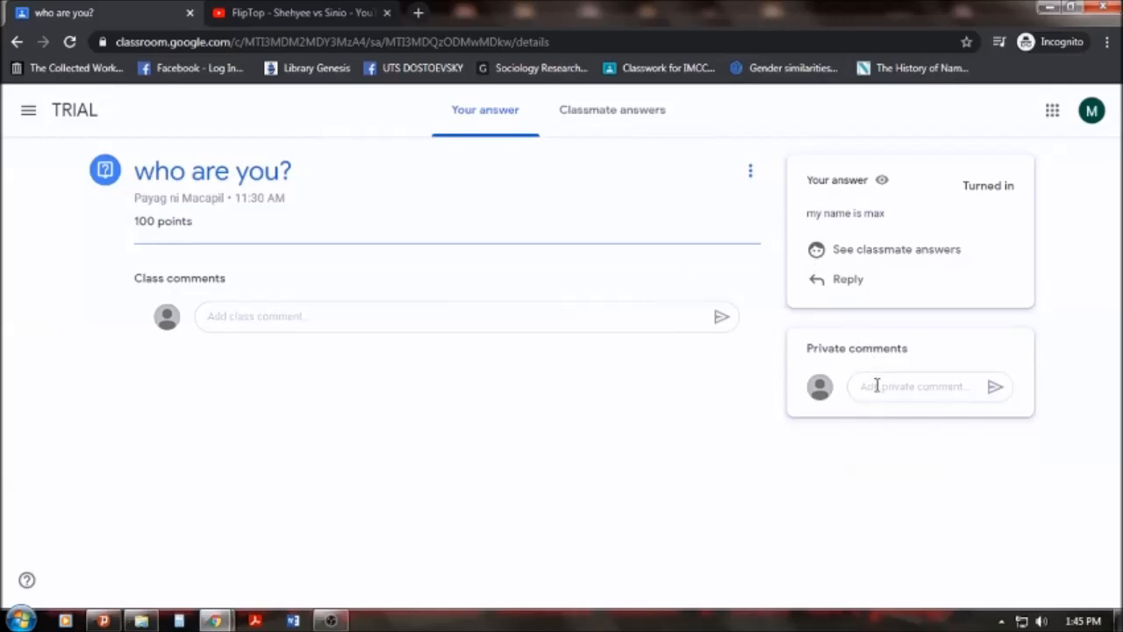
pyautogui.click(917, 386)
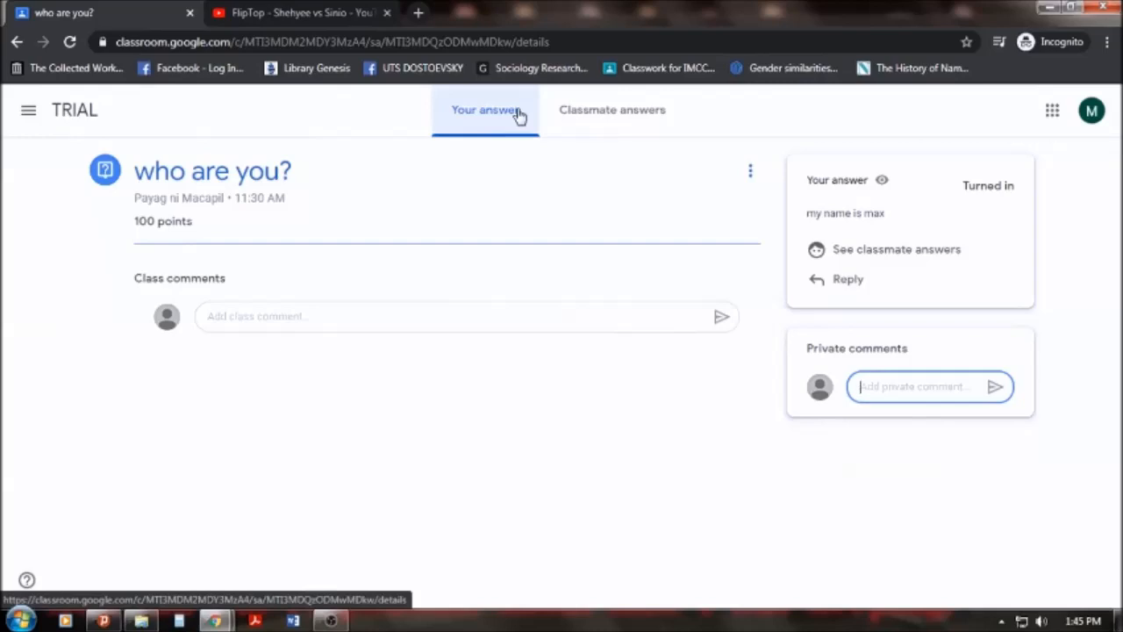
pyautogui.moveTo(640, 233)
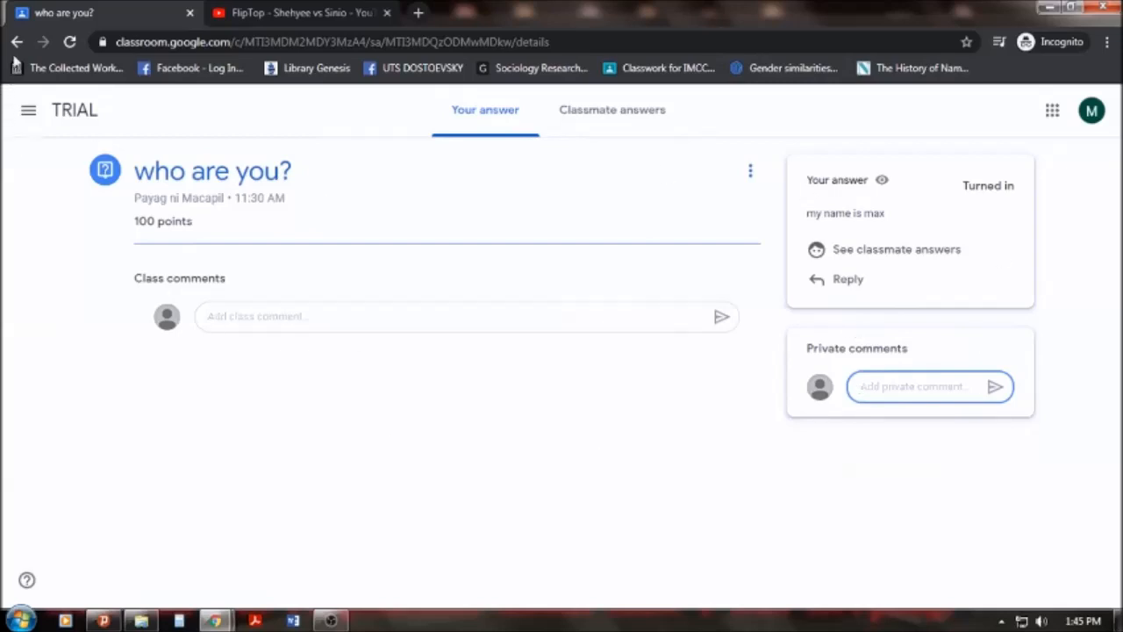
pyautogui.moveTo(27, 110)
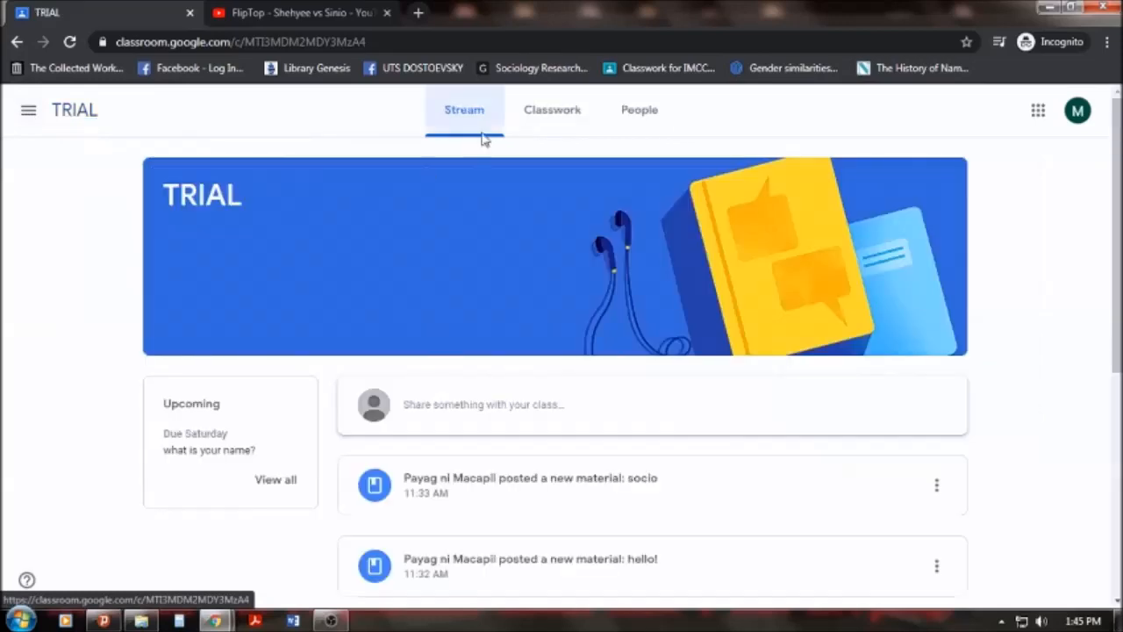
# Step: From Classwork, expand and view the 'what color is the sky?' assignment
pyautogui.click(552, 110)
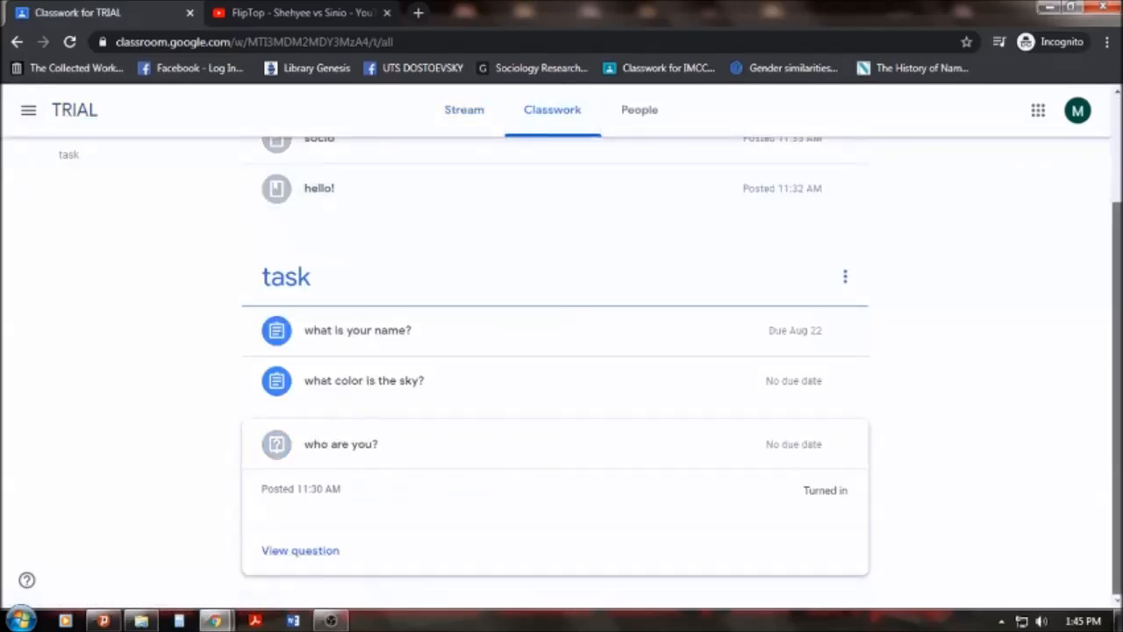
pyautogui.moveTo(664, 542)
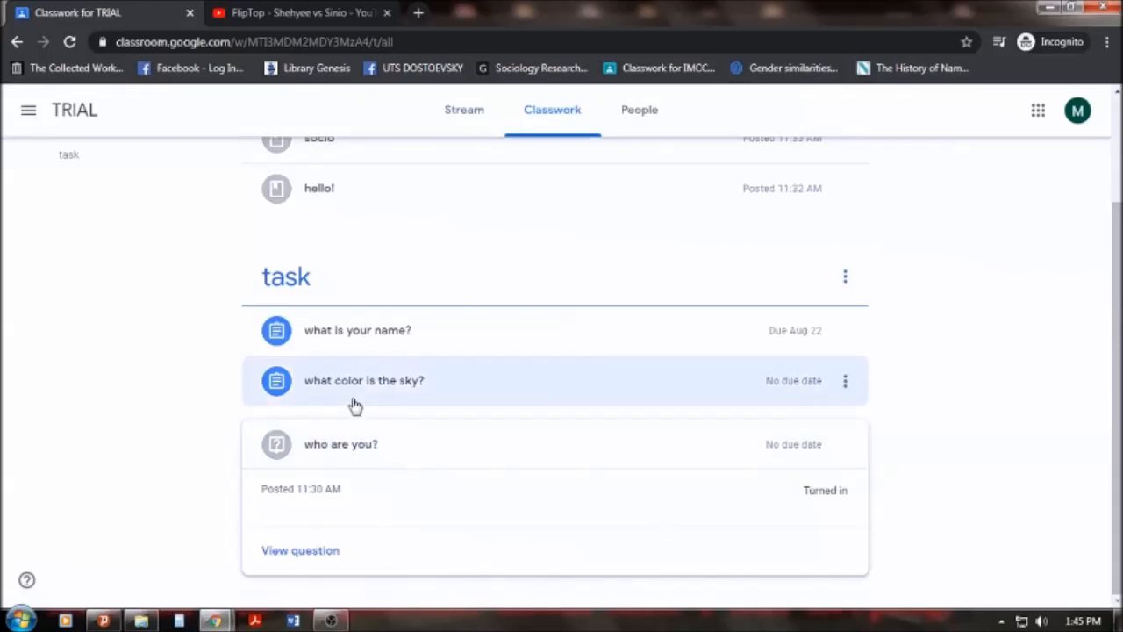
pyautogui.click(364, 380)
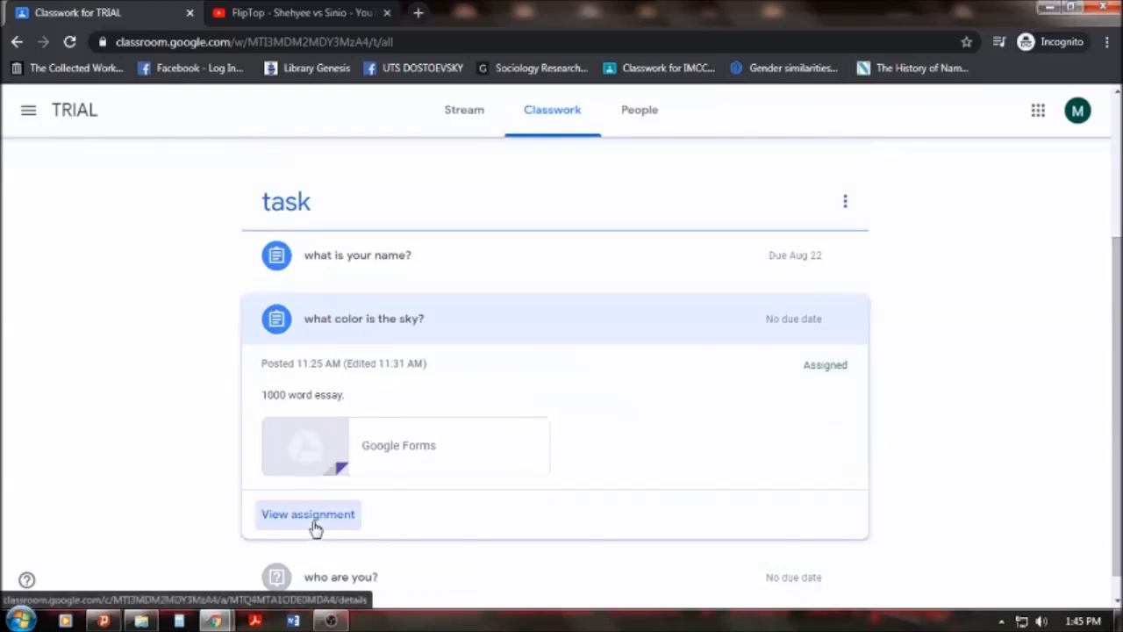
pyautogui.click(308, 514)
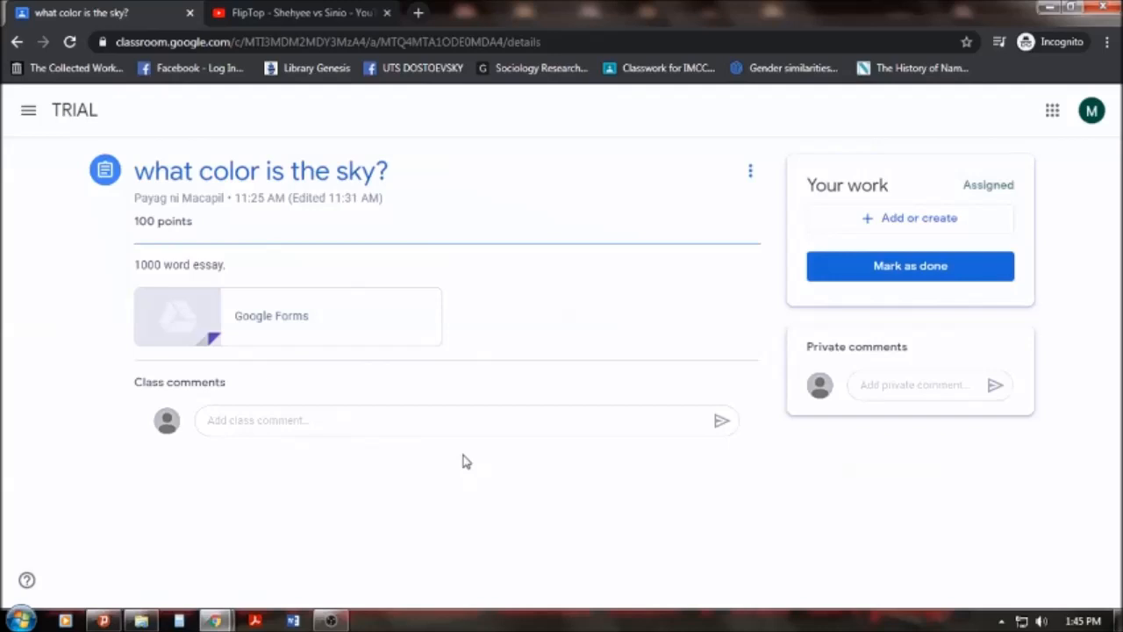
pyautogui.moveTo(99, 307)
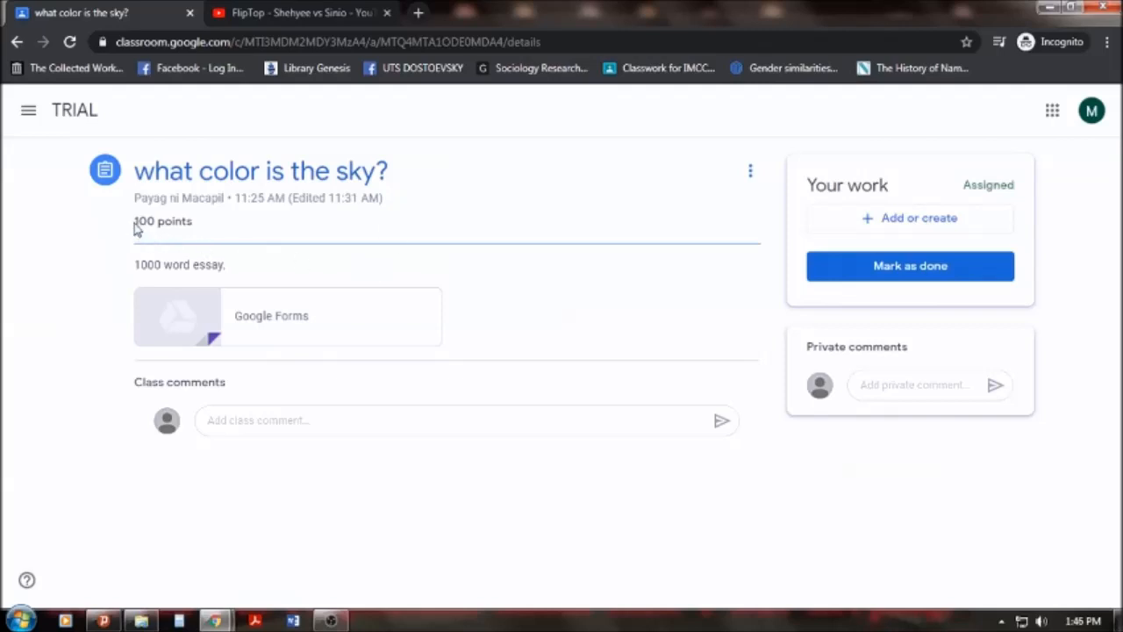
pyautogui.doubleClick(147, 264)
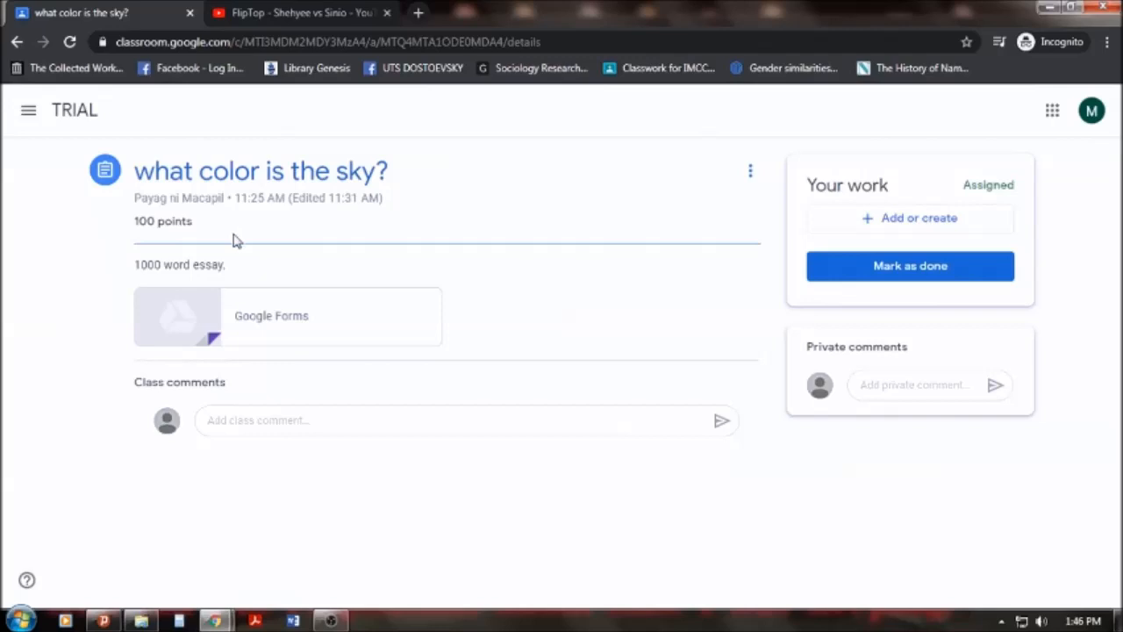
pyautogui.moveTo(239, 288)
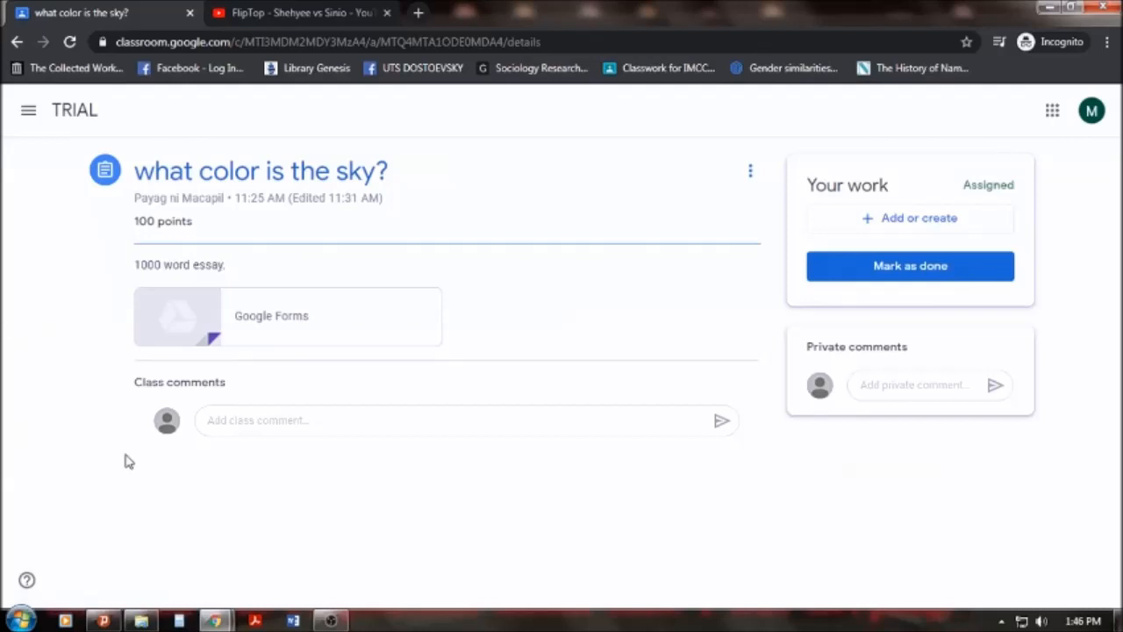
pyautogui.moveTo(99, 395)
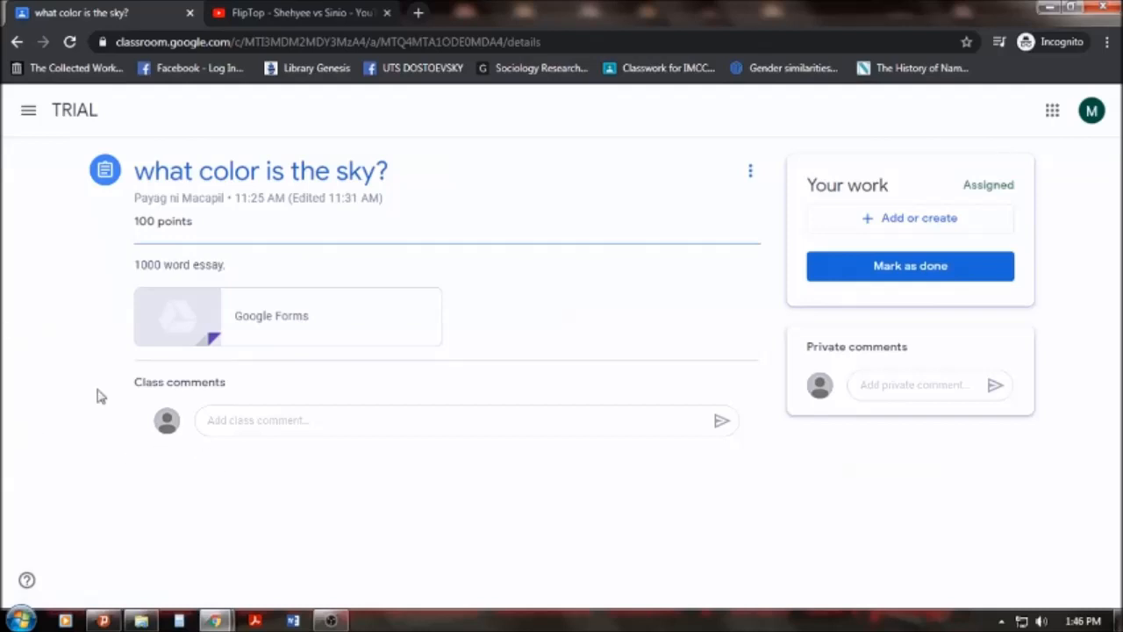
pyautogui.moveTo(102, 386)
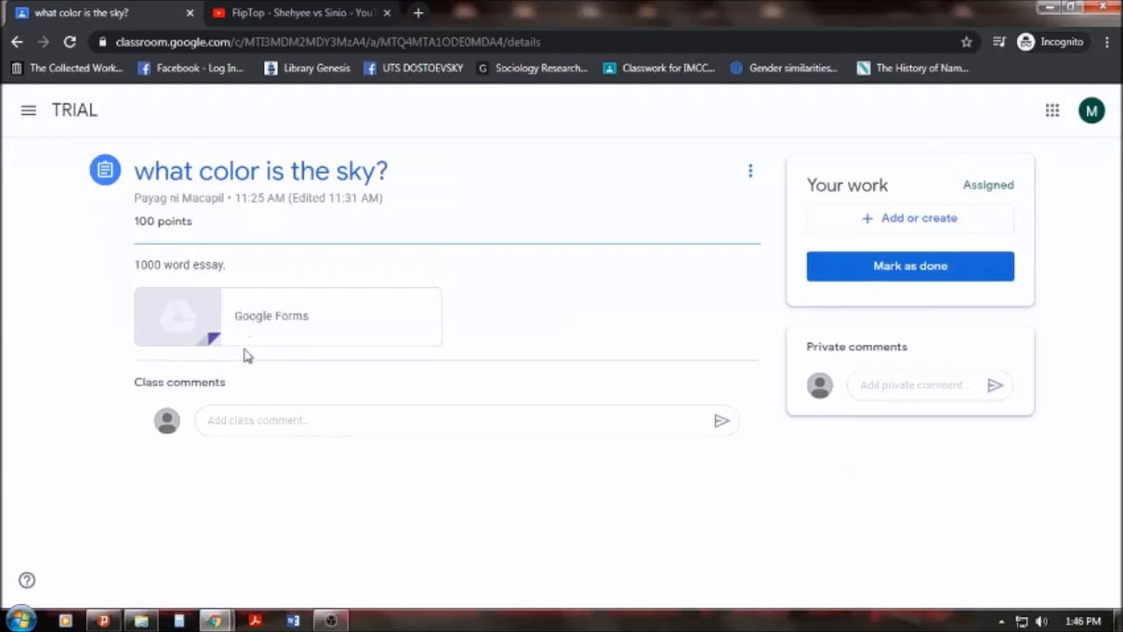
pyautogui.click(287, 316)
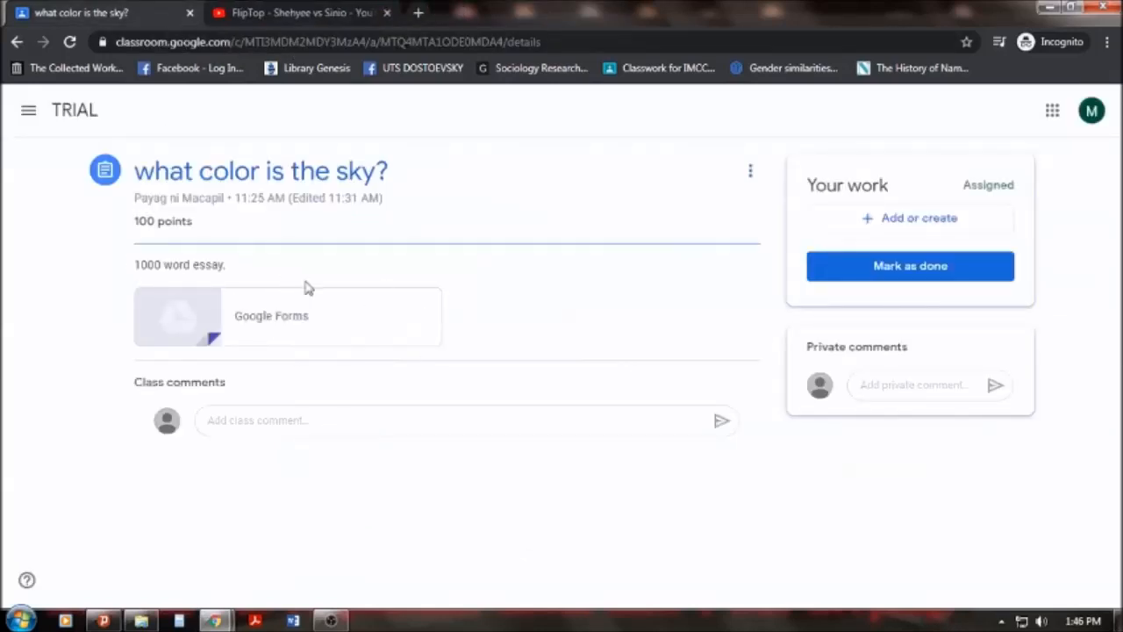
pyautogui.moveTo(181, 341)
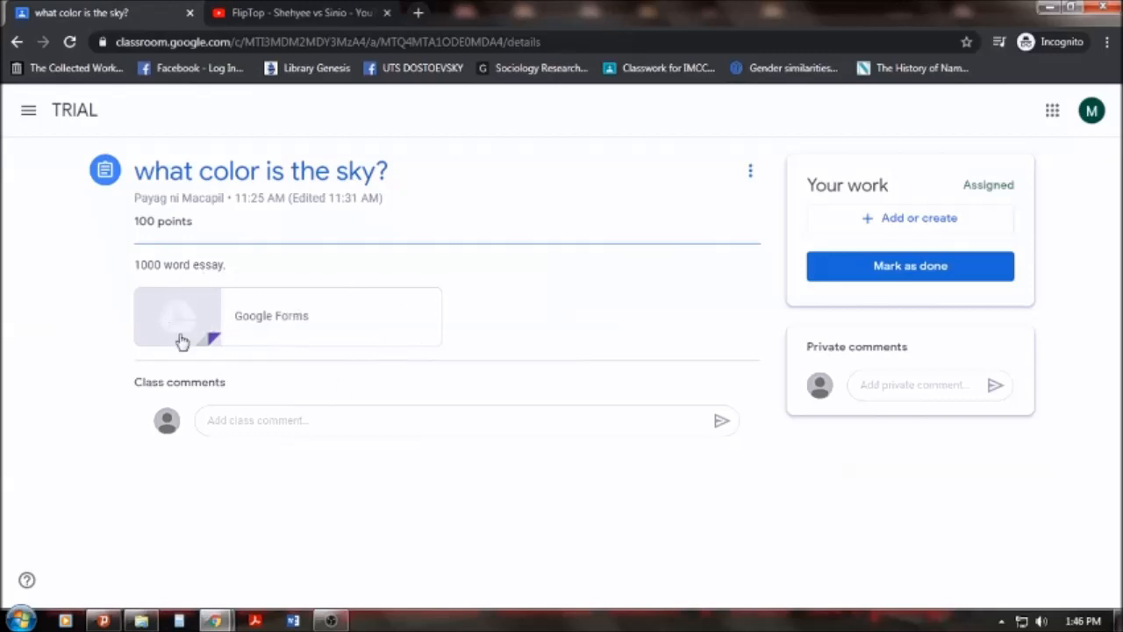
pyautogui.click(288, 316)
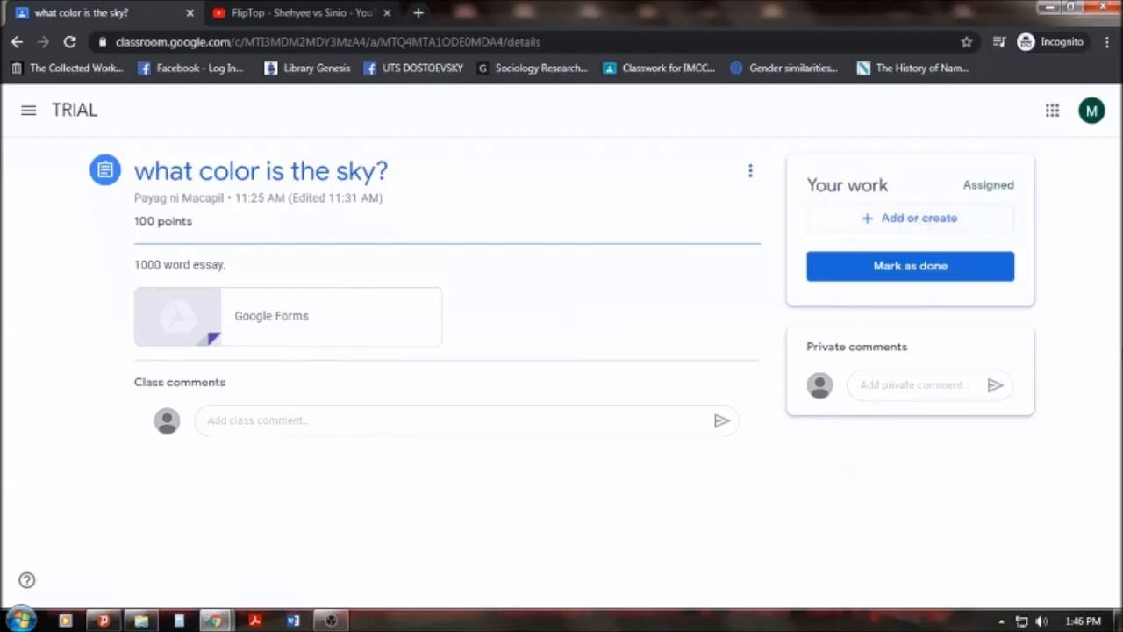
pyautogui.moveTo(909, 217)
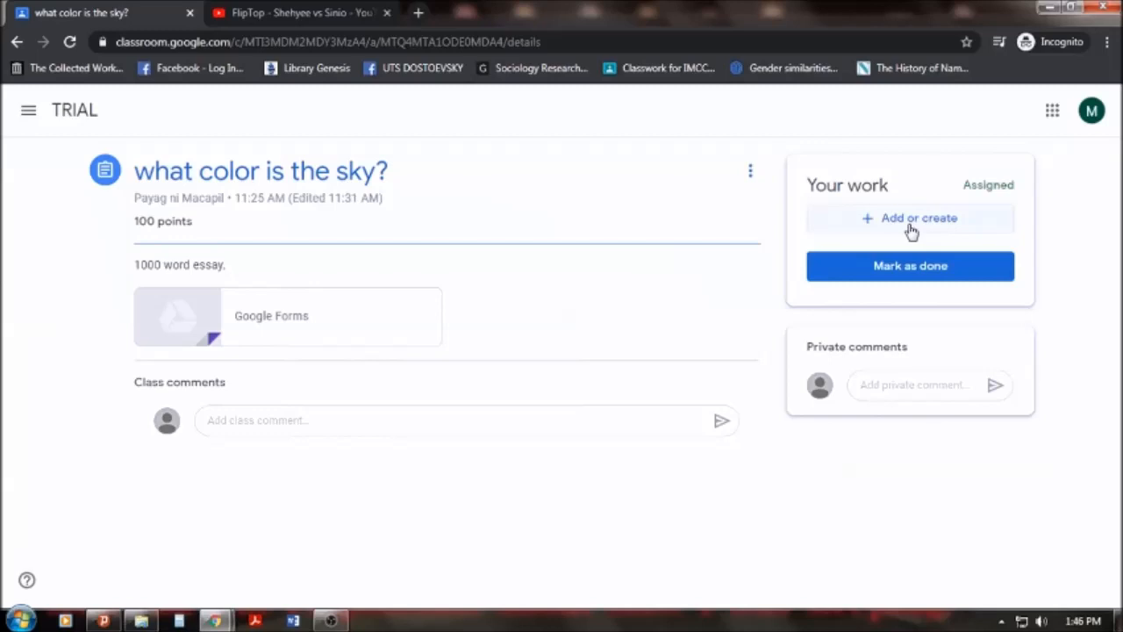
# Step: Attempt to attach the Drive document Group Process, which fails with 'Couldn't attach file'
pyautogui.click(910, 217)
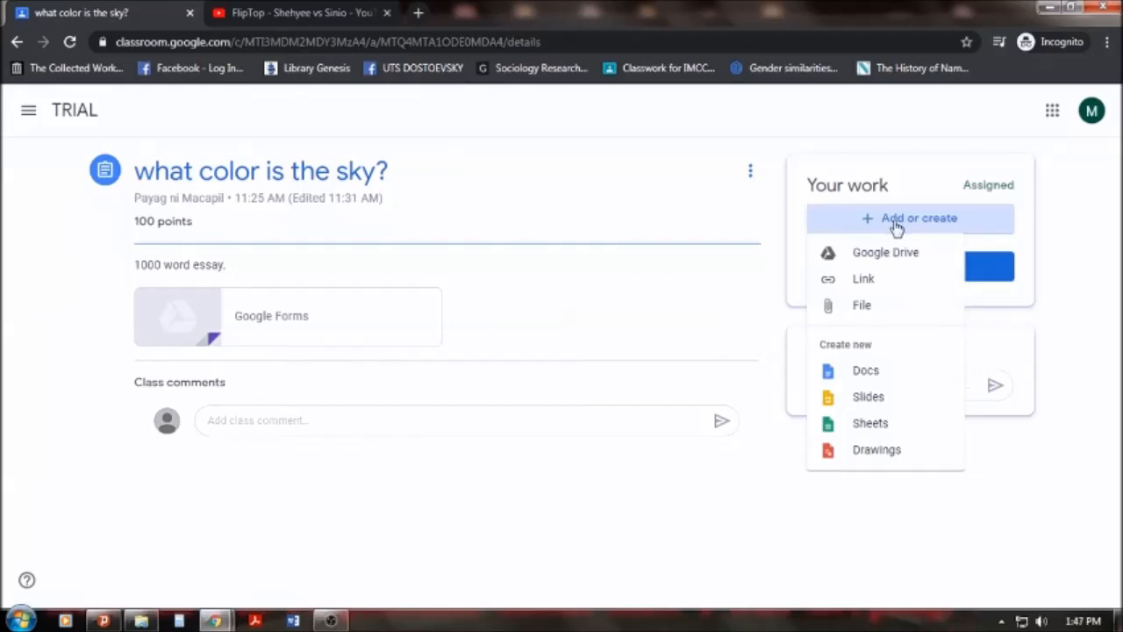
pyautogui.click(885, 252)
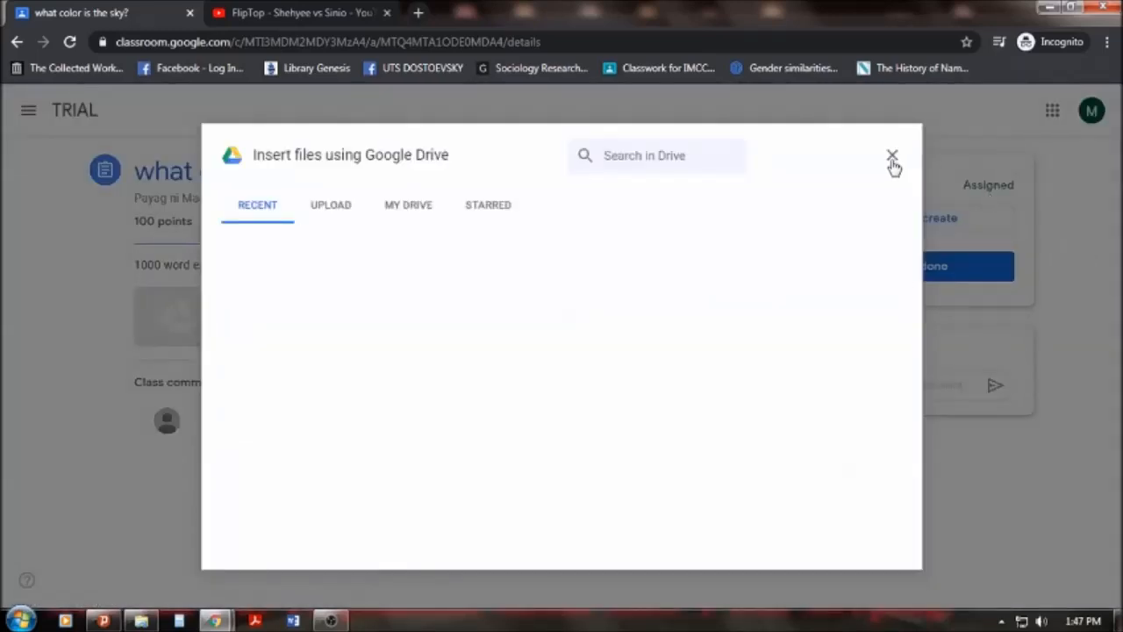
pyautogui.click(892, 155)
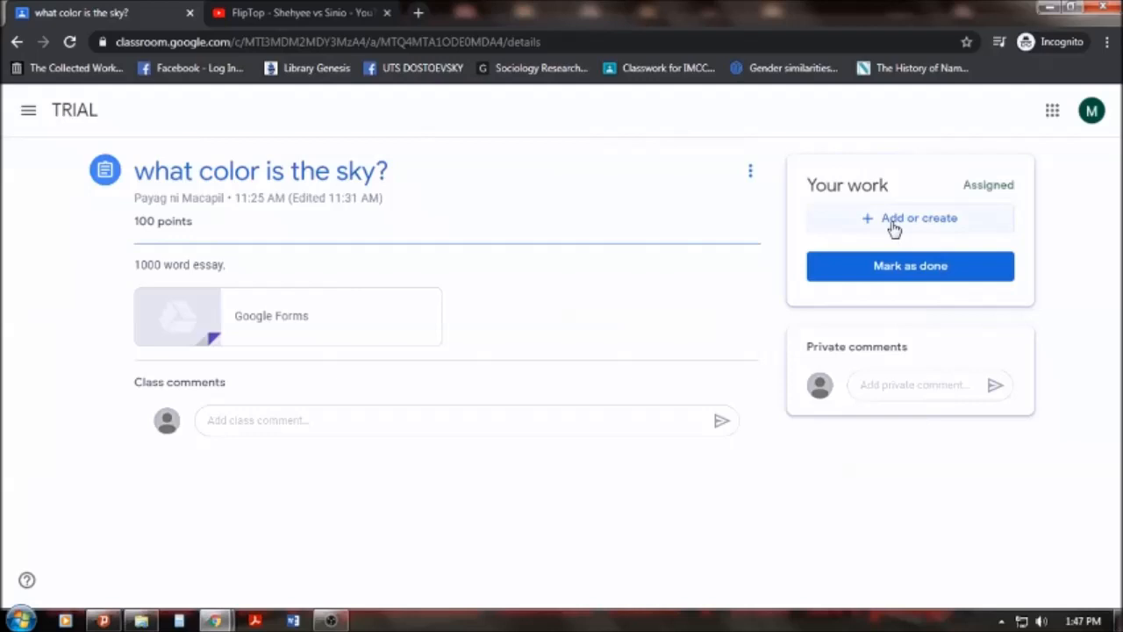
pyautogui.click(909, 217)
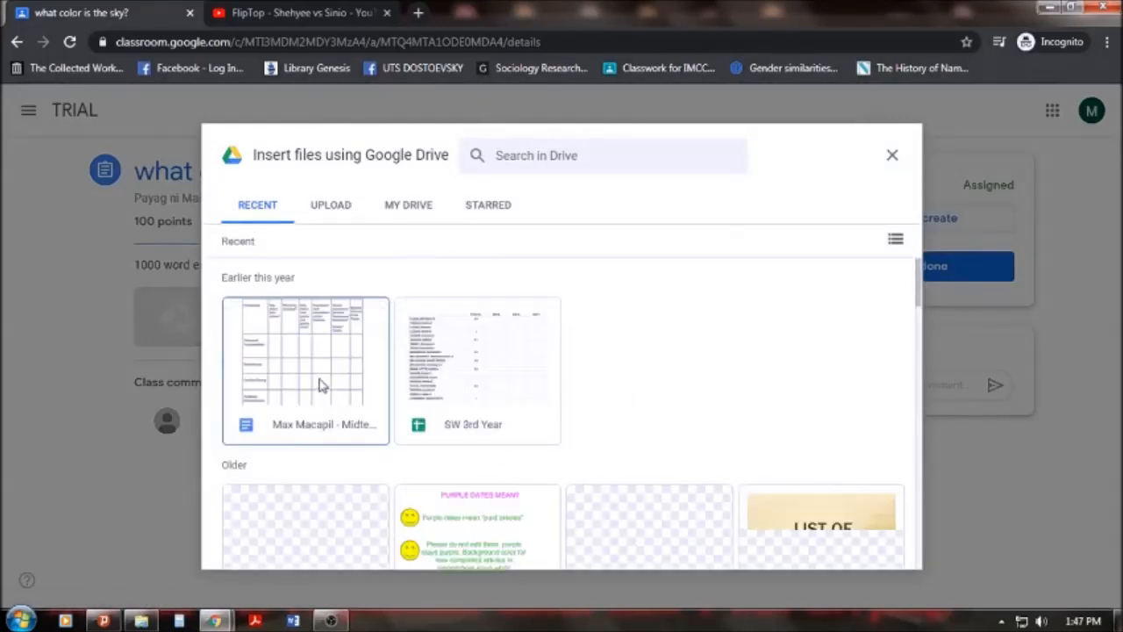
pyautogui.click(305, 359)
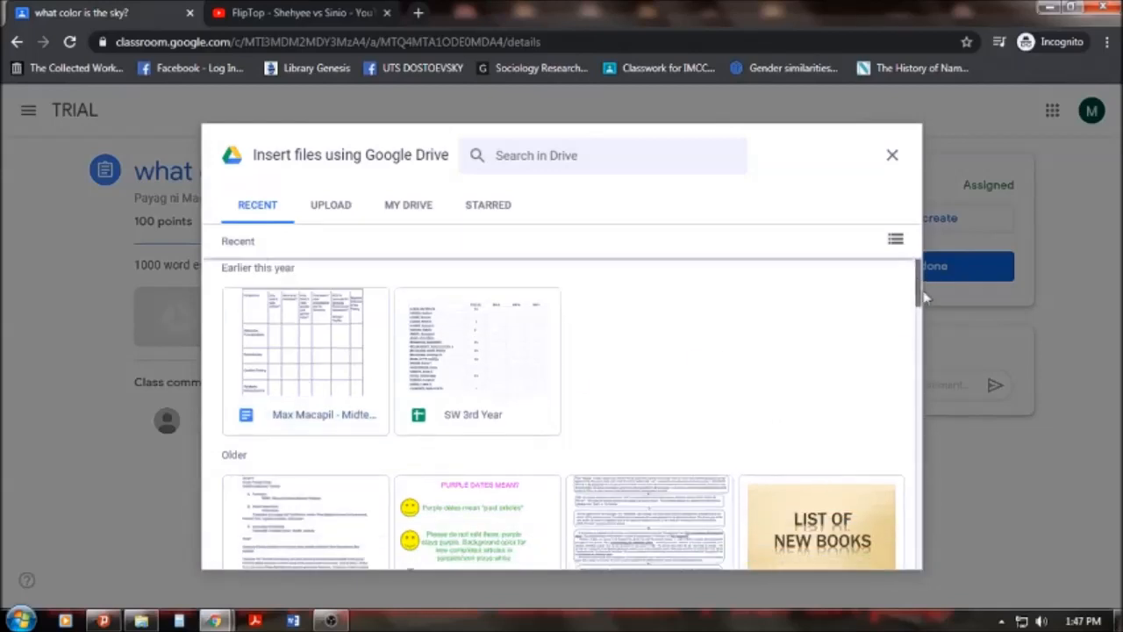
pyautogui.scroll(-3)
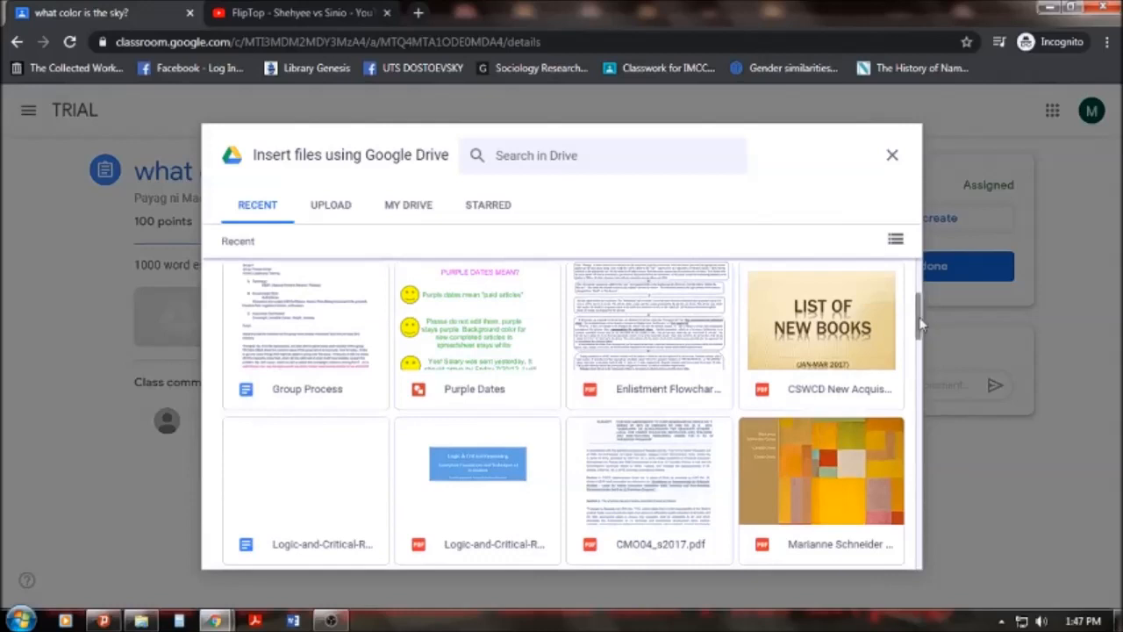
pyautogui.click(305, 333)
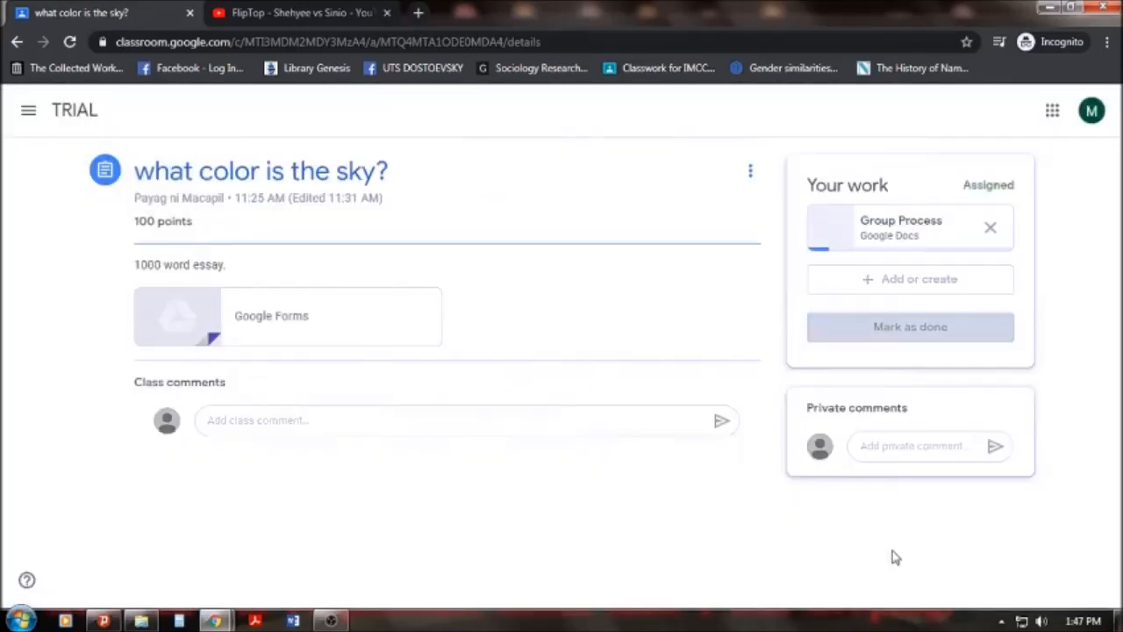
pyautogui.click(989, 227)
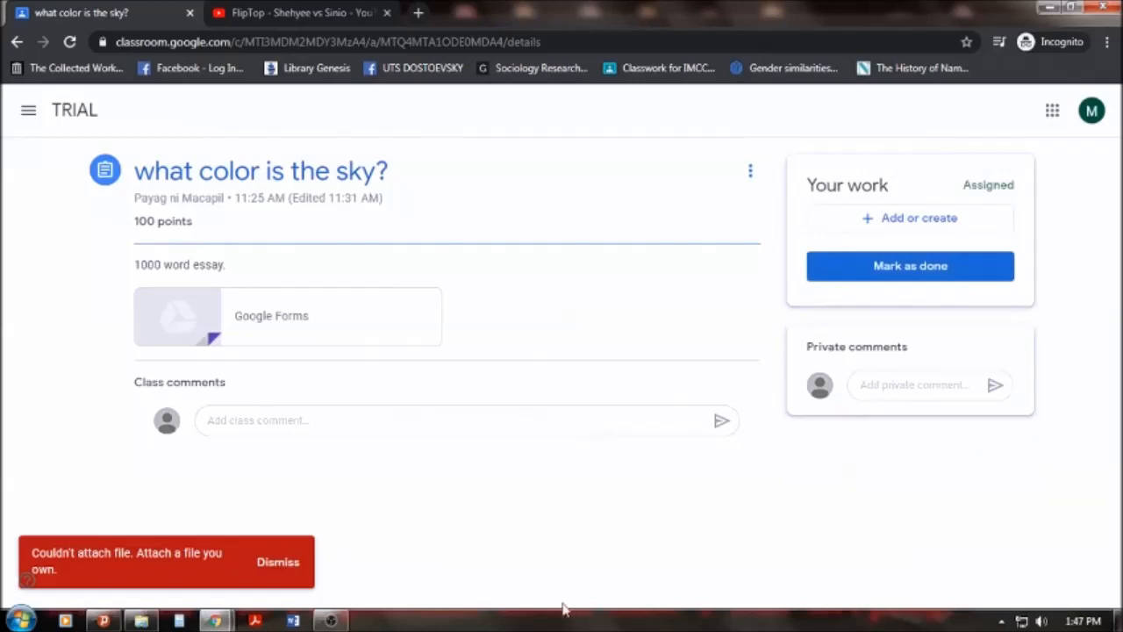
pyautogui.moveTo(176, 577)
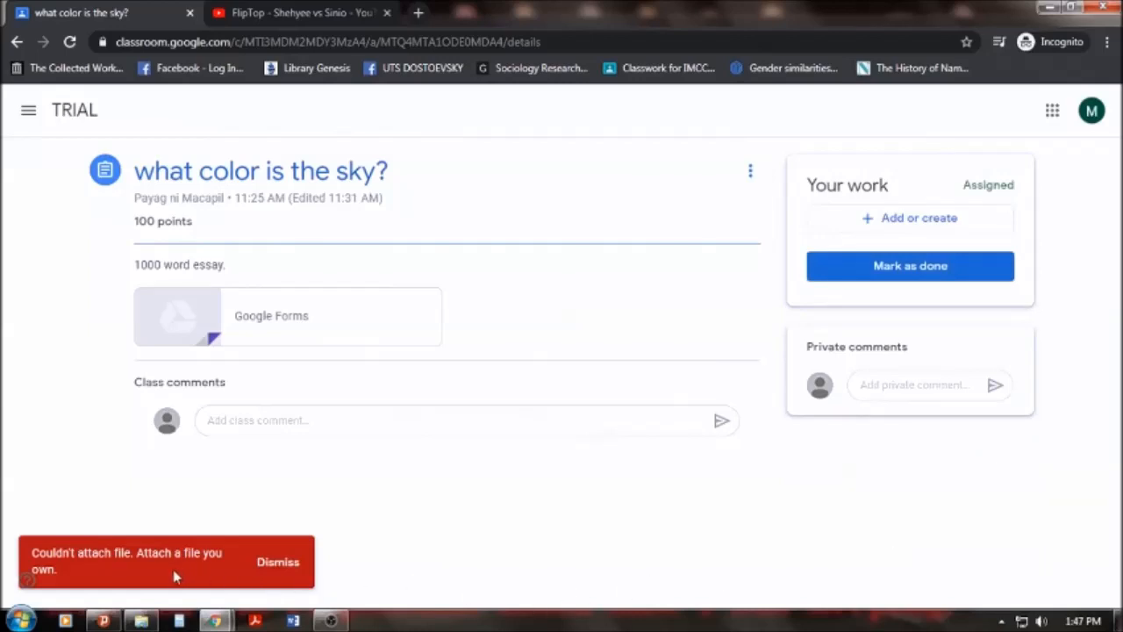
pyautogui.click(910, 218)
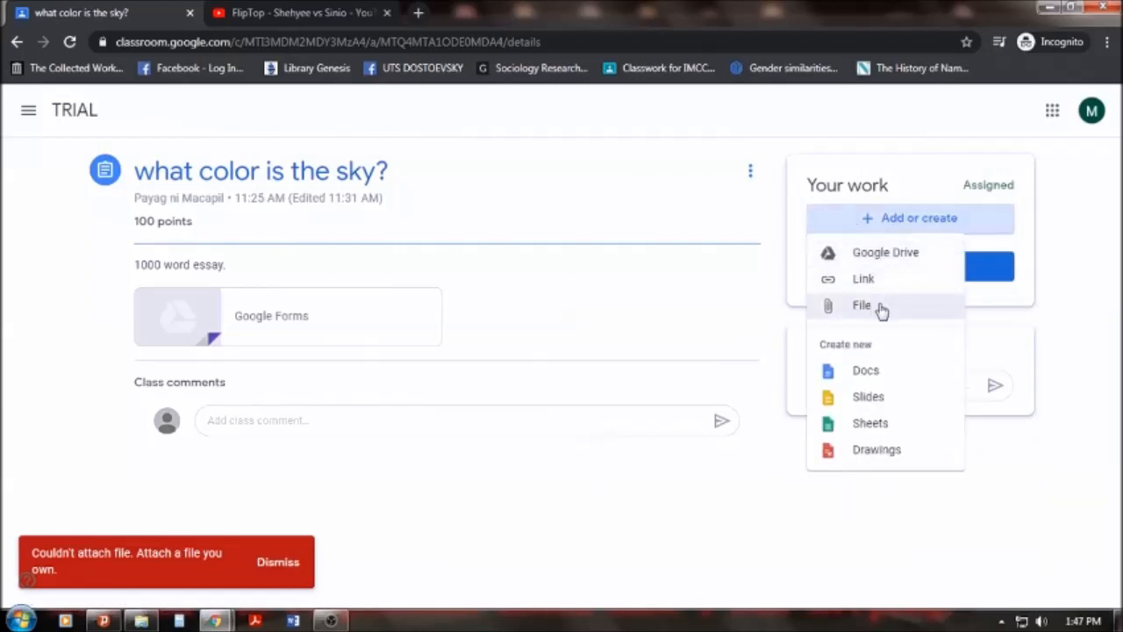
# Step: Upload article 2.docx from the computer to the sky assignment
pyautogui.click(862, 305)
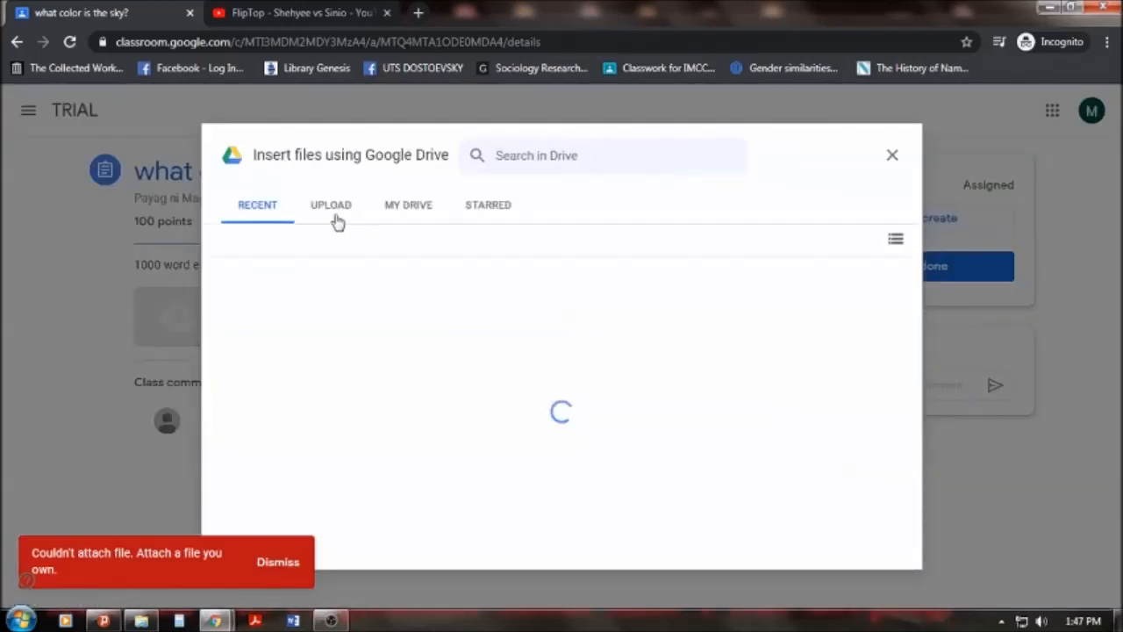
pyautogui.click(331, 205)
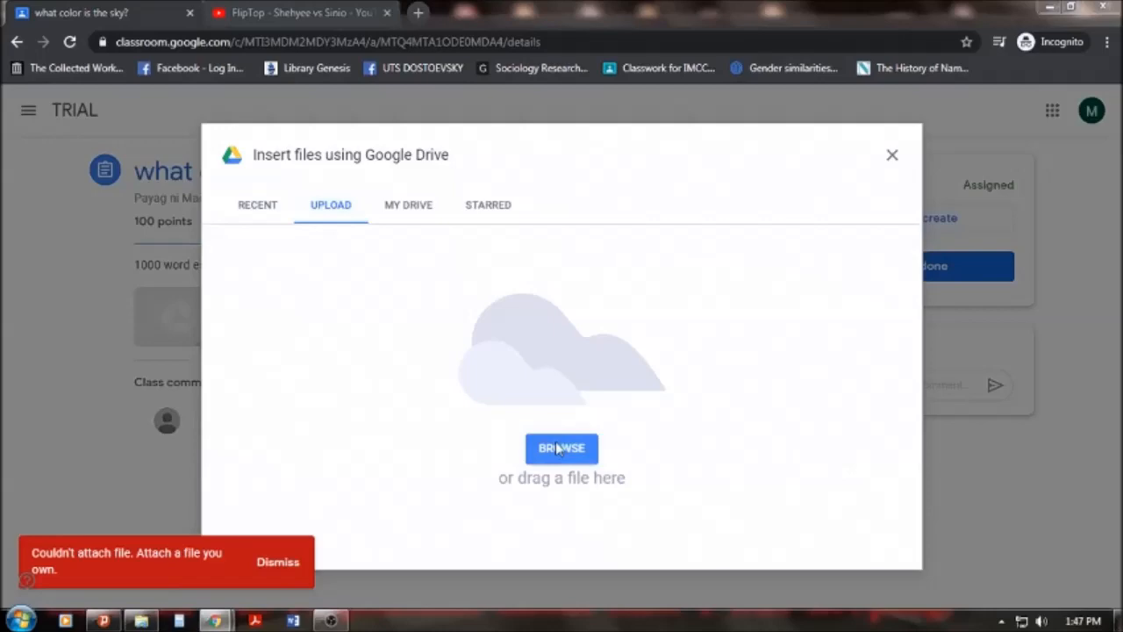
pyautogui.click(562, 448)
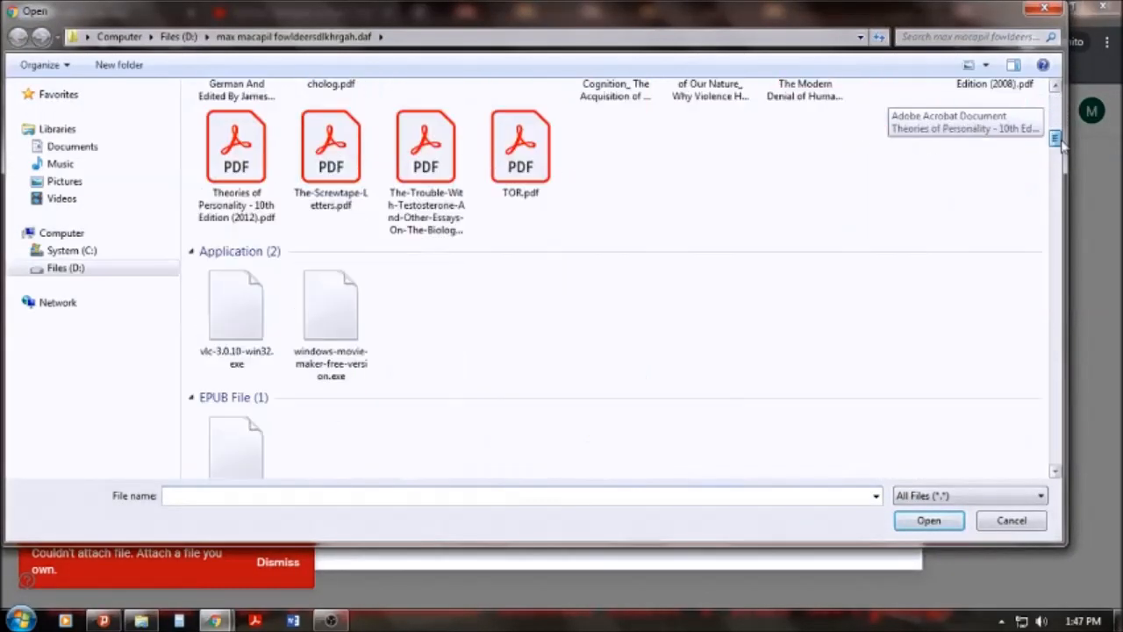
pyautogui.scroll(-3)
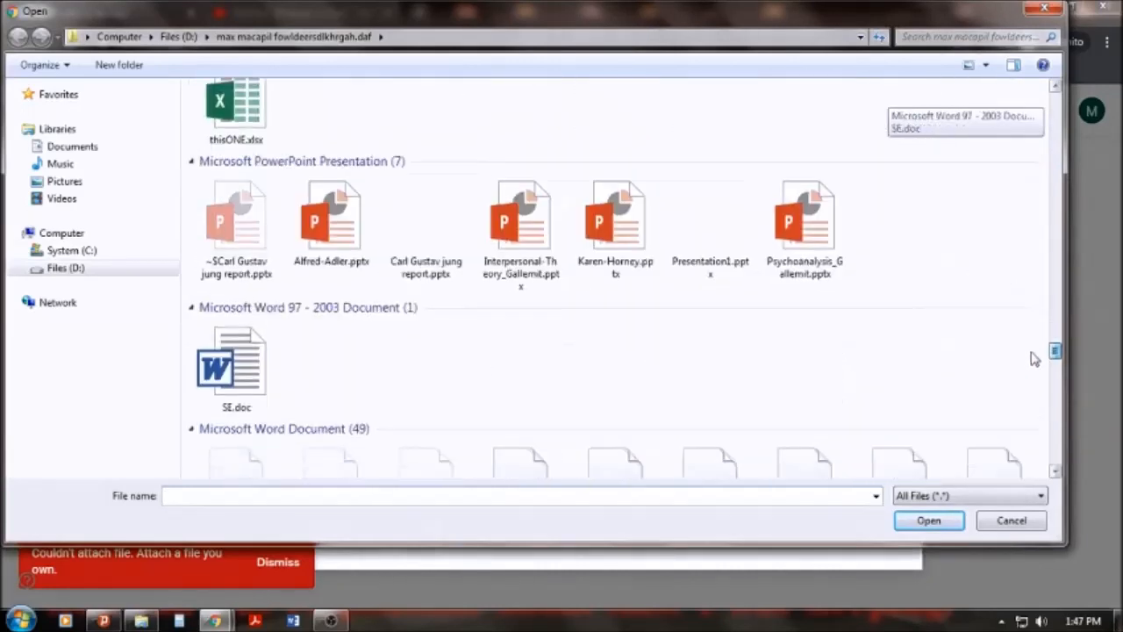
pyautogui.scroll(-3)
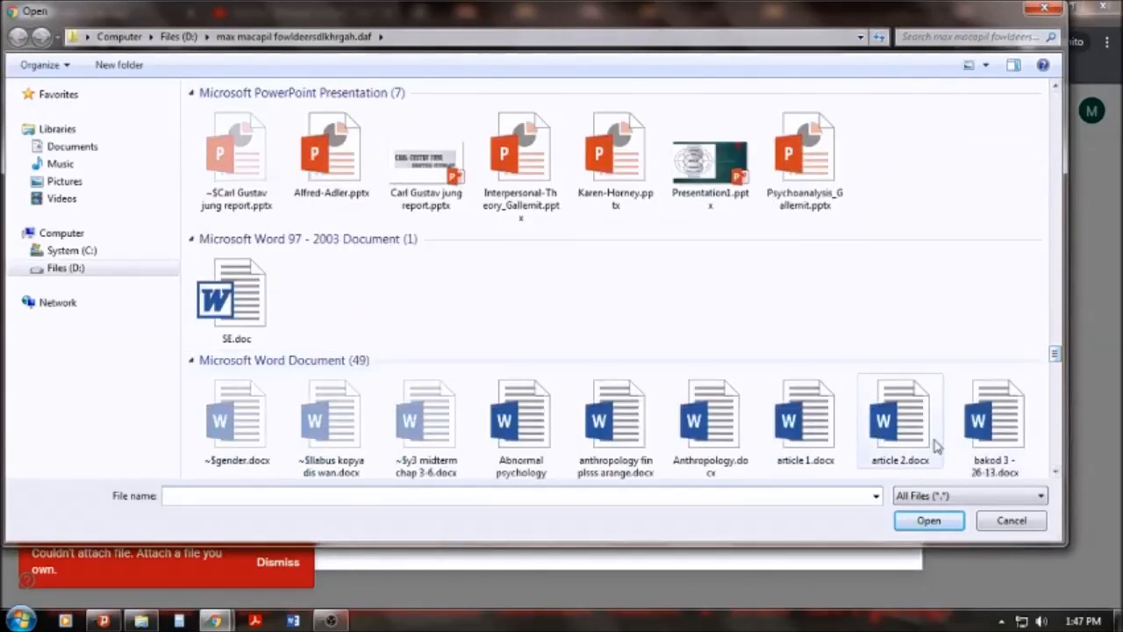
pyautogui.click(928, 520)
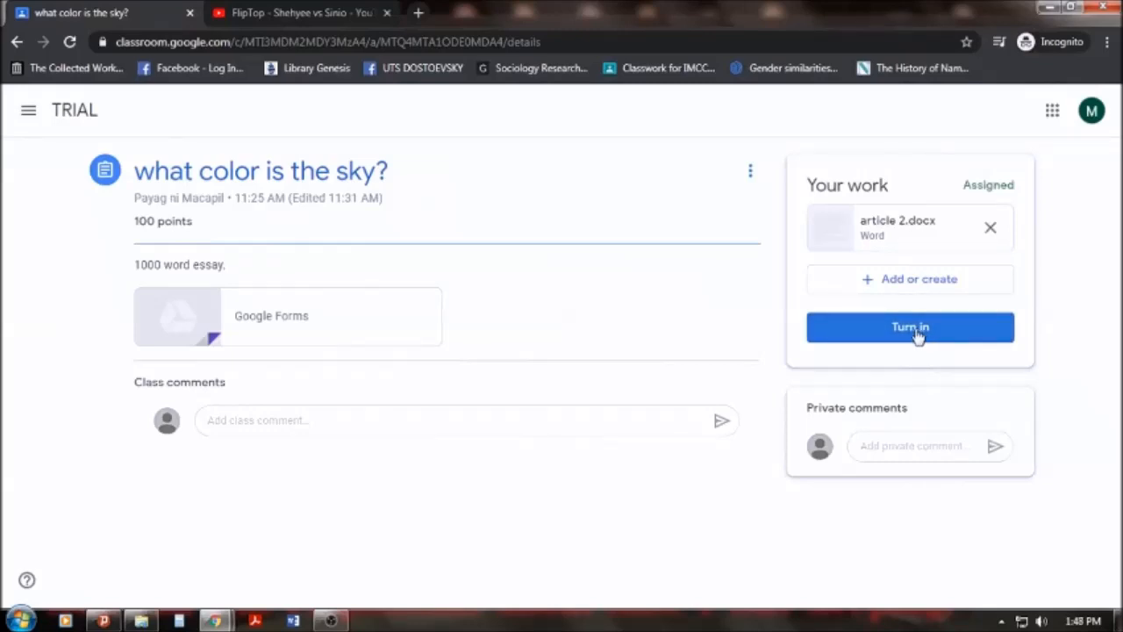
pyautogui.moveTo(752, 419)
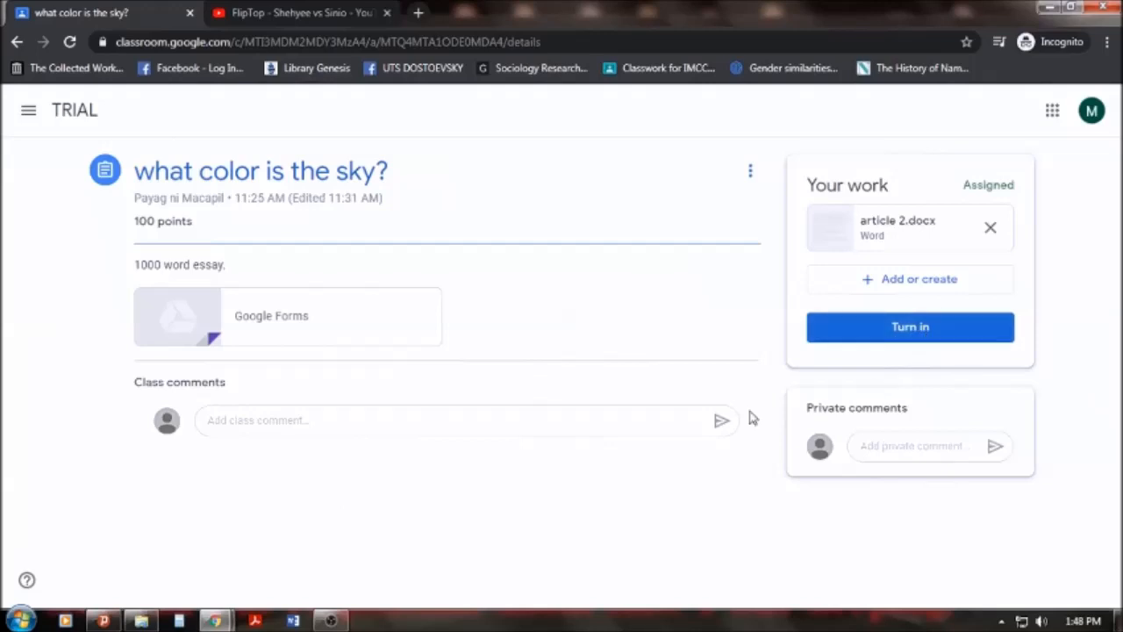
pyautogui.moveTo(333, 314)
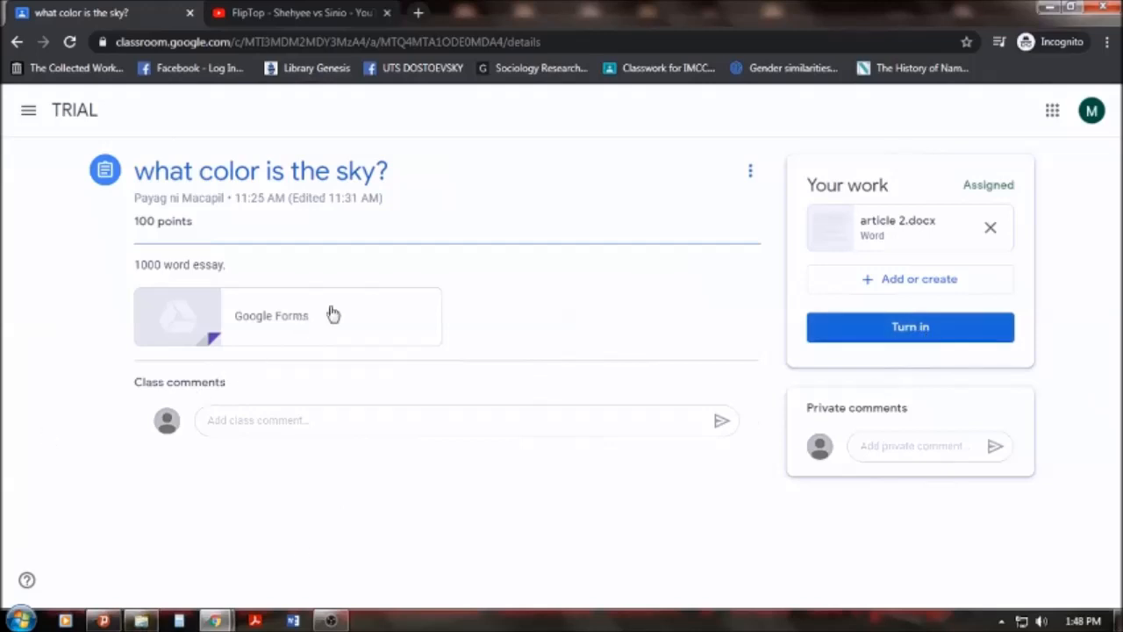
# Step: Turn in the sky assignment with article 2.docx attached
pyautogui.click(910, 326)
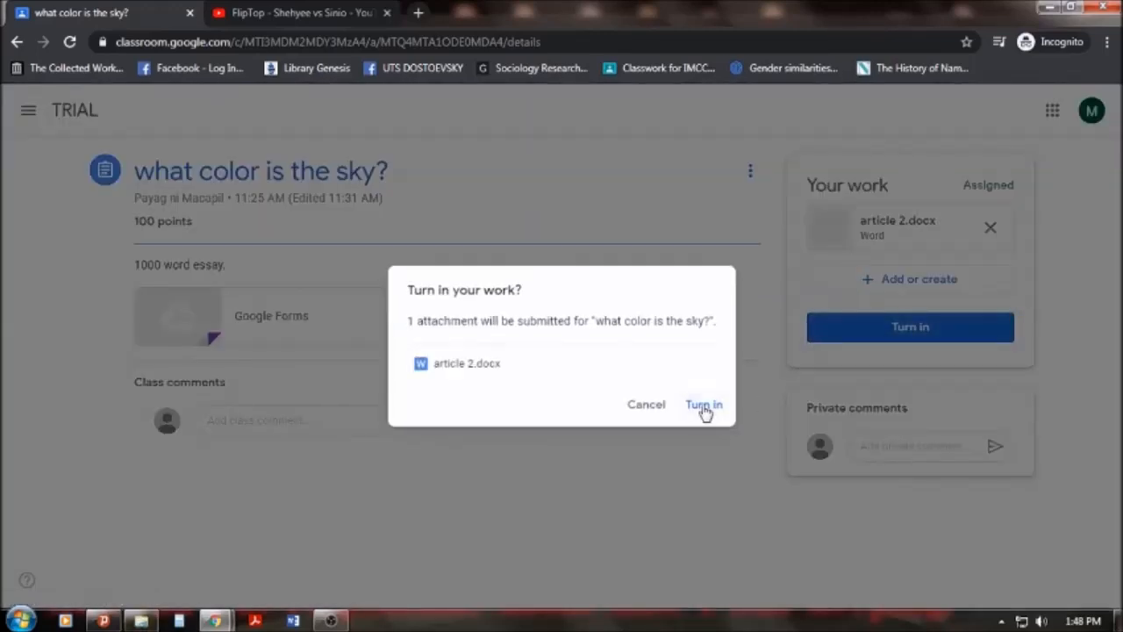
pyautogui.click(703, 405)
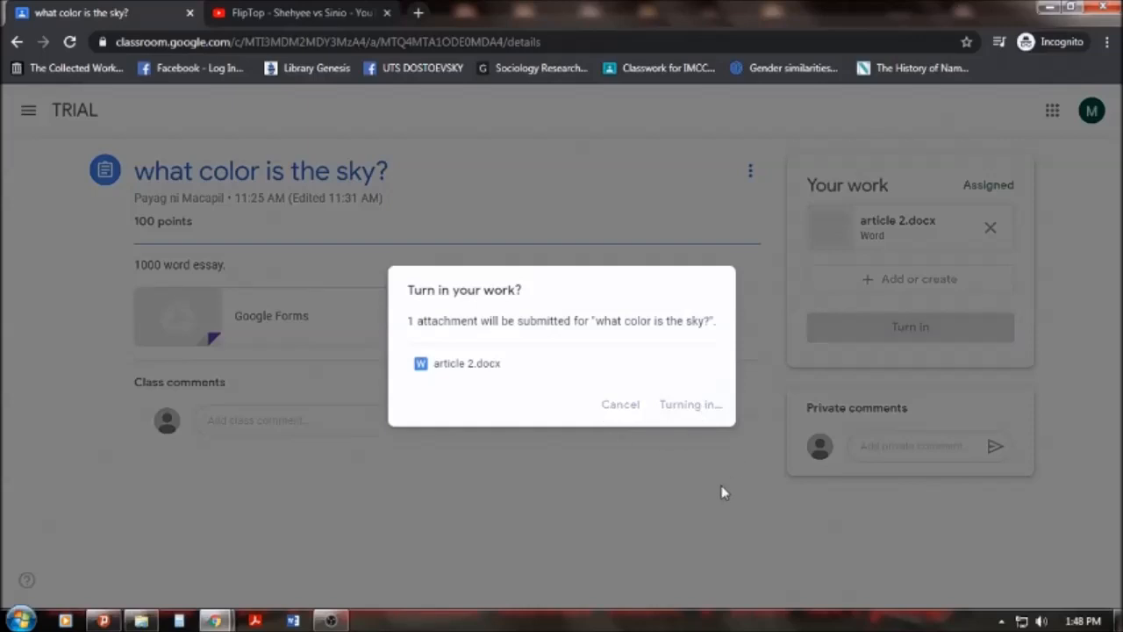
pyautogui.click(690, 404)
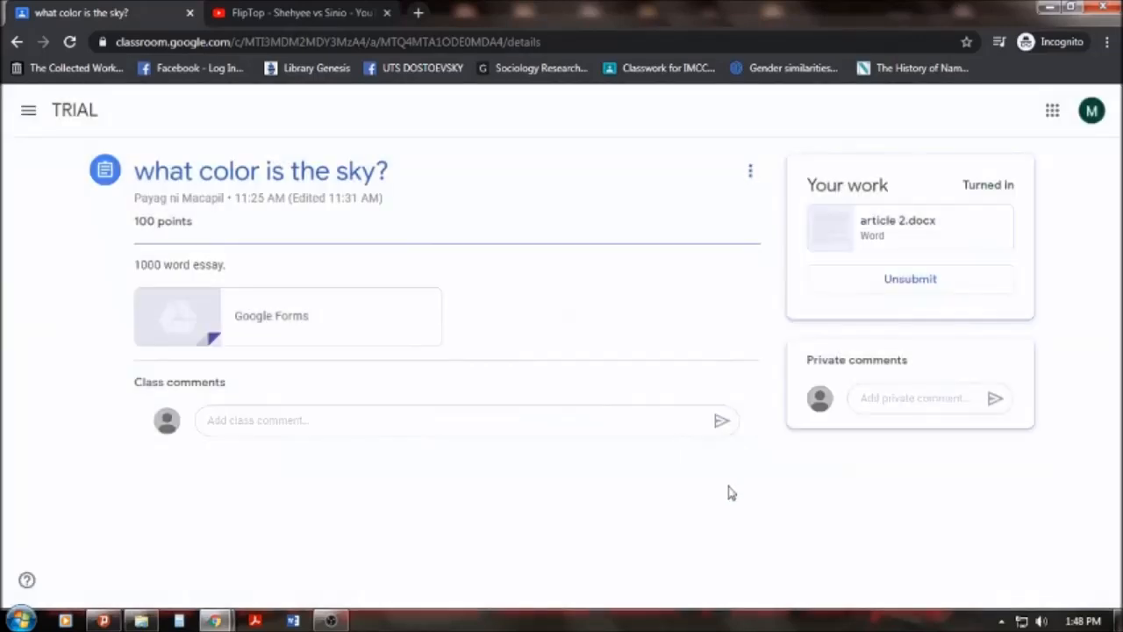
# Step: Unsubmit the assignment so it returns to Assigned
pyautogui.click(910, 278)
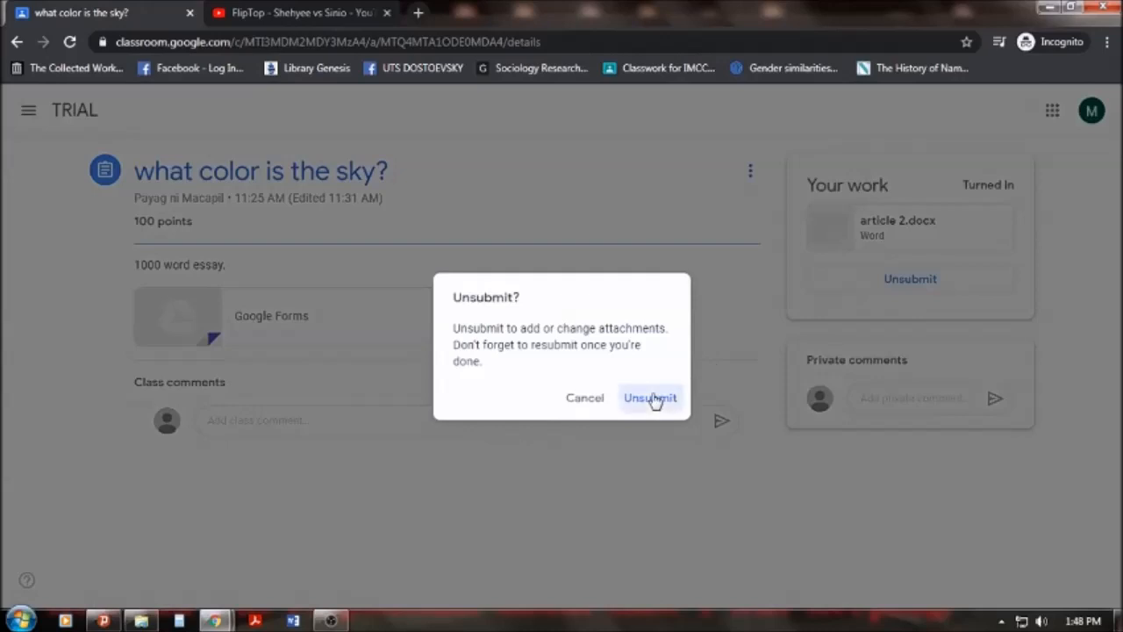
pyautogui.click(650, 397)
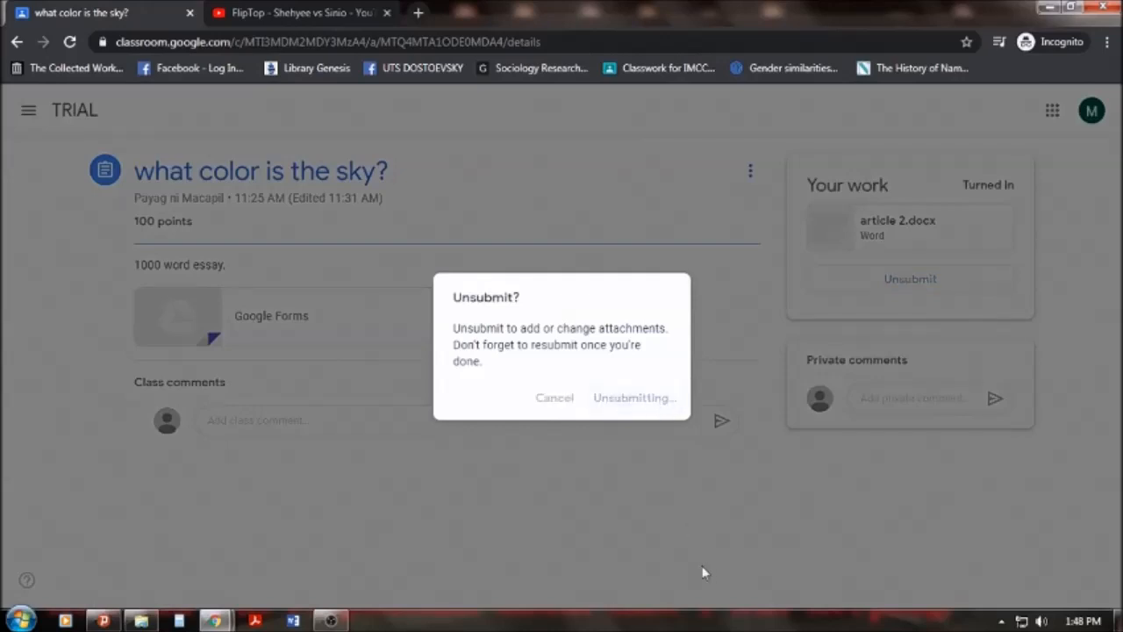
pyautogui.click(634, 397)
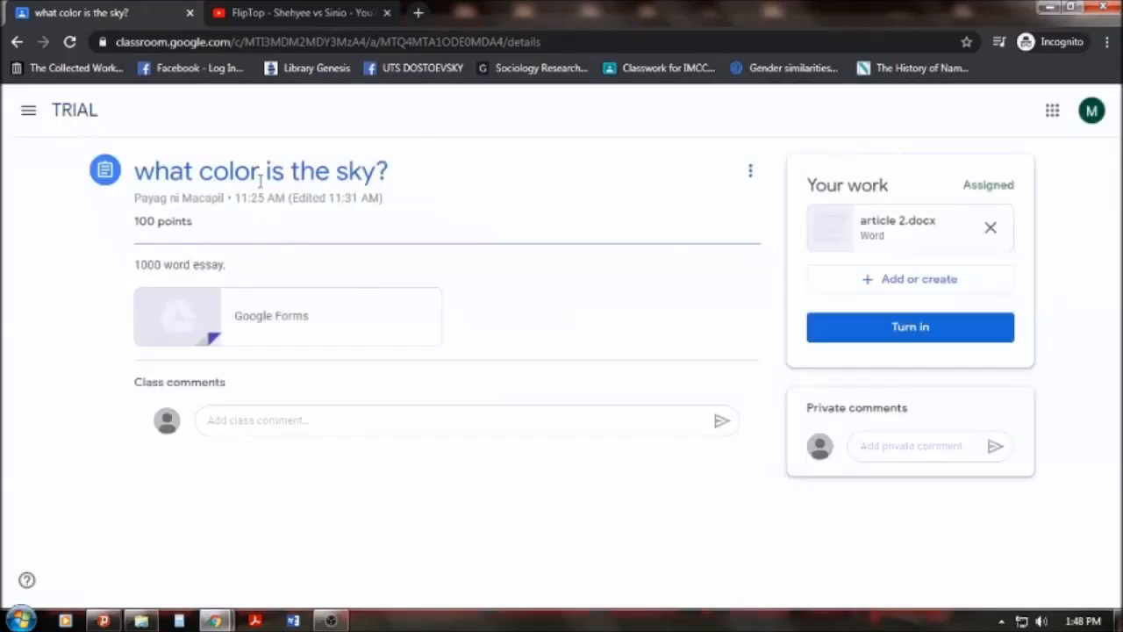
pyautogui.moveTo(390, 174)
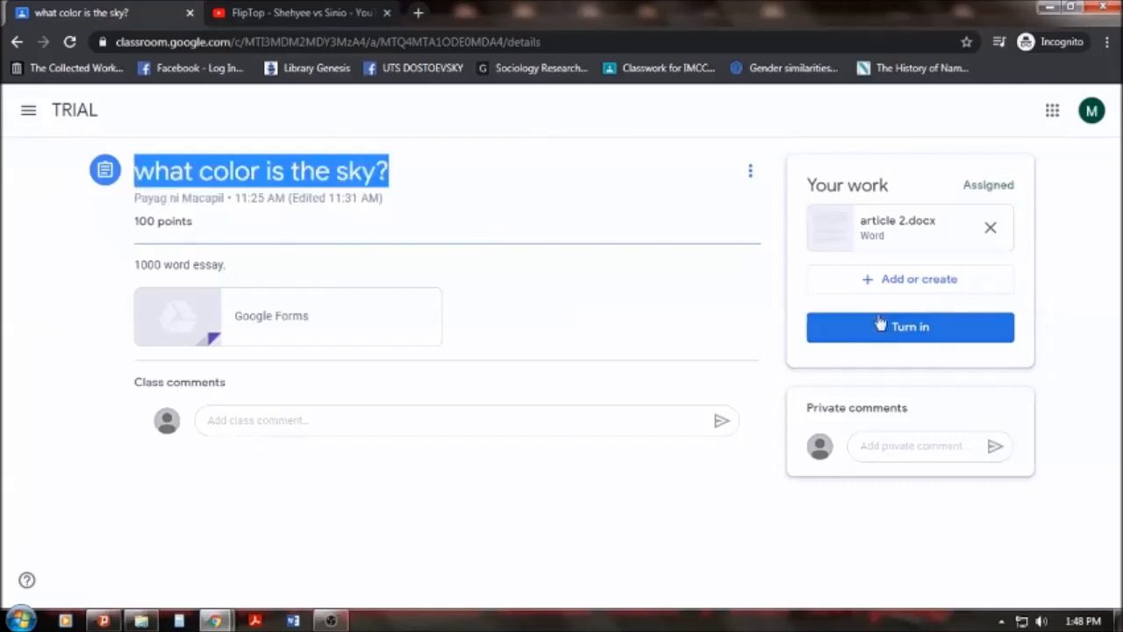
pyautogui.click(909, 278)
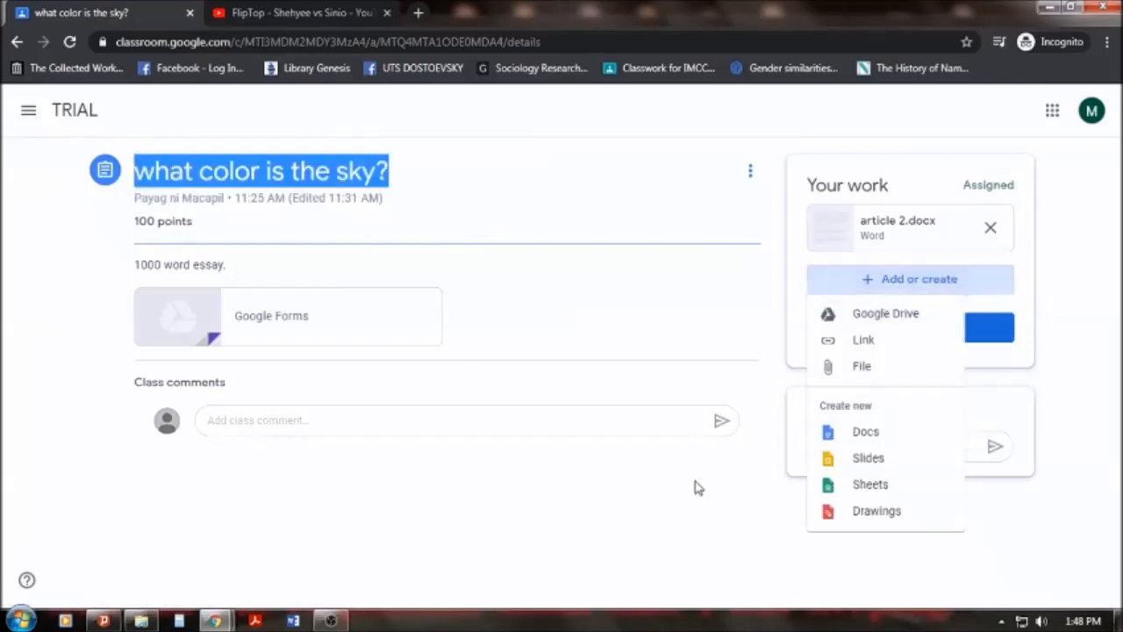
pyautogui.click(910, 279)
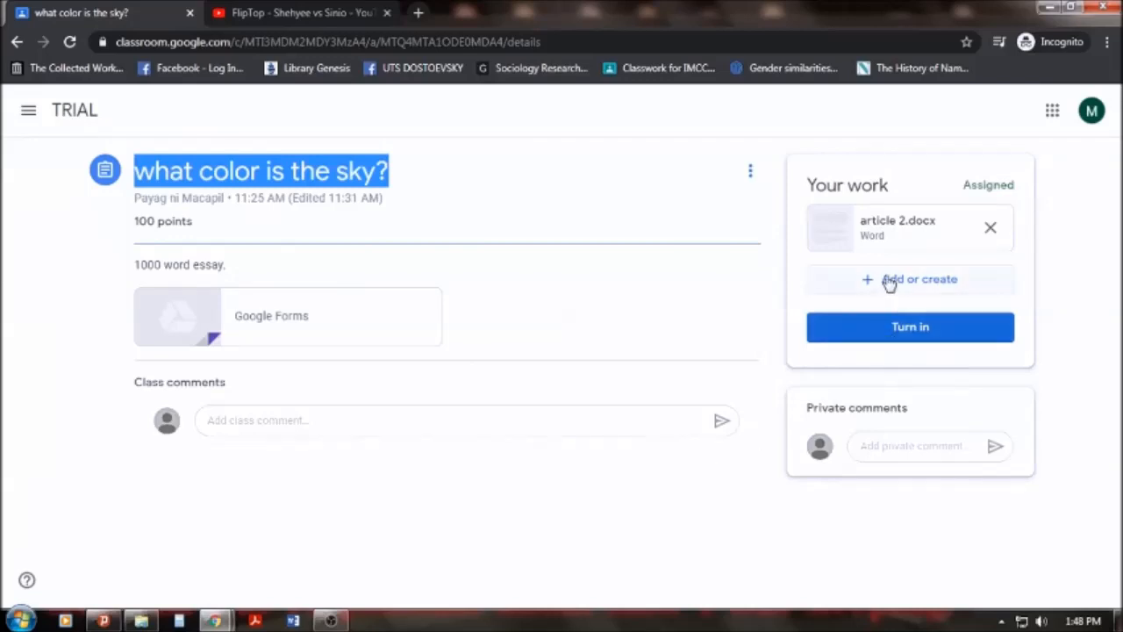
pyautogui.click(910, 279)
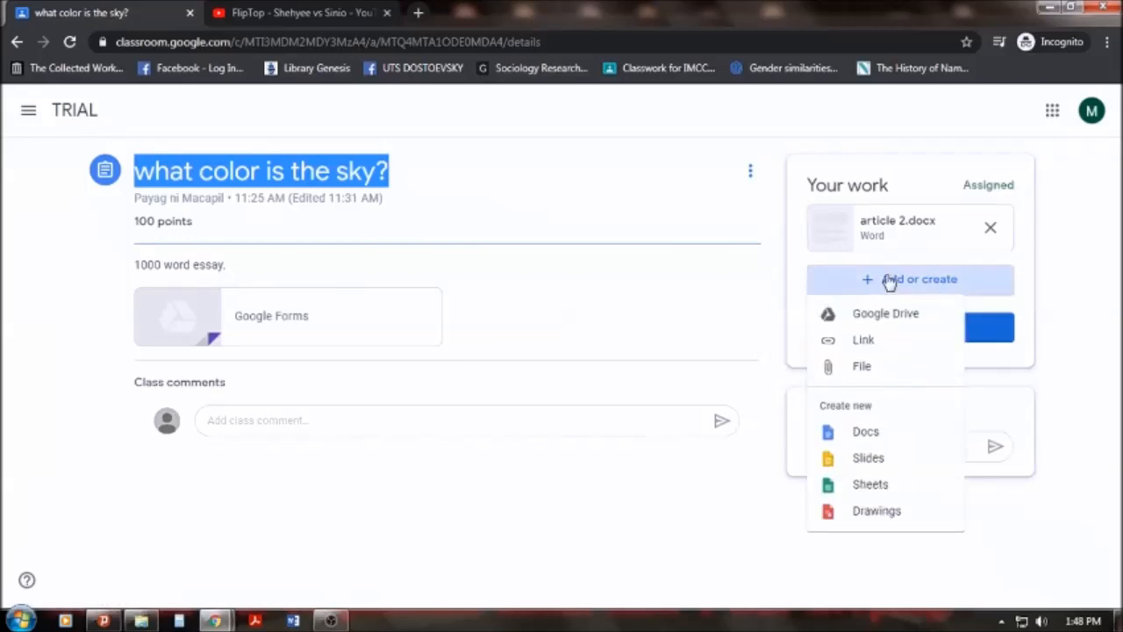
pyautogui.moveTo(172, 265)
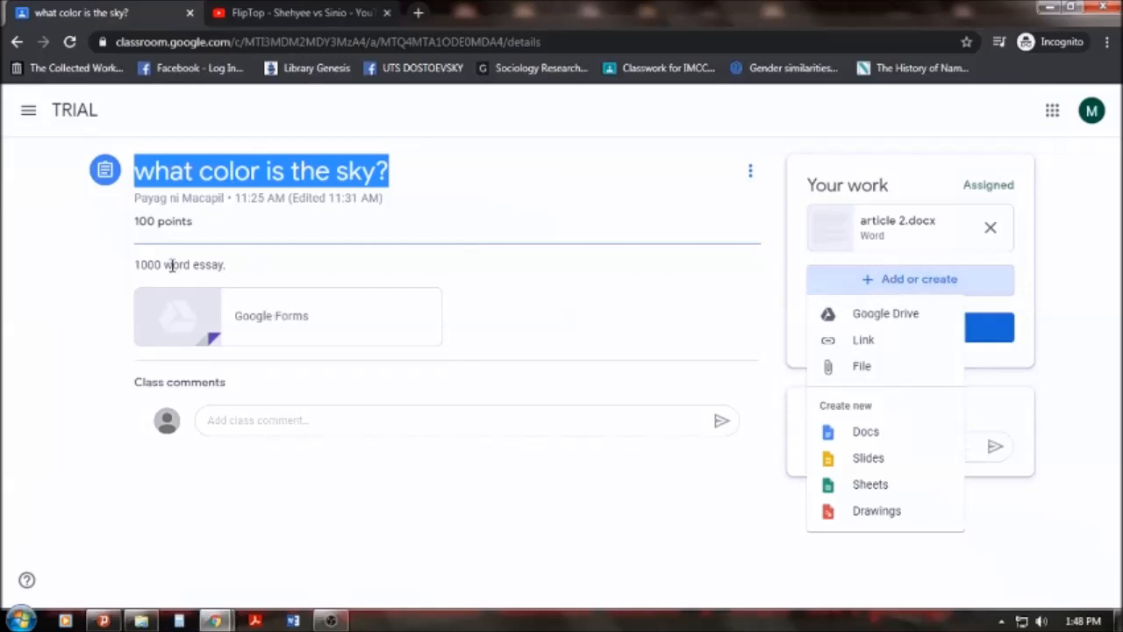
pyautogui.moveTo(877, 294)
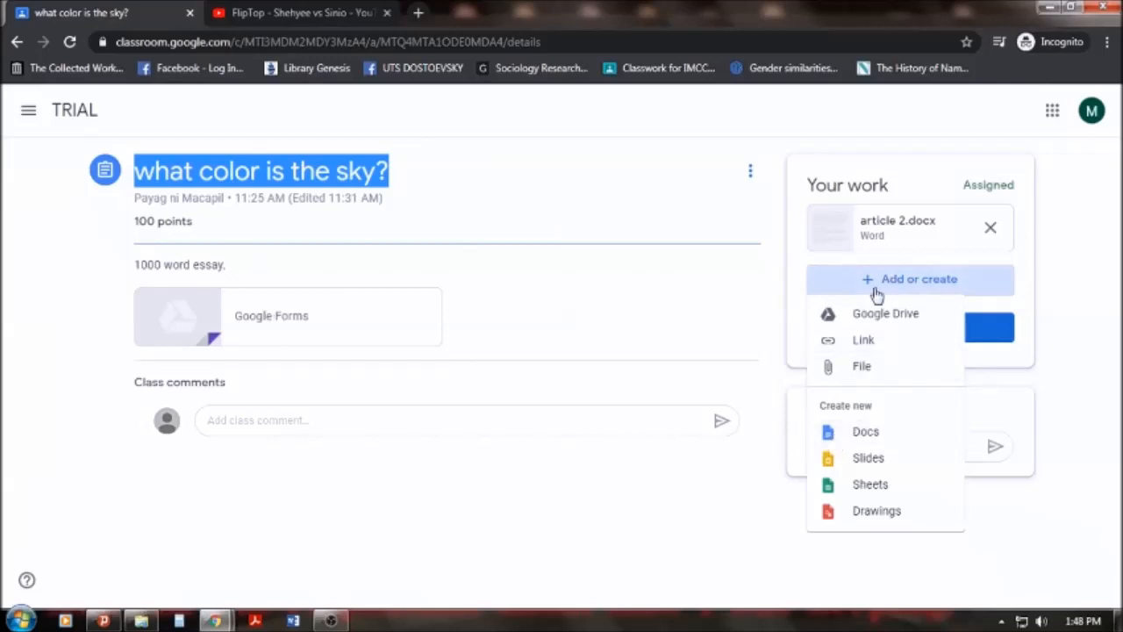
pyautogui.moveTo(865, 432)
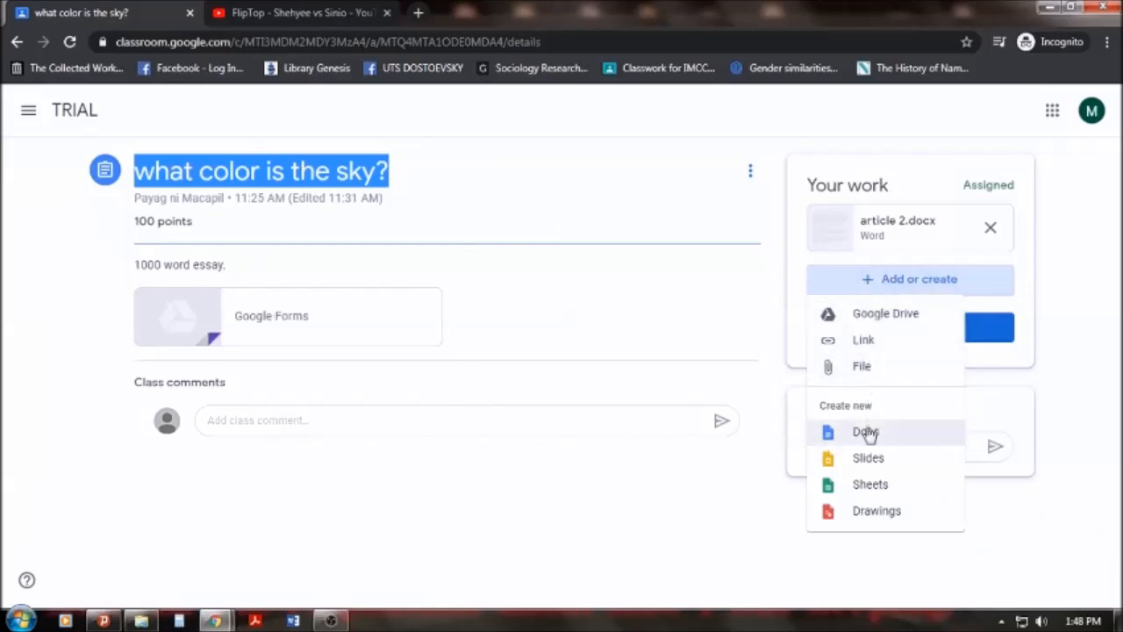
pyautogui.click(865, 431)
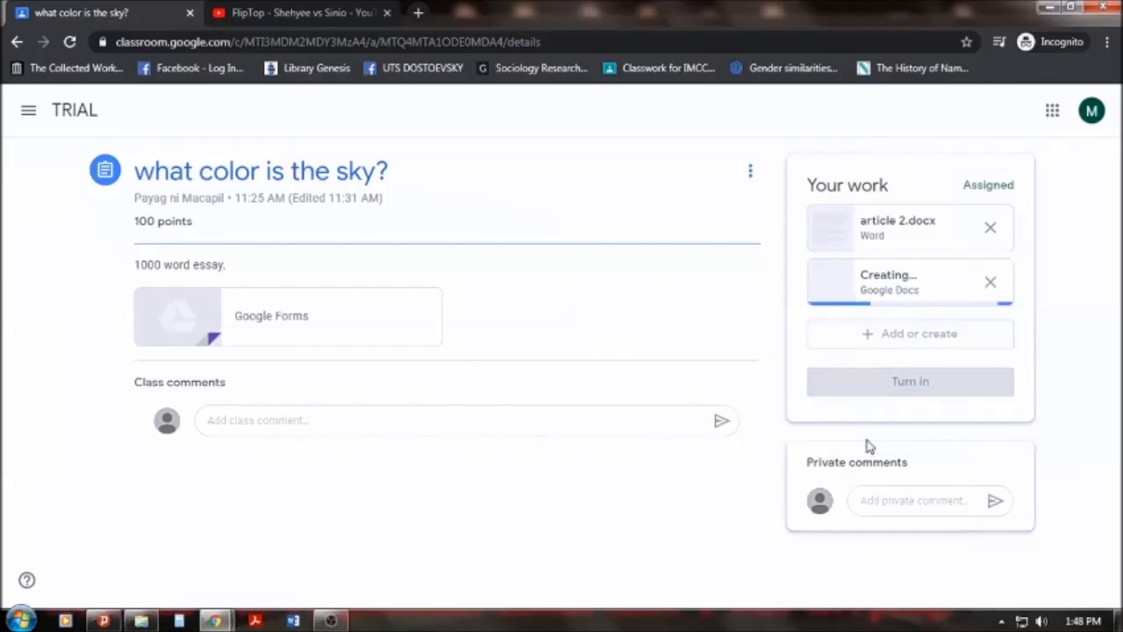
pyautogui.moveTo(851, 307)
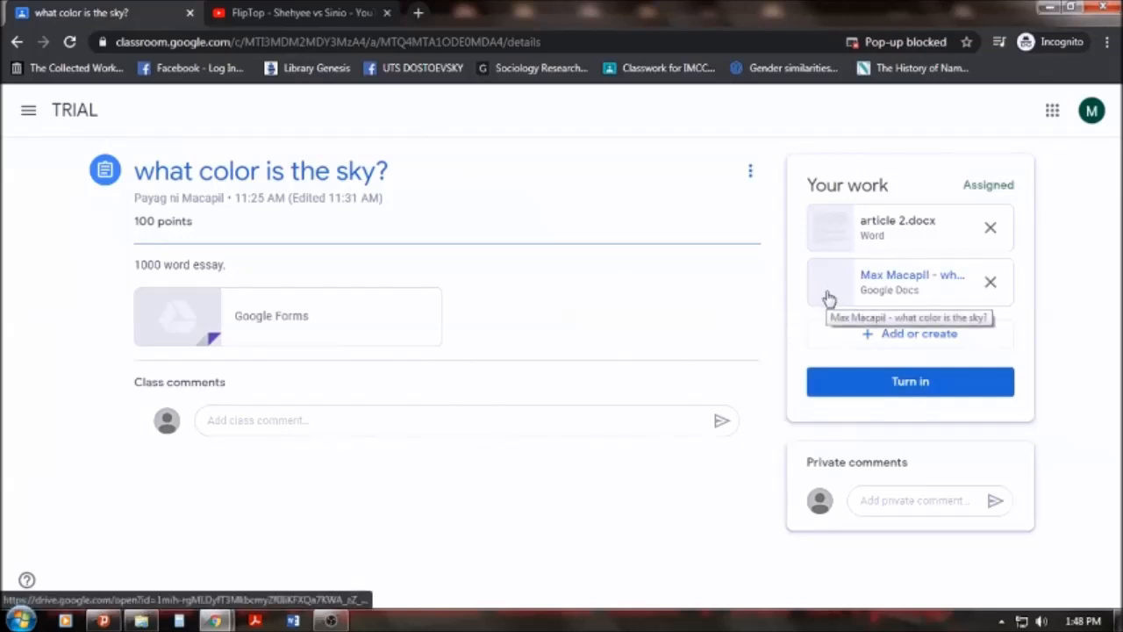
pyautogui.click(912, 281)
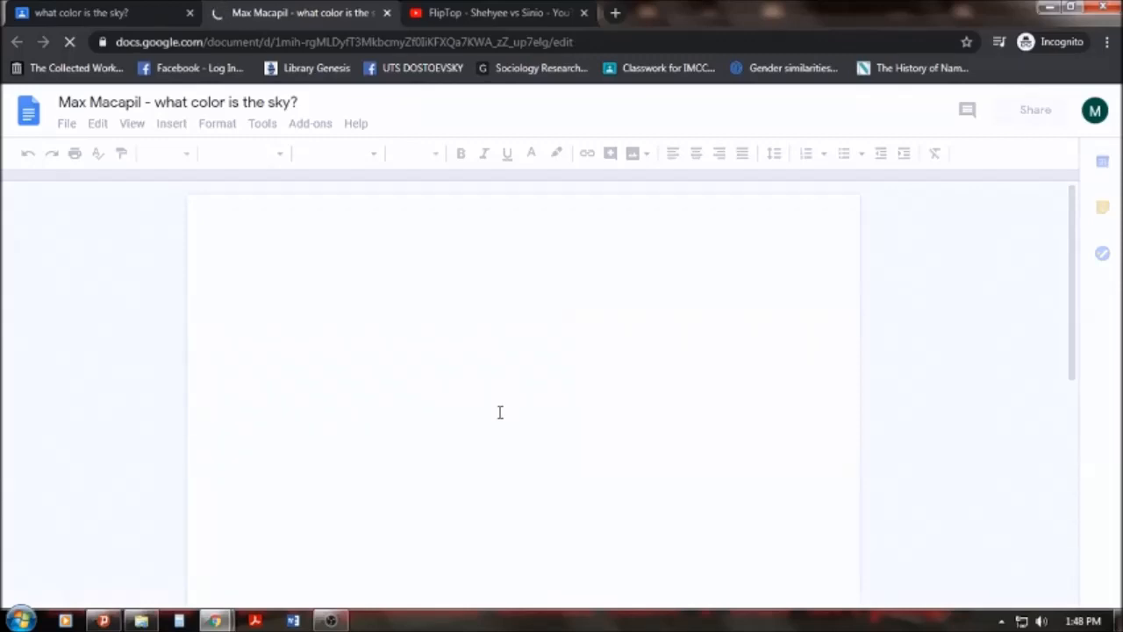
# Step: Write 'blue' in the new document, dismiss the status tip, and return to Classroom
pyautogui.write('blu')
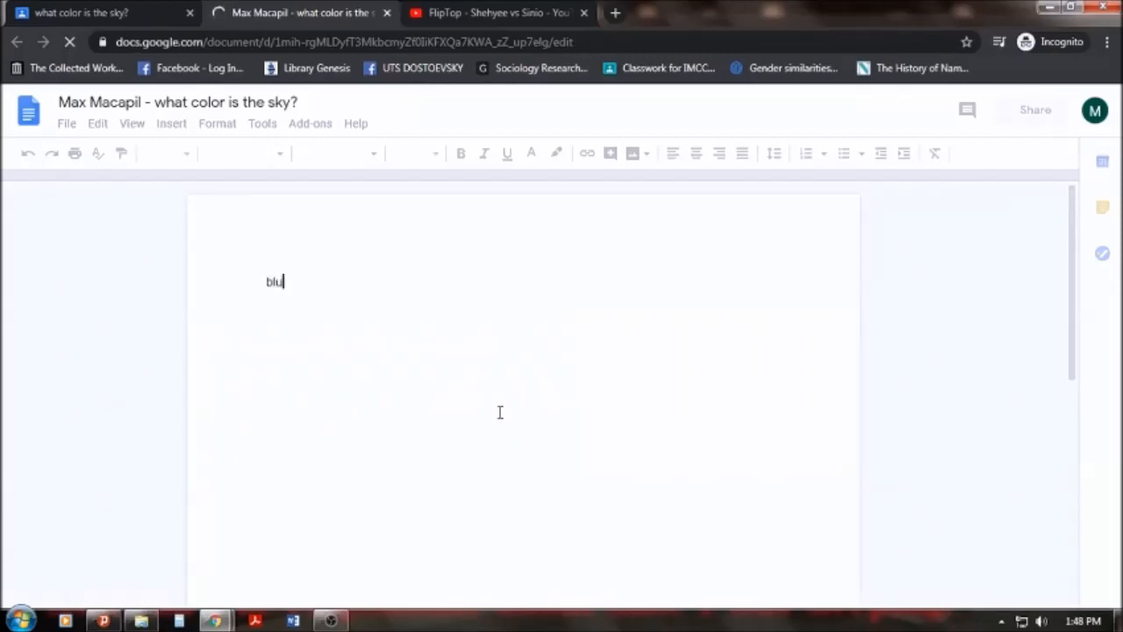
pyautogui.write('e')
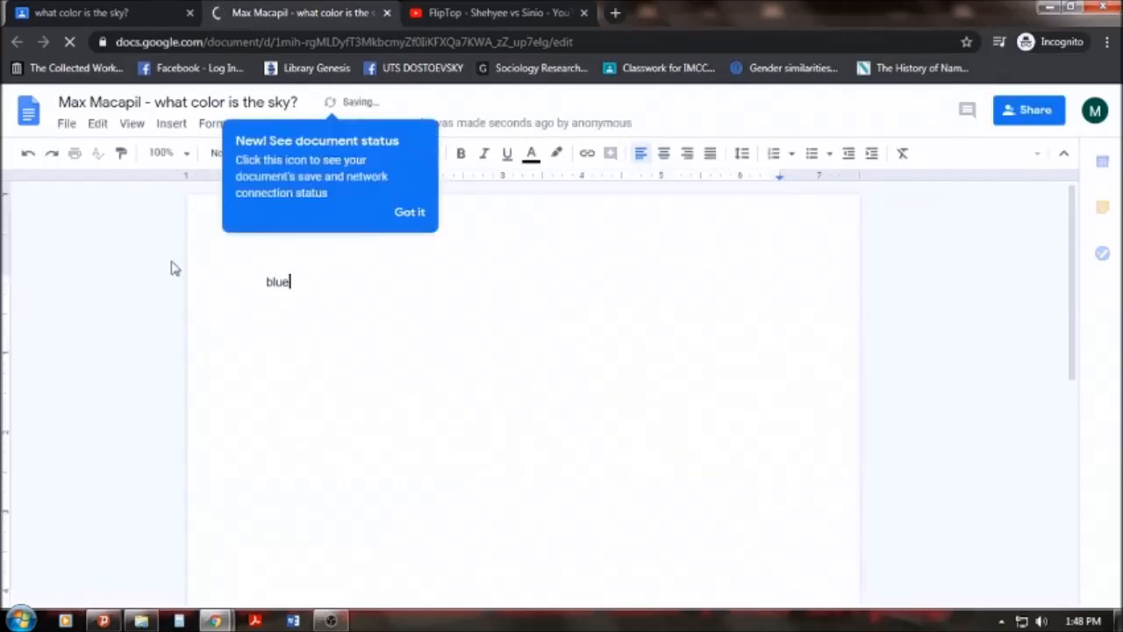
pyautogui.click(409, 211)
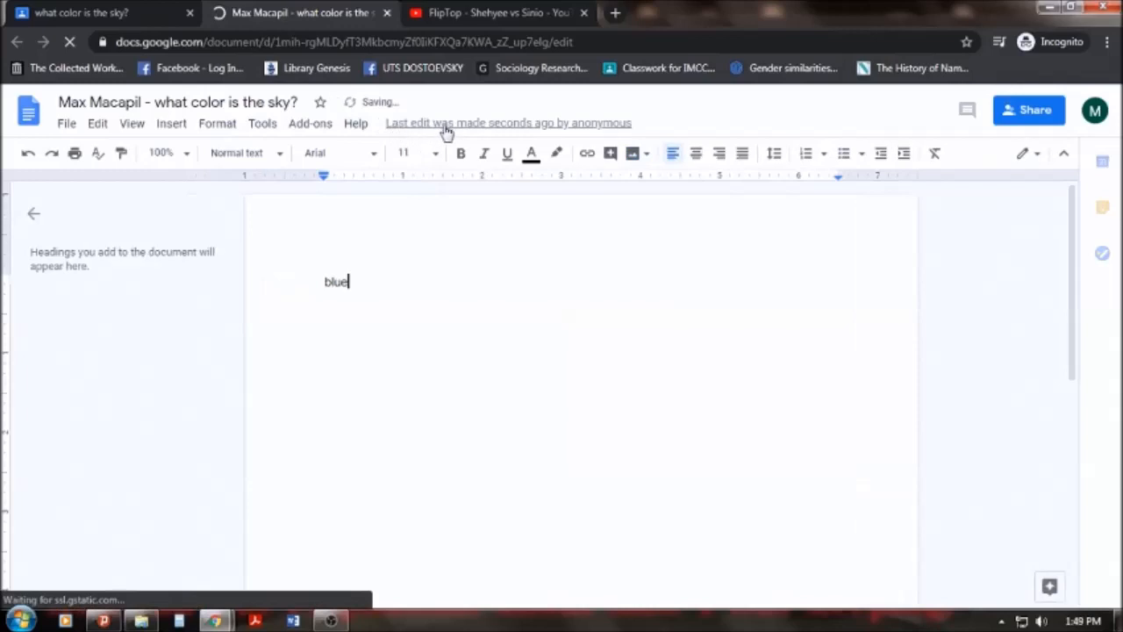
pyautogui.click(507, 122)
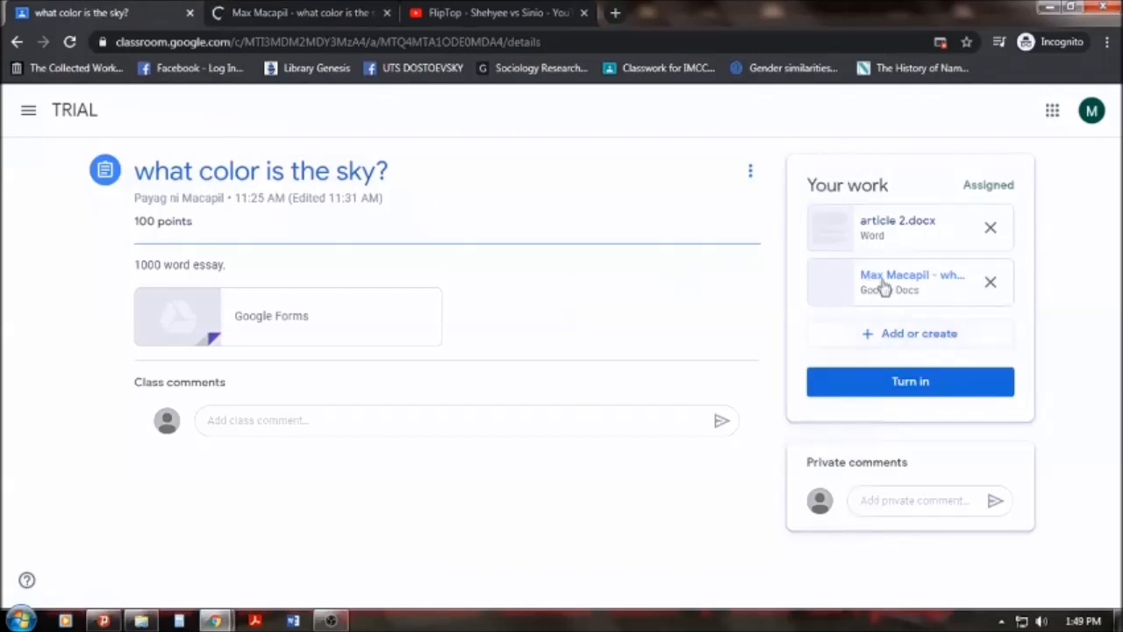
# Step: Start turning in article 2.docx and the sky document, bringing up the confirmation
pyautogui.click(909, 381)
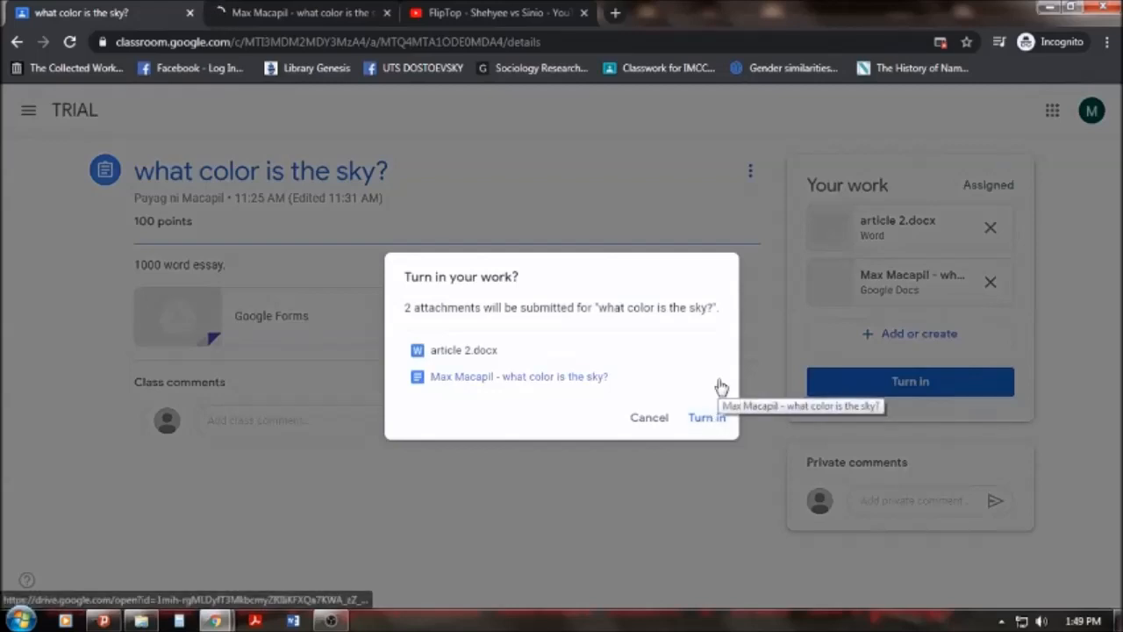
pyautogui.moveTo(505, 525)
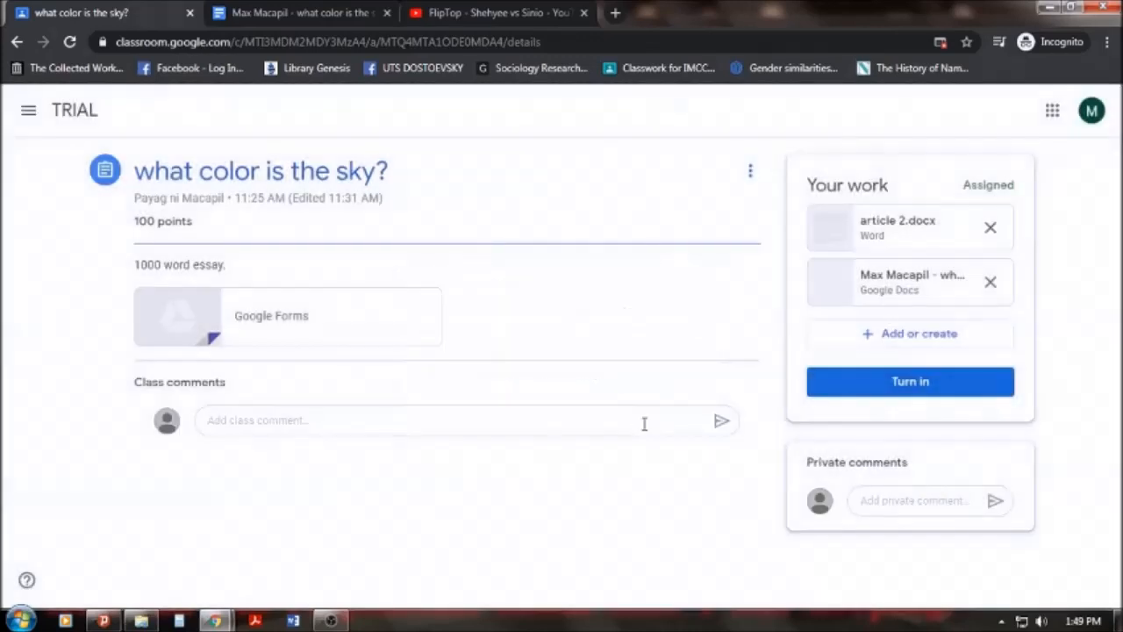
pyautogui.moveTo(406, 585)
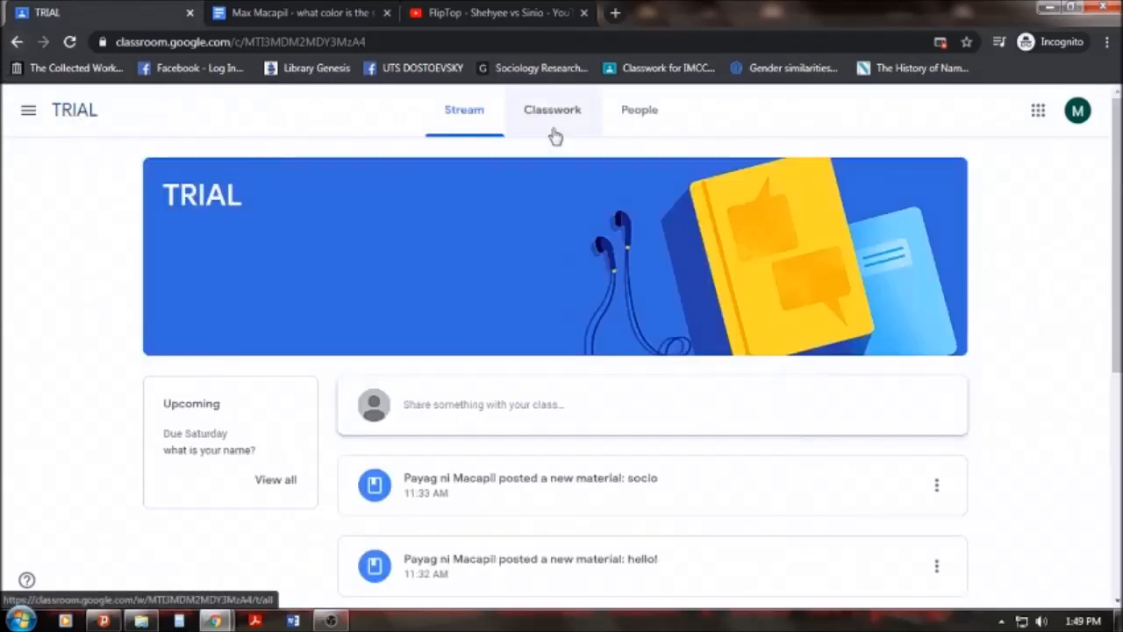
# Step: Open the Classwork list and expand 'what is your name?', due Aug 22 and still Assigned
pyautogui.click(552, 110)
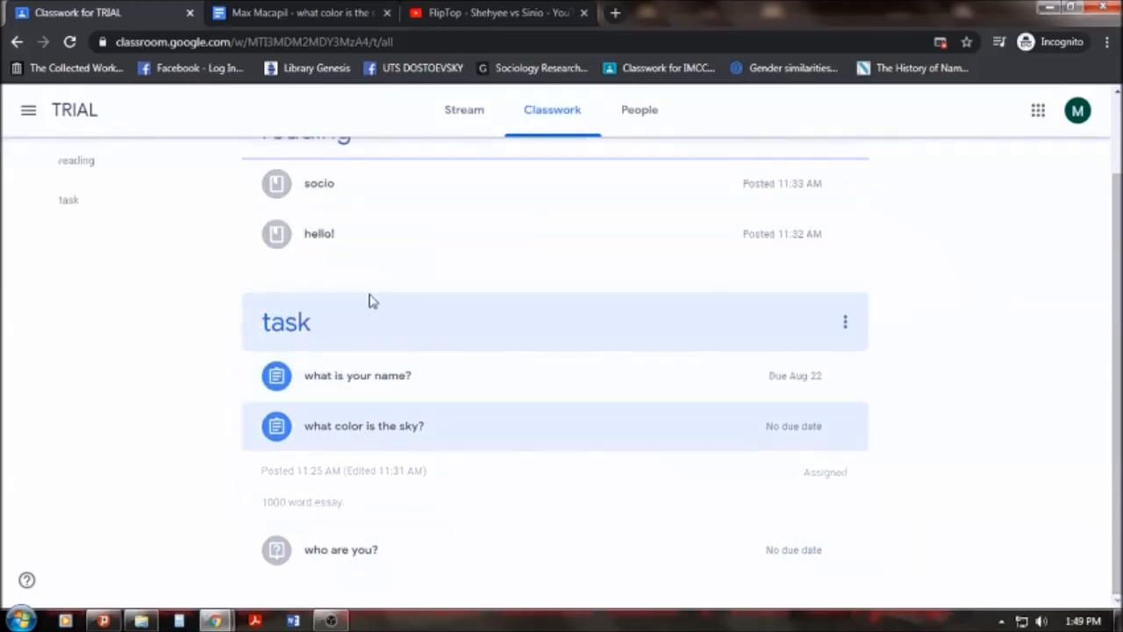
pyautogui.scroll(3)
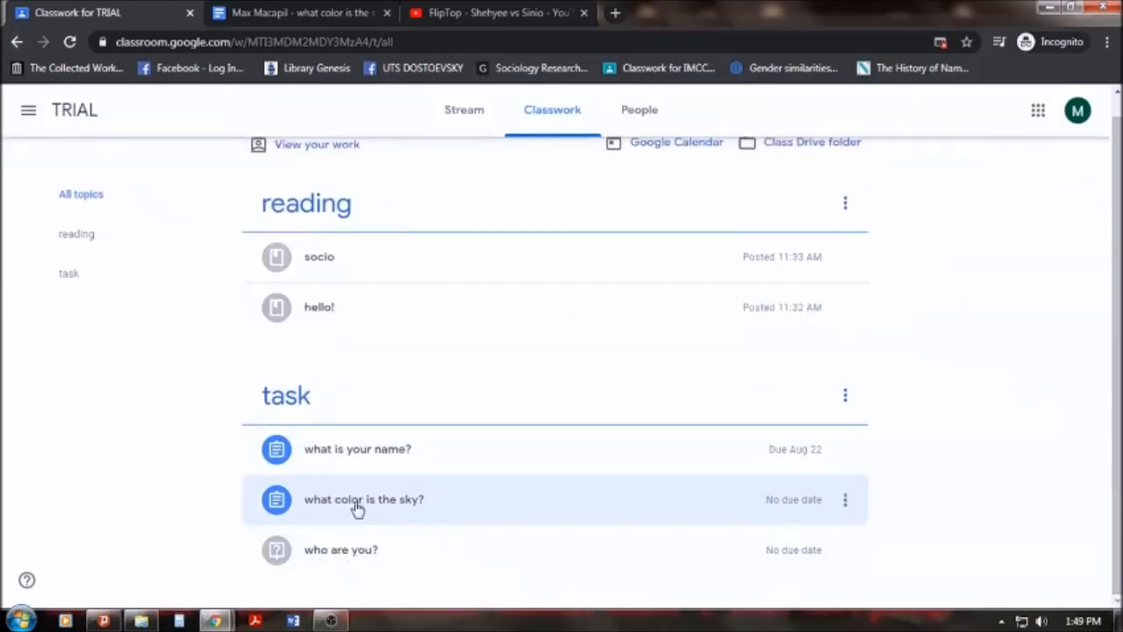
pyautogui.moveTo(322, 514)
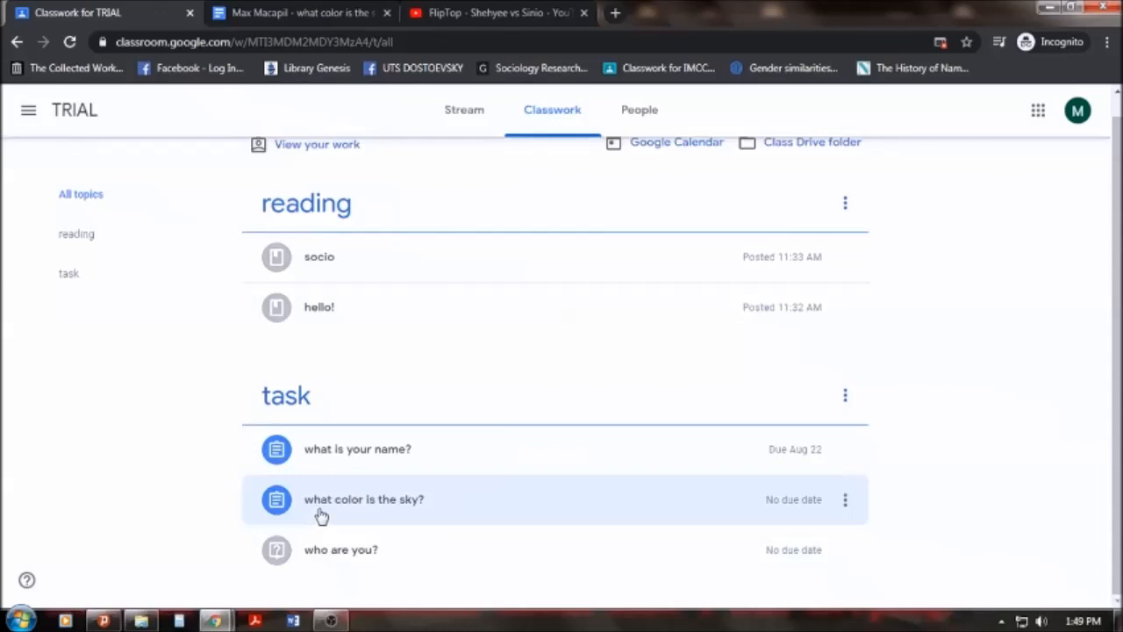
pyautogui.moveTo(493, 621)
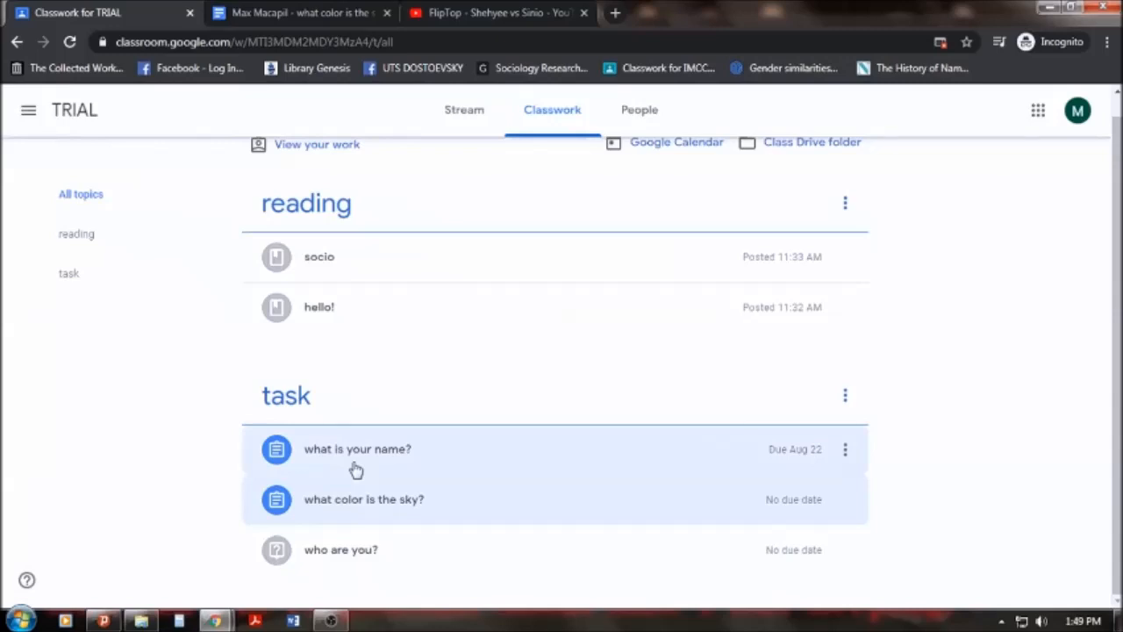
pyautogui.click(357, 448)
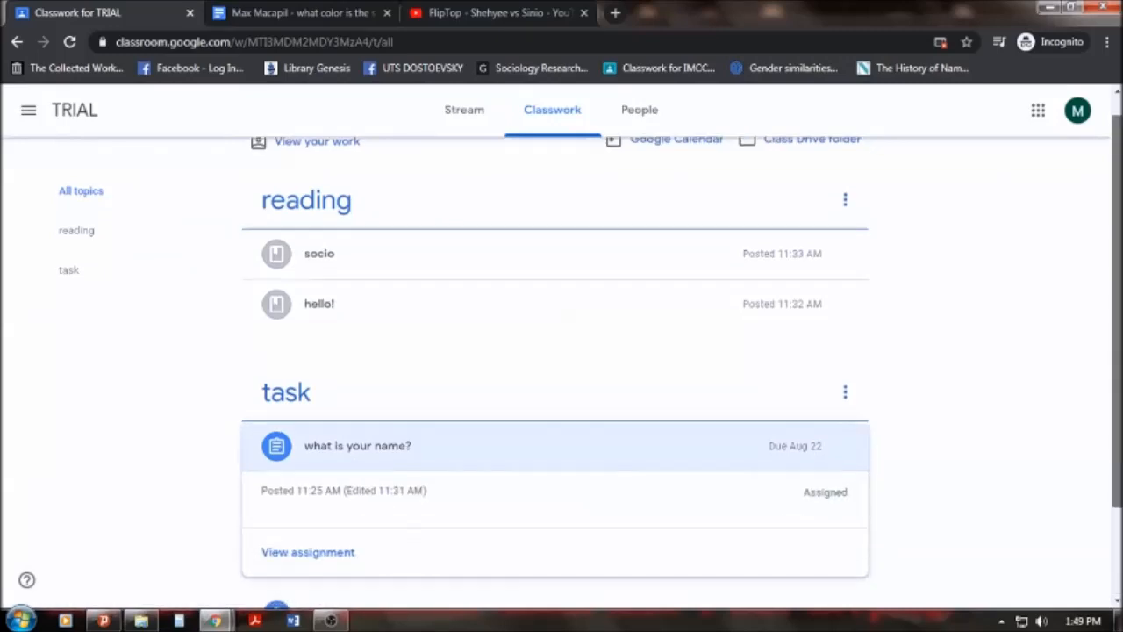
pyautogui.scroll(-3)
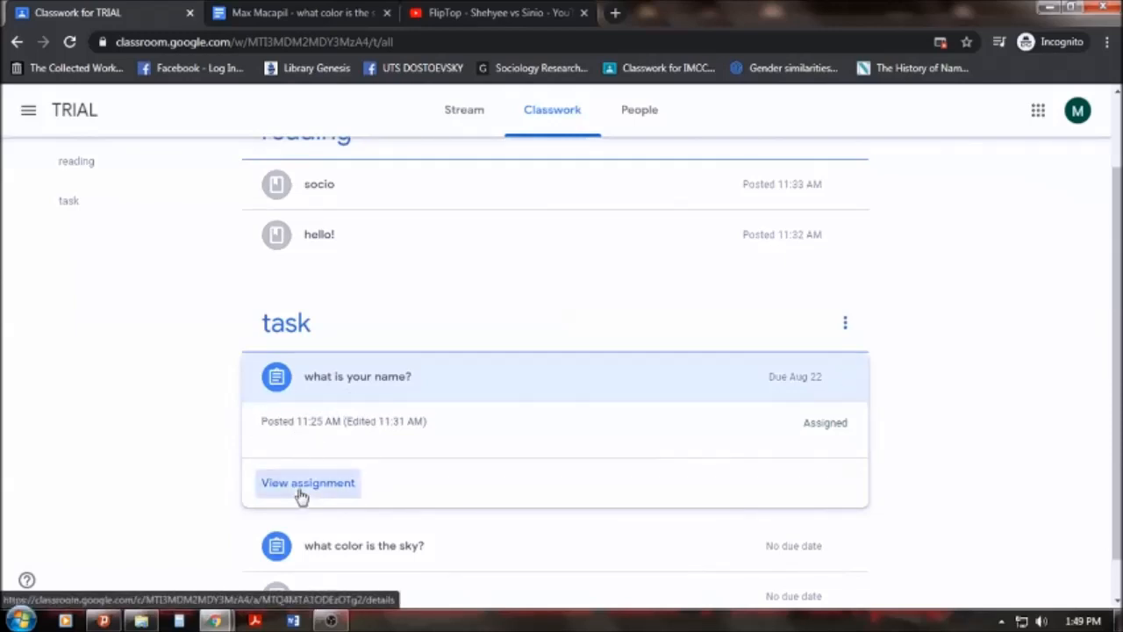
# Step: Open the assignment and upload rubrics vlog.docx from the computer as your work
pyautogui.click(307, 483)
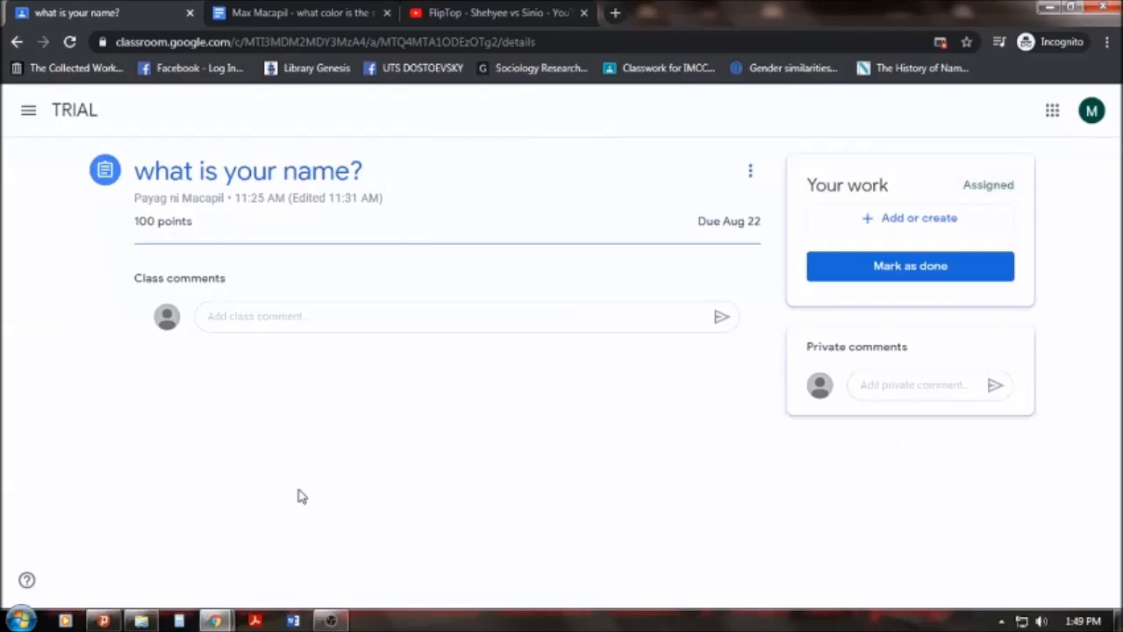
pyautogui.moveTo(314, 489)
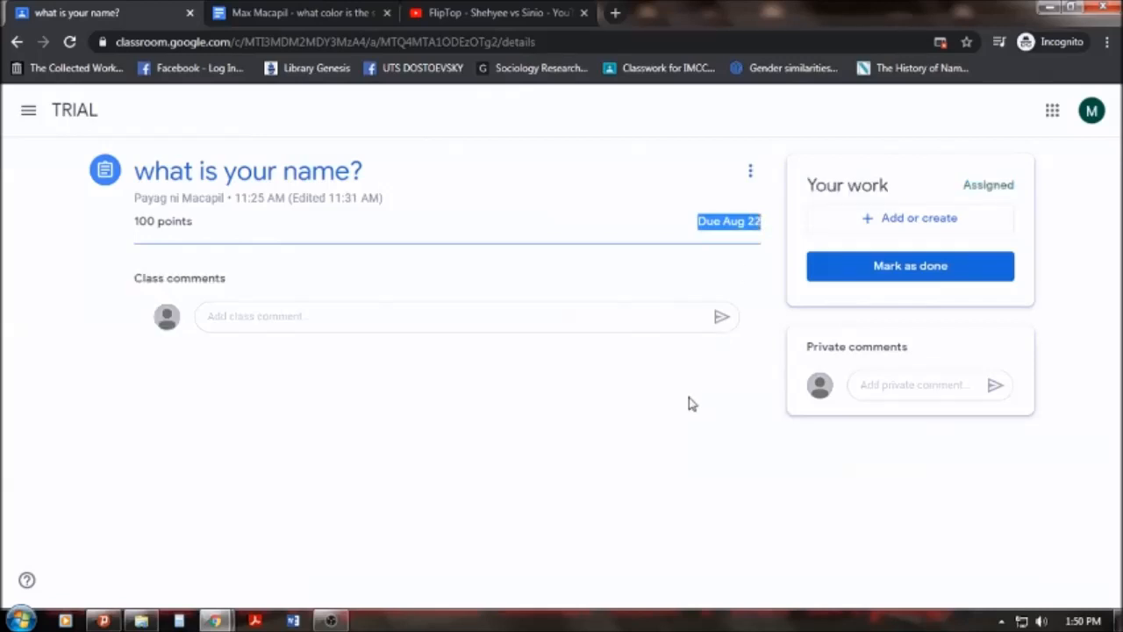
pyautogui.moveTo(684, 377)
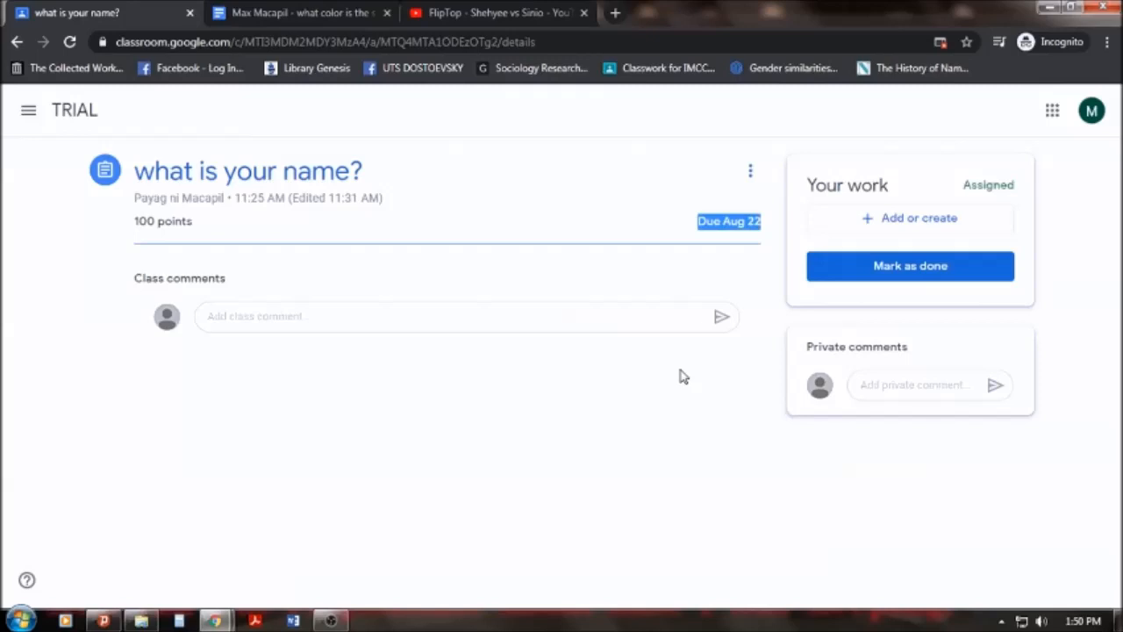
pyautogui.moveTo(481, 586)
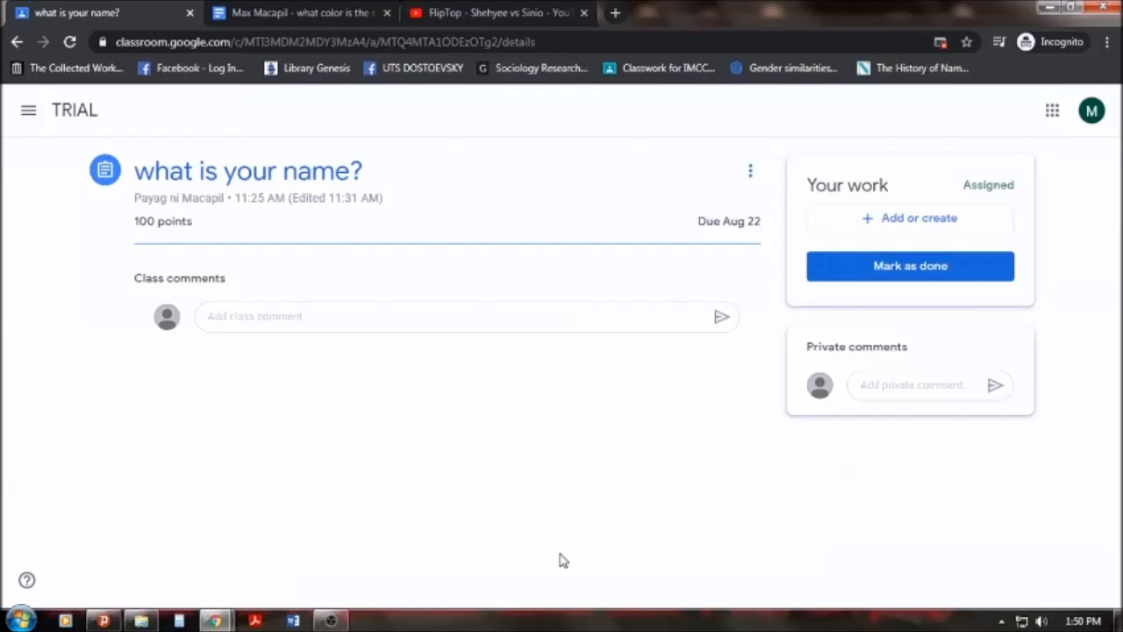
pyautogui.moveTo(910, 217)
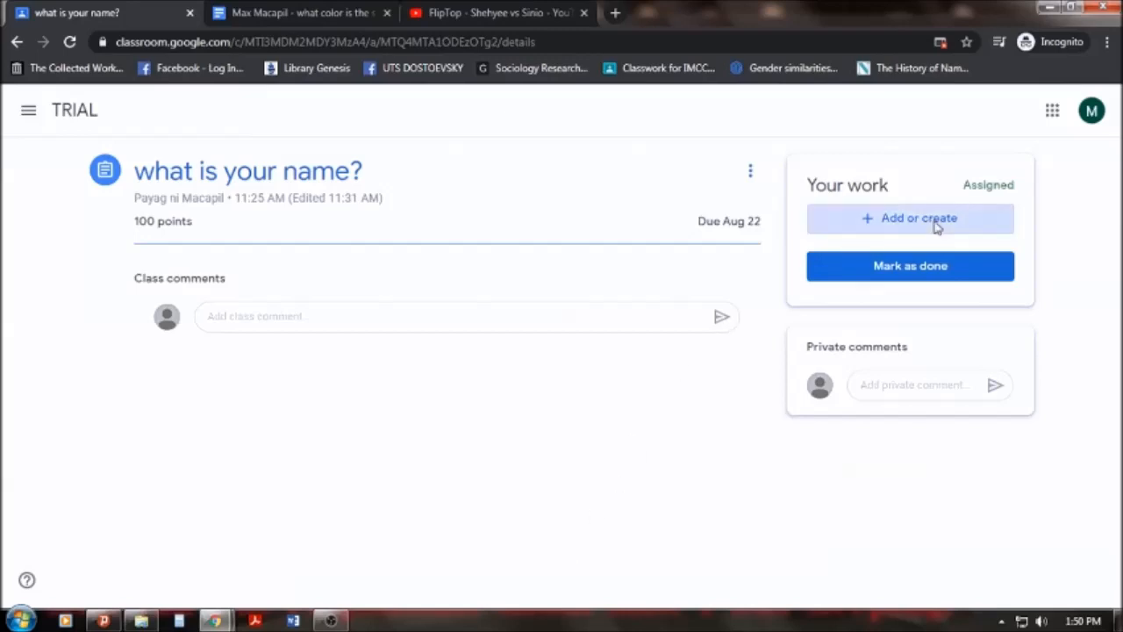
pyautogui.click(910, 217)
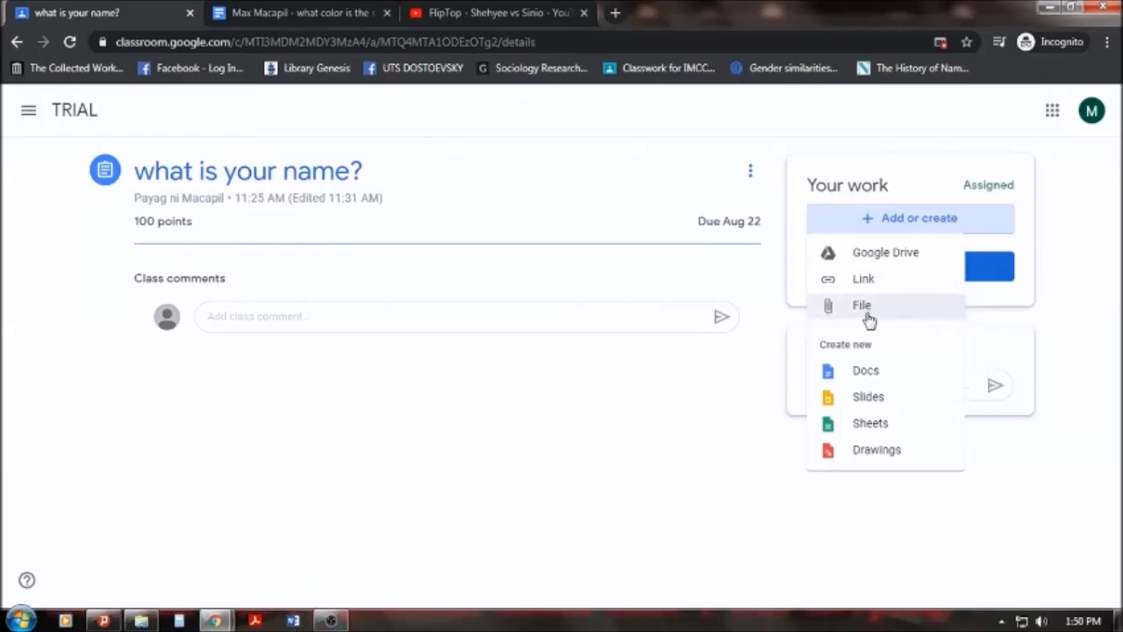
pyautogui.click(861, 304)
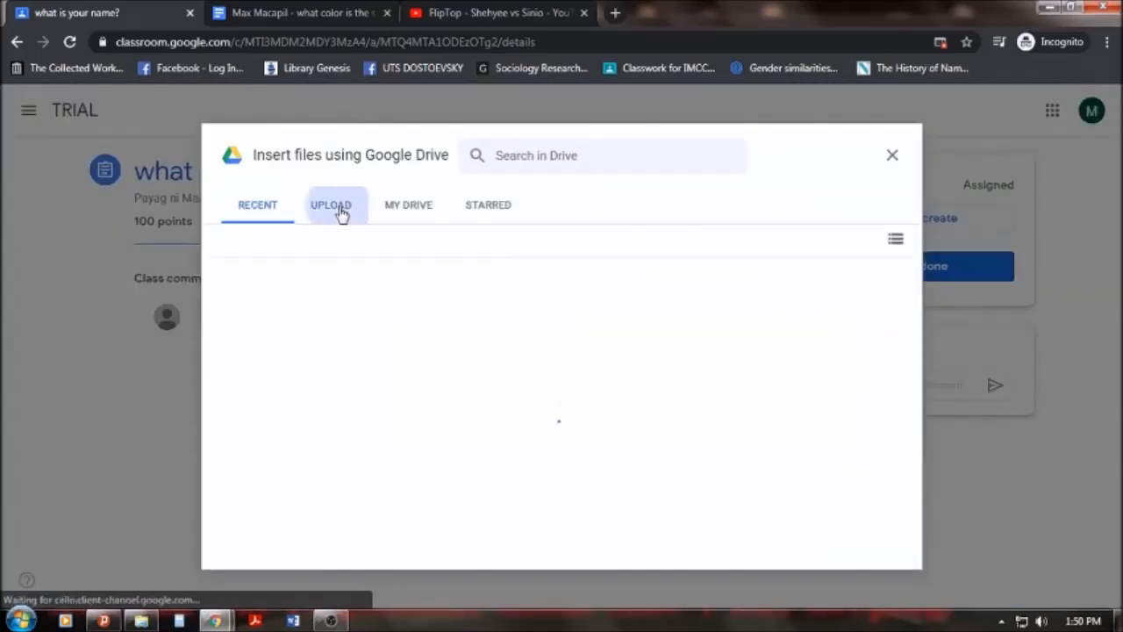
pyautogui.click(330, 204)
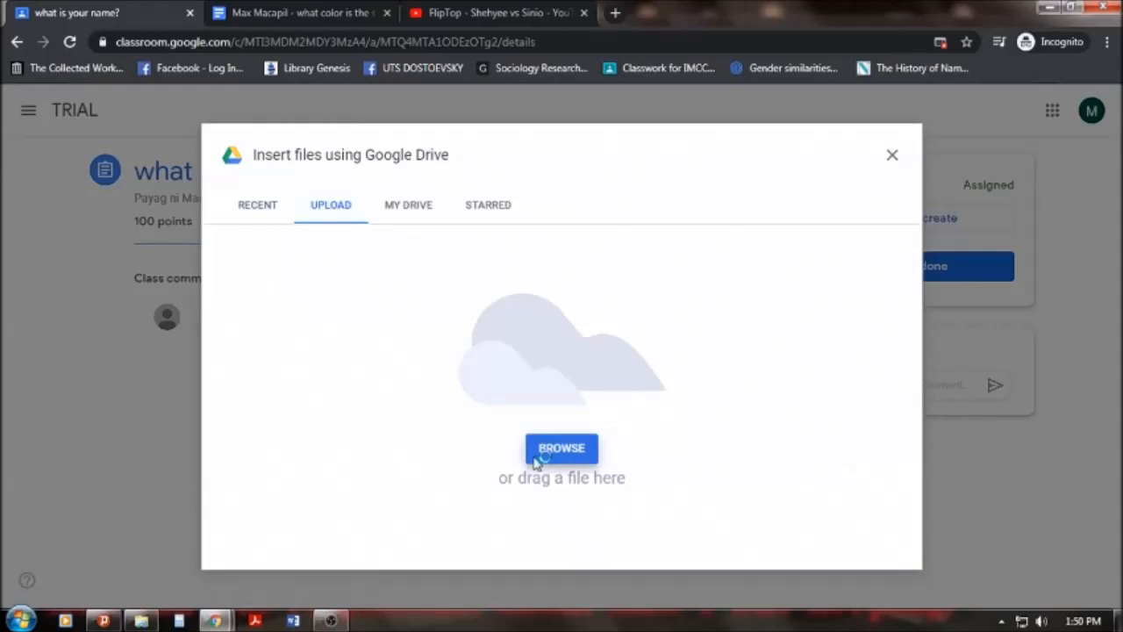
pyautogui.click(560, 447)
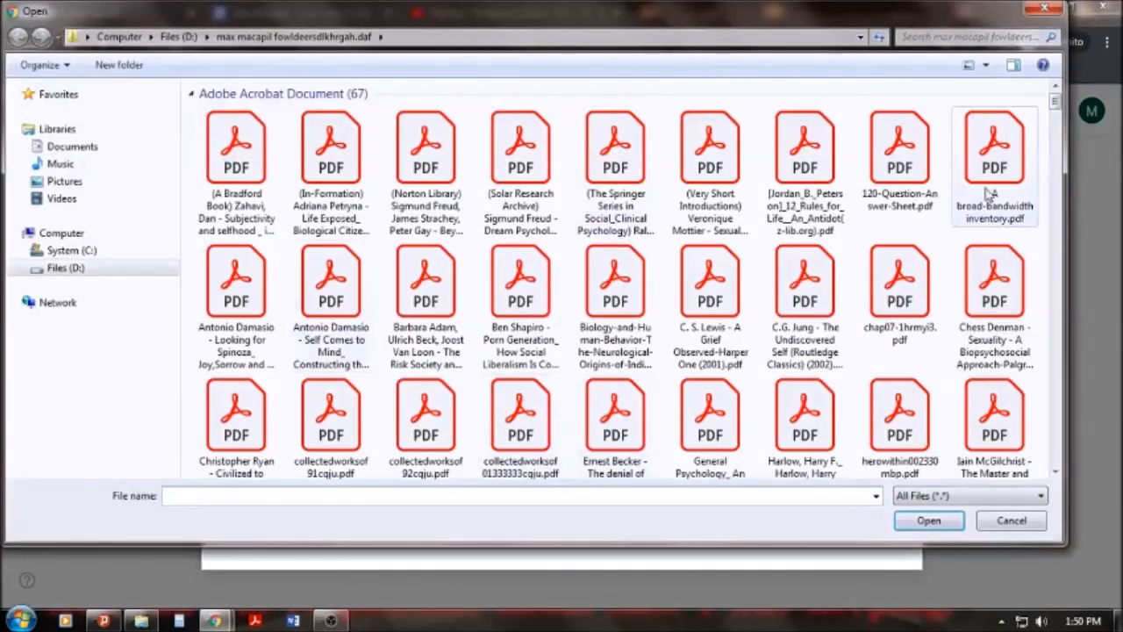
pyautogui.scroll(-3)
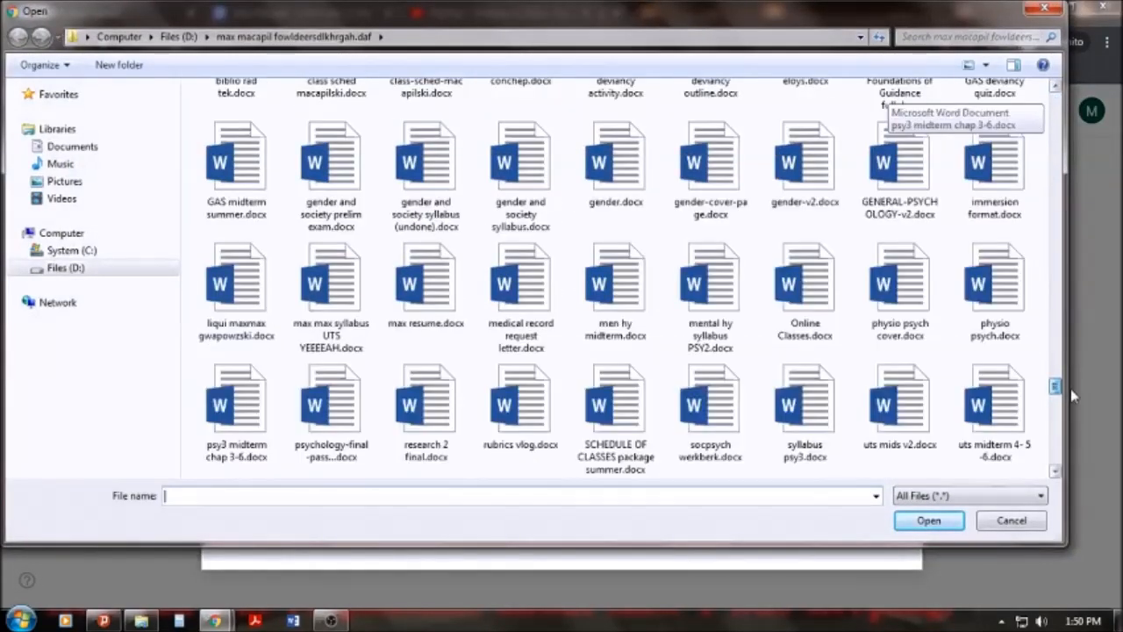
pyautogui.scroll(-3)
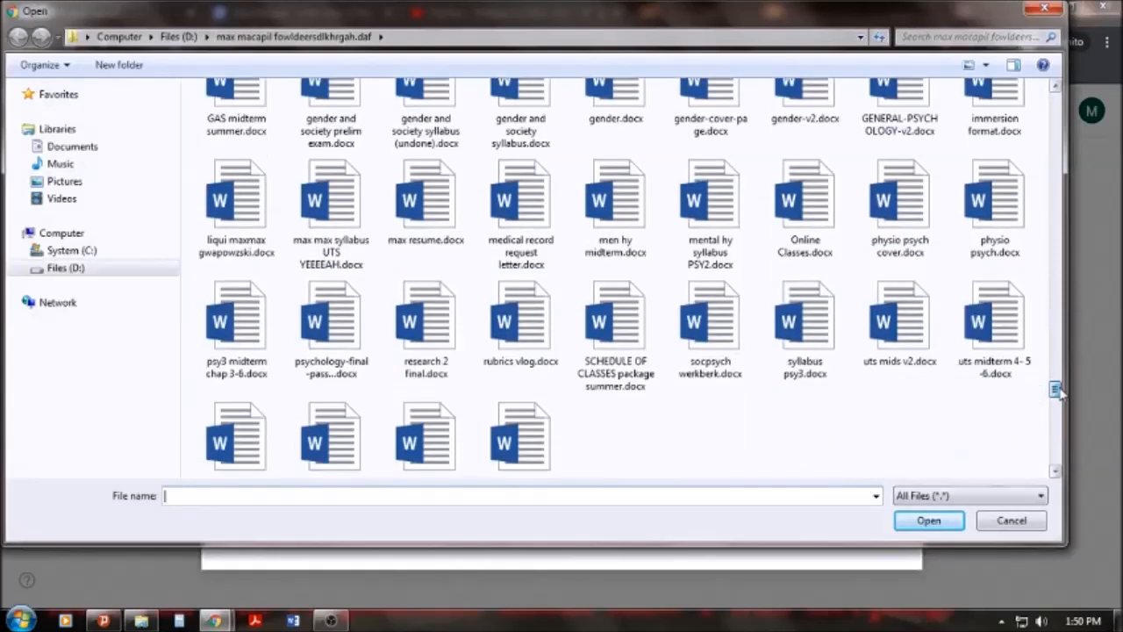
pyautogui.click(520, 320)
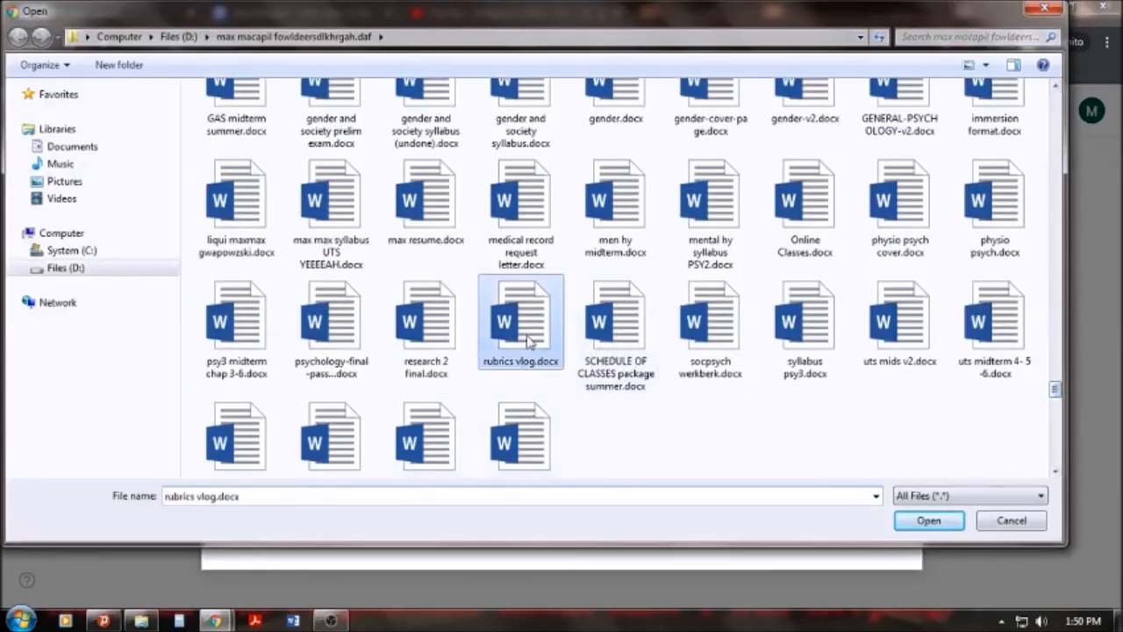
pyautogui.click(927, 521)
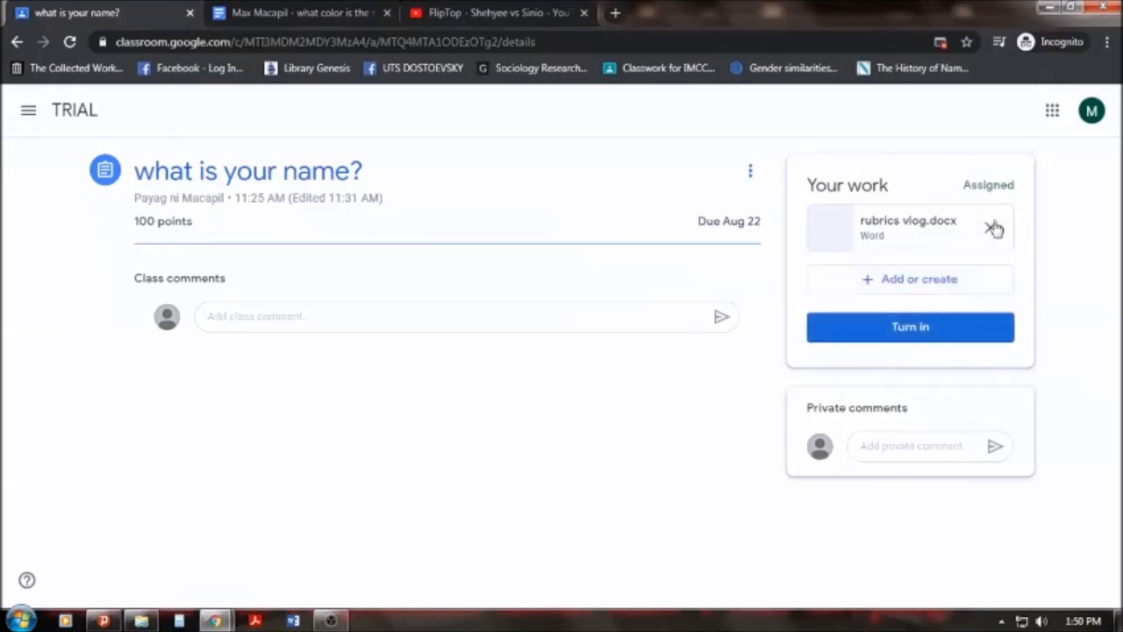
pyautogui.click(994, 227)
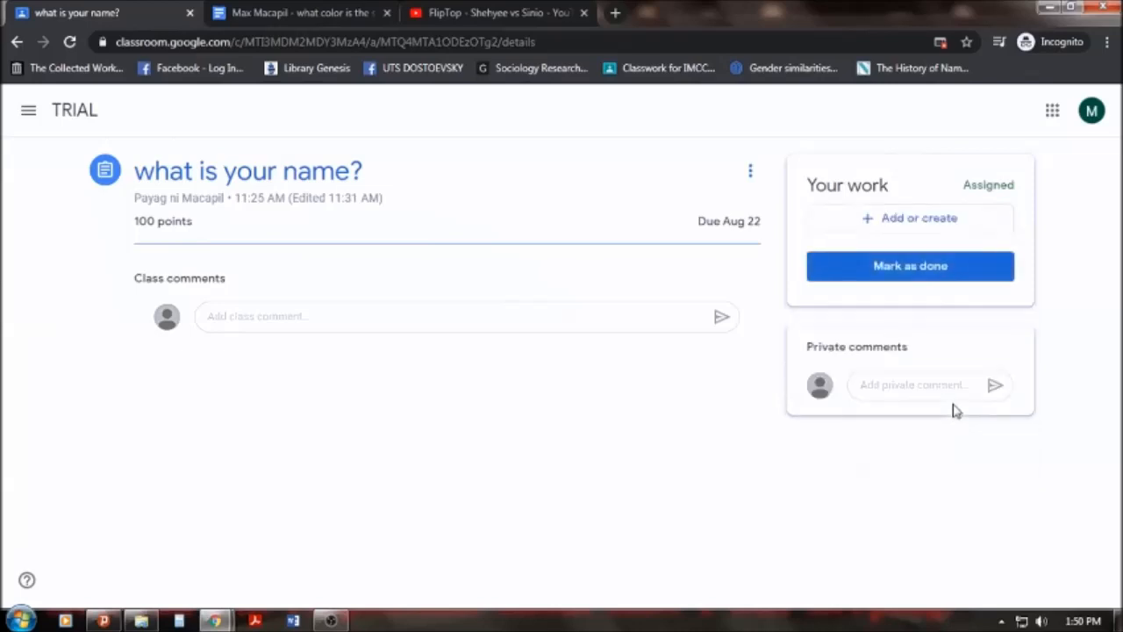
pyautogui.moveTo(909, 220)
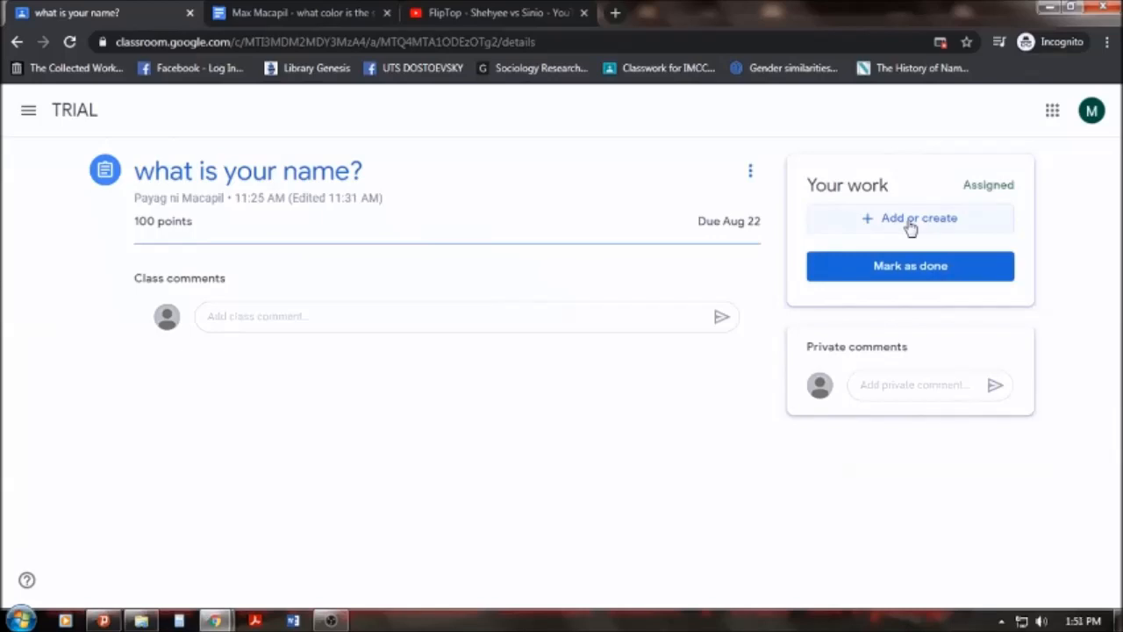
pyautogui.click(909, 217)
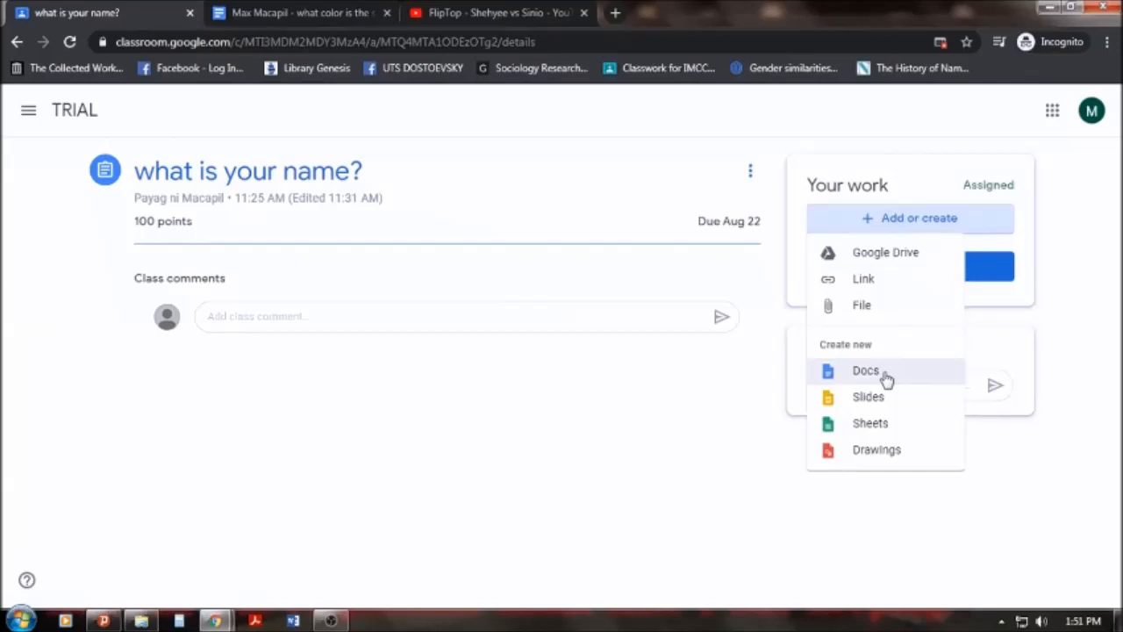
pyautogui.click(865, 370)
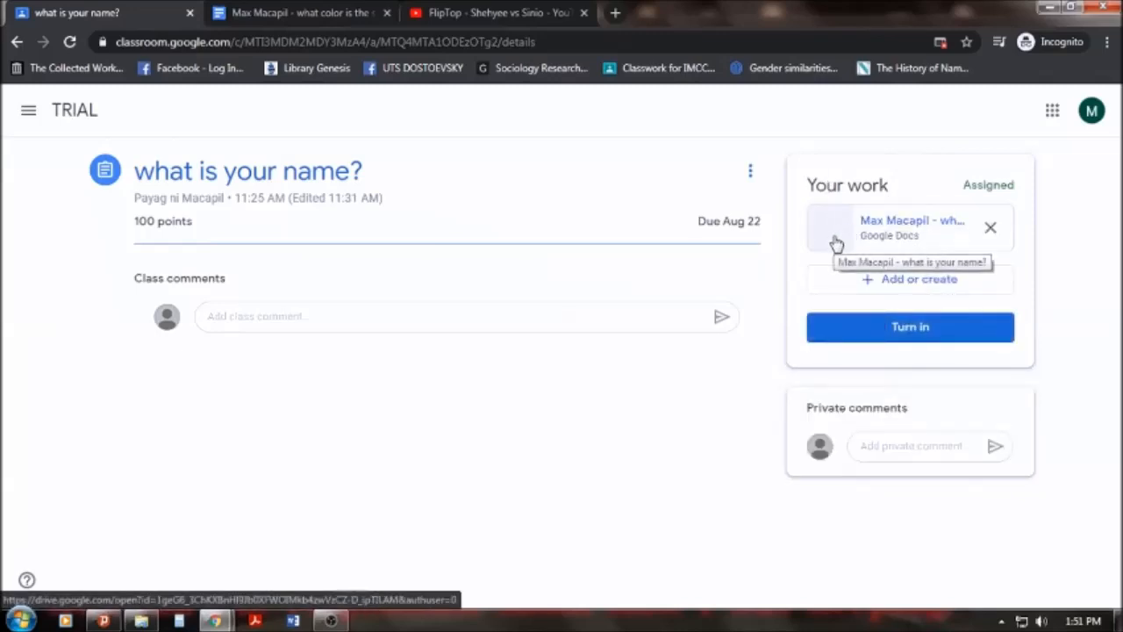
pyautogui.click(910, 227)
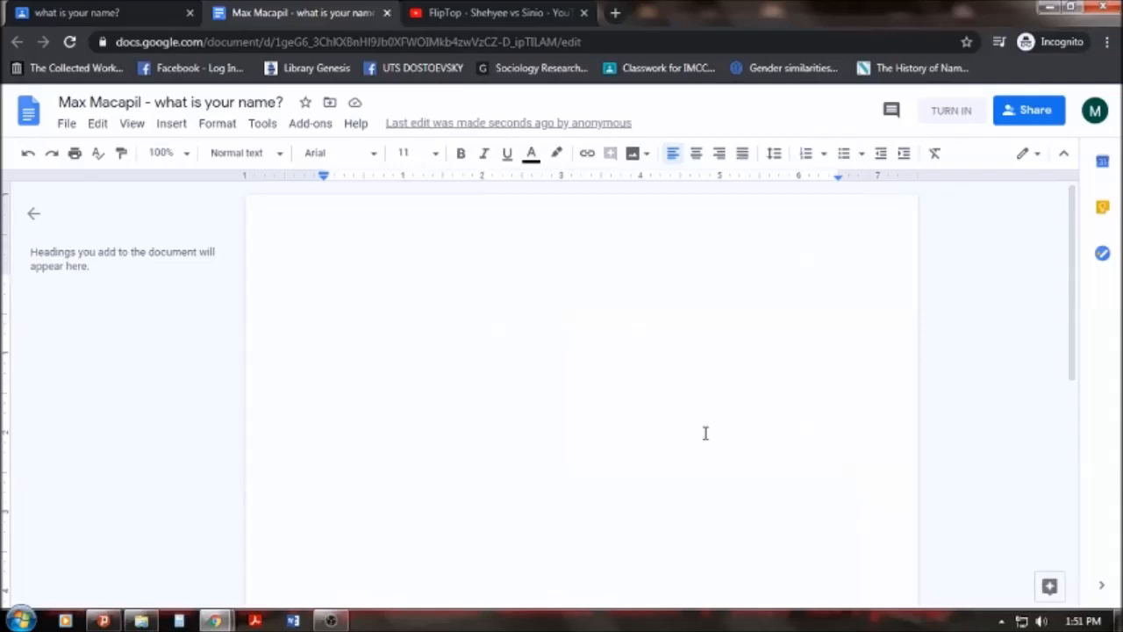
pyautogui.write('macapil')
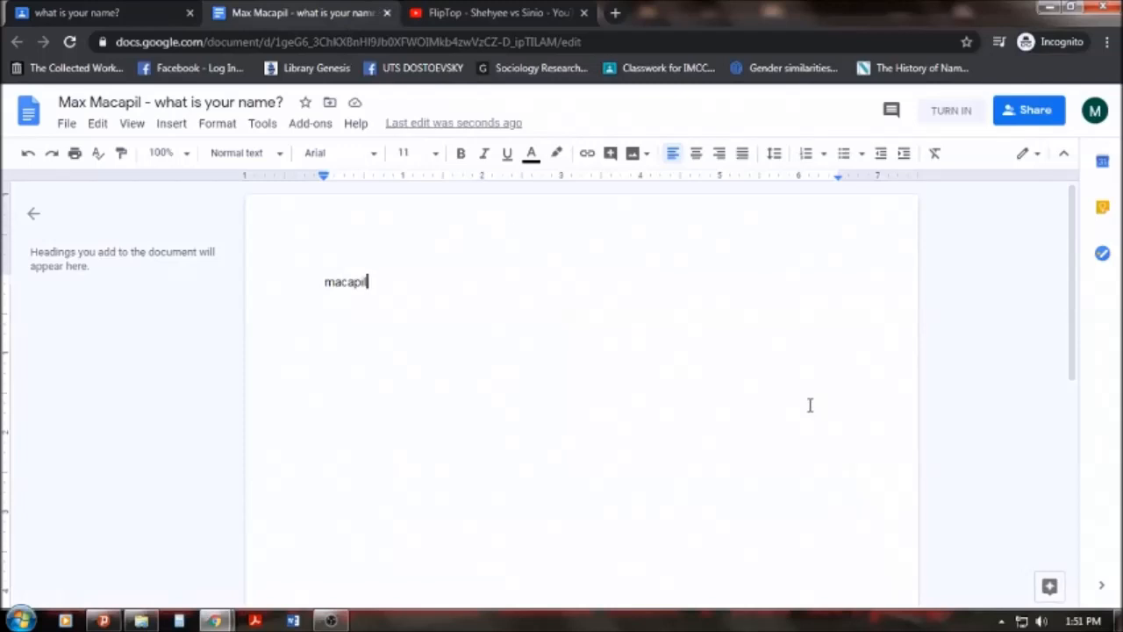
pyautogui.moveTo(536, 327)
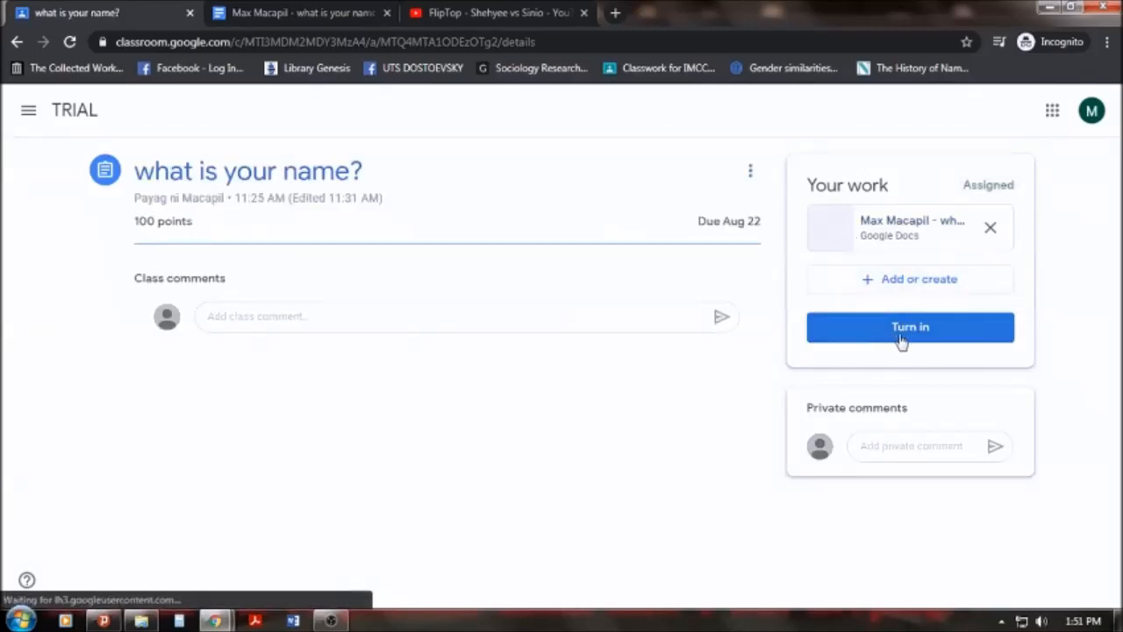
pyautogui.moveTo(912, 318)
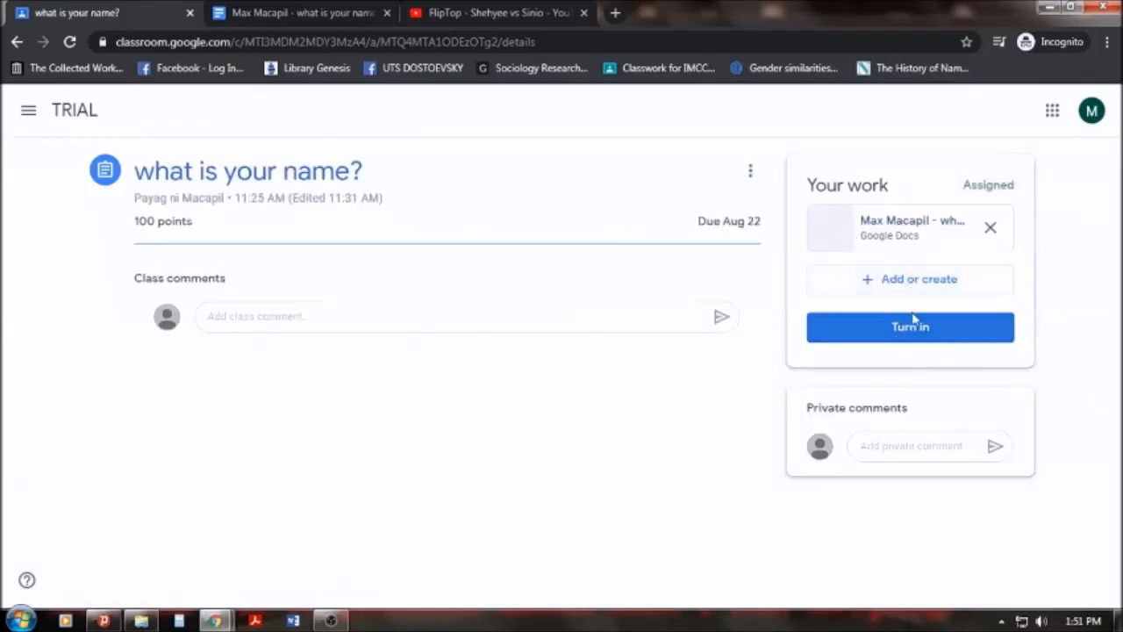
# Step: Submit the Max Macapil doc and confirm, so the assignment shows Turned in
pyautogui.click(909, 326)
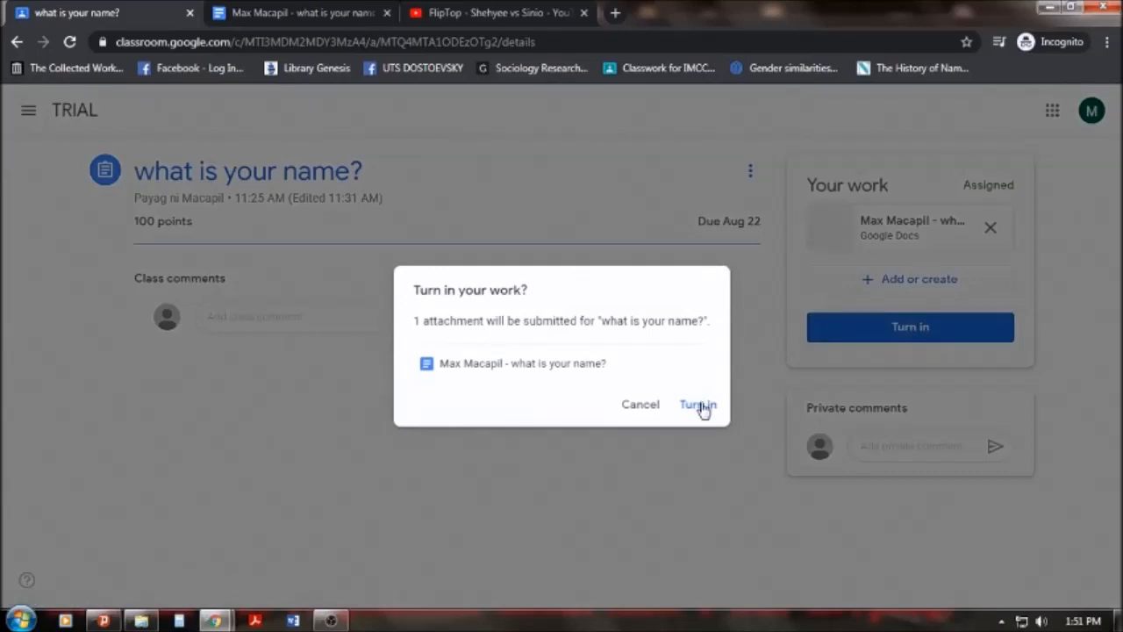
pyautogui.click(697, 404)
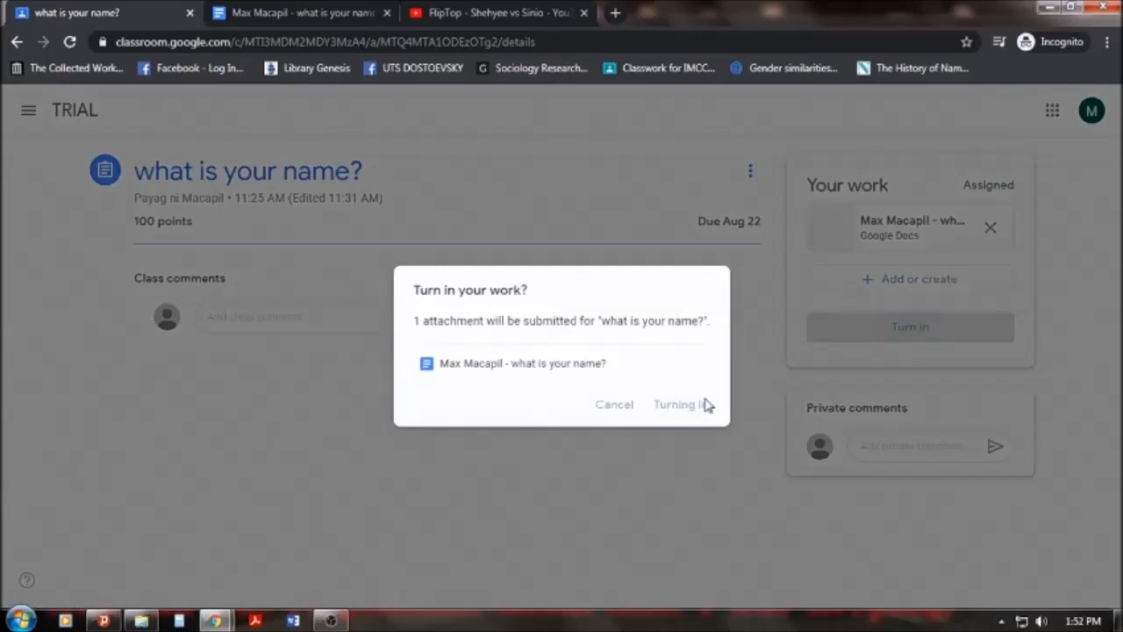
pyautogui.click(675, 405)
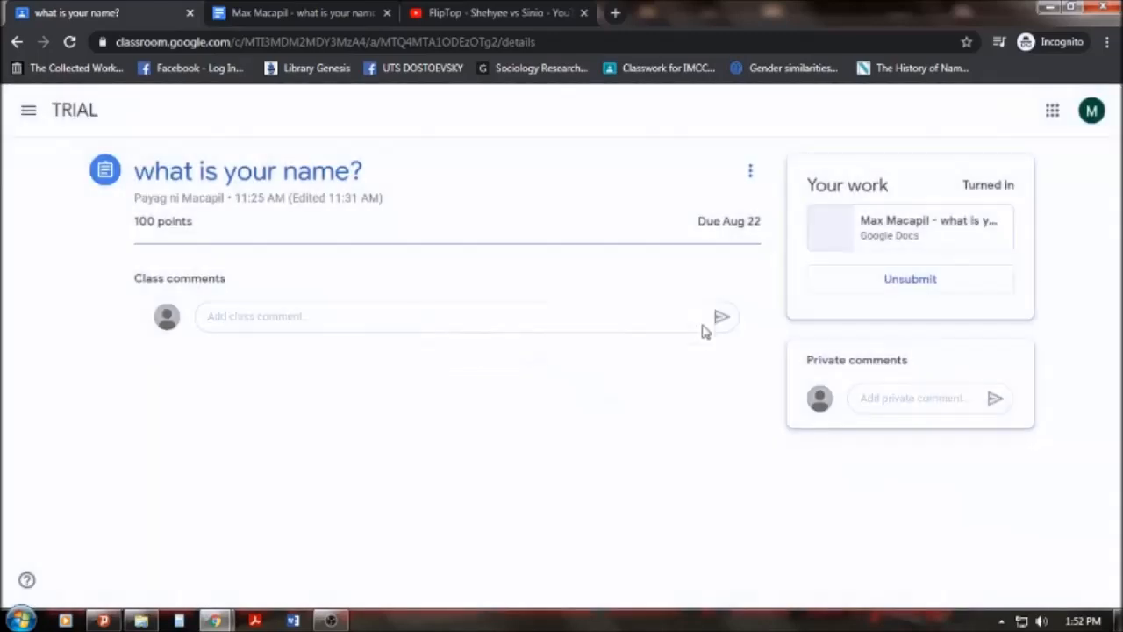
pyautogui.click(921, 398)
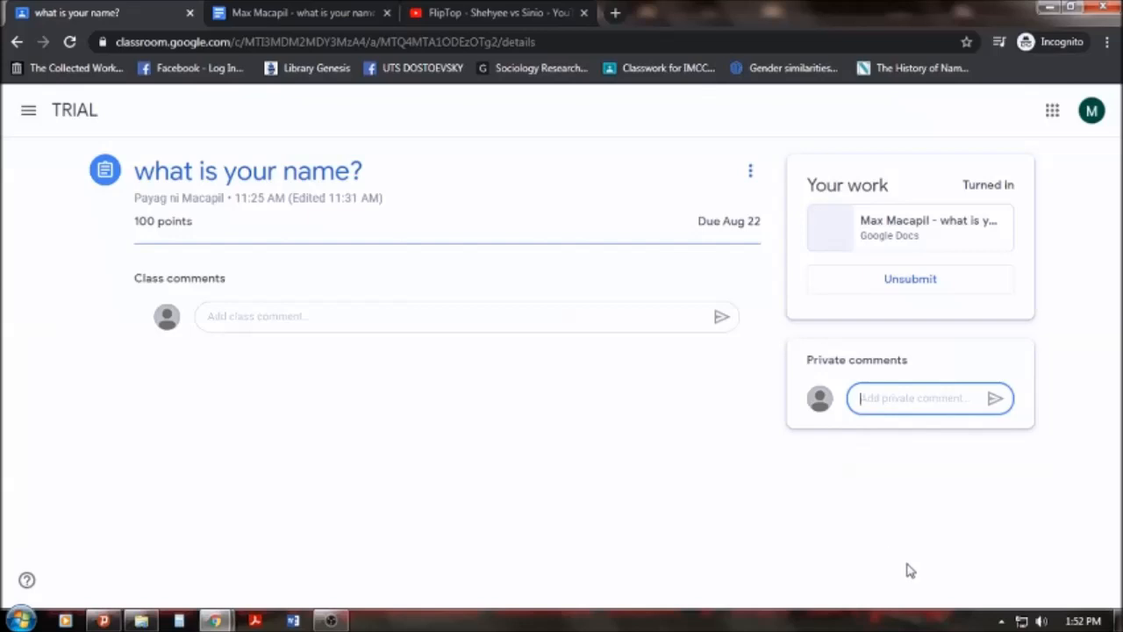
pyautogui.moveTo(974, 493)
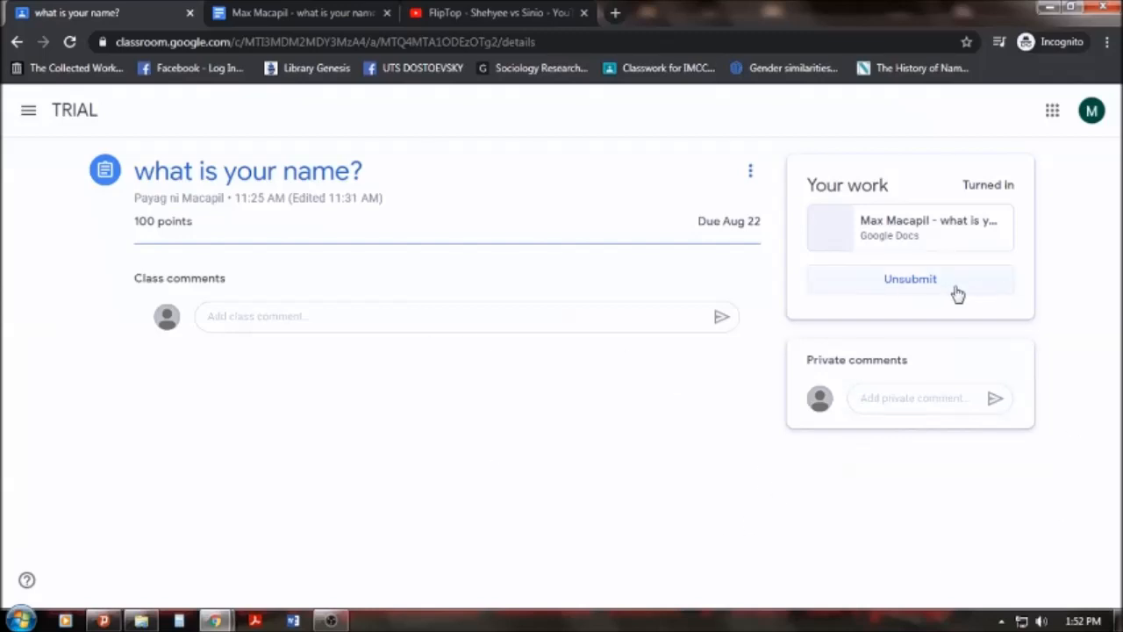
pyautogui.click(910, 279)
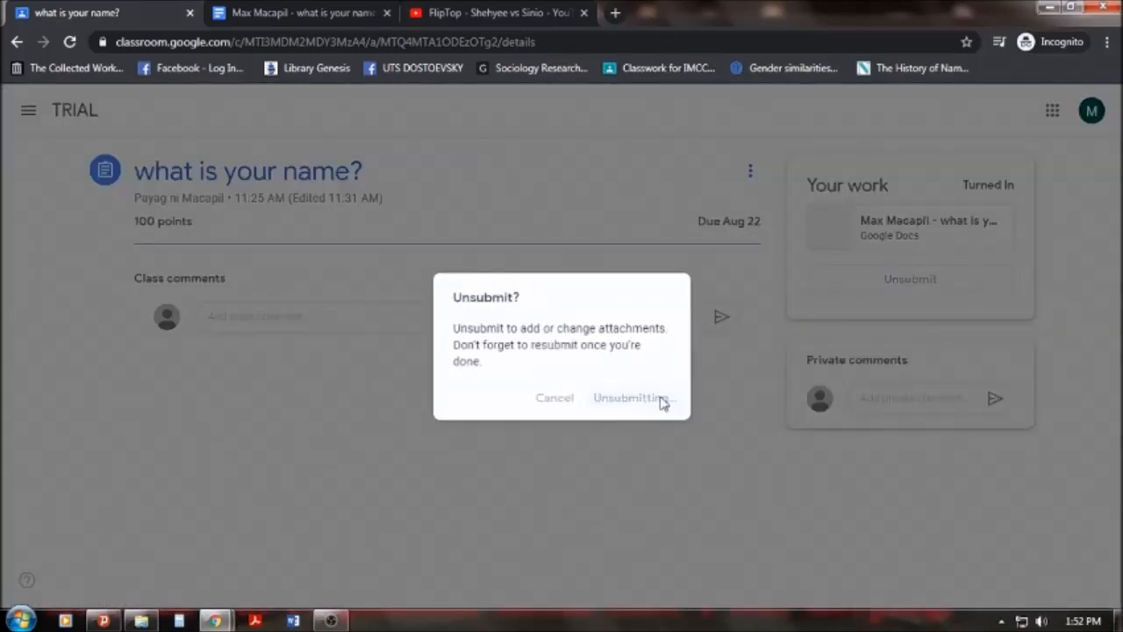
pyautogui.click(626, 397)
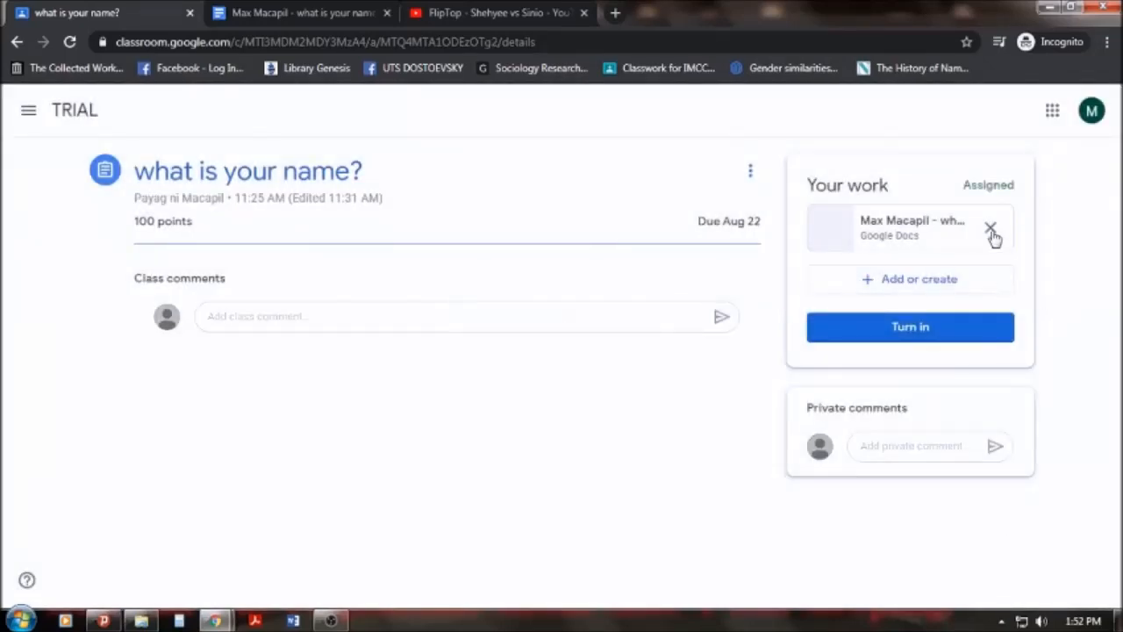
pyautogui.click(991, 228)
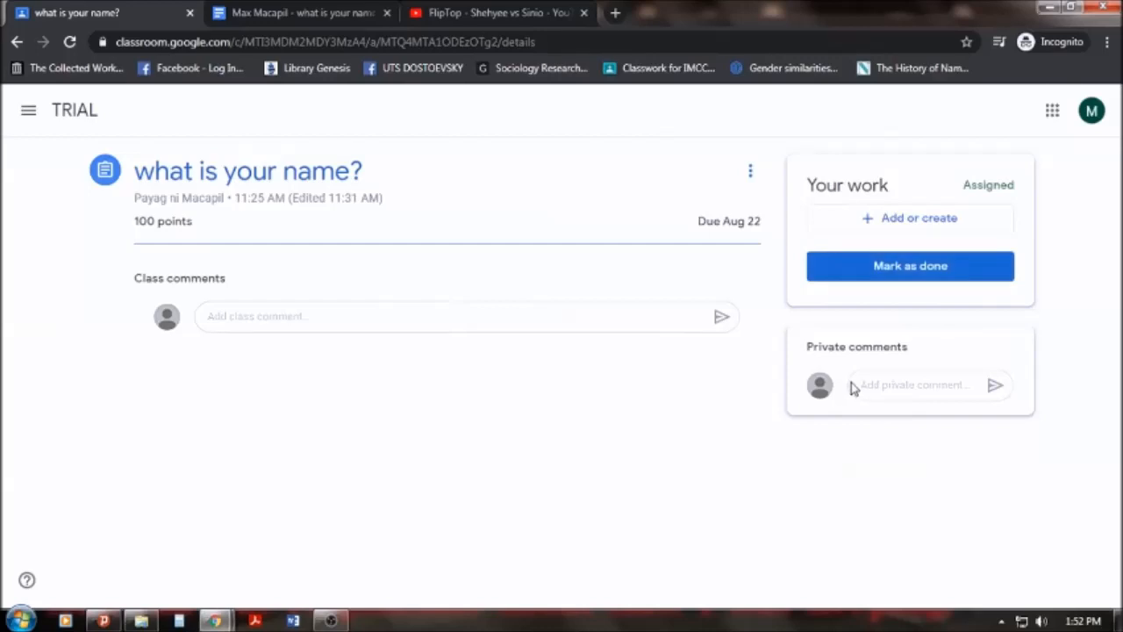
pyautogui.moveTo(910, 266)
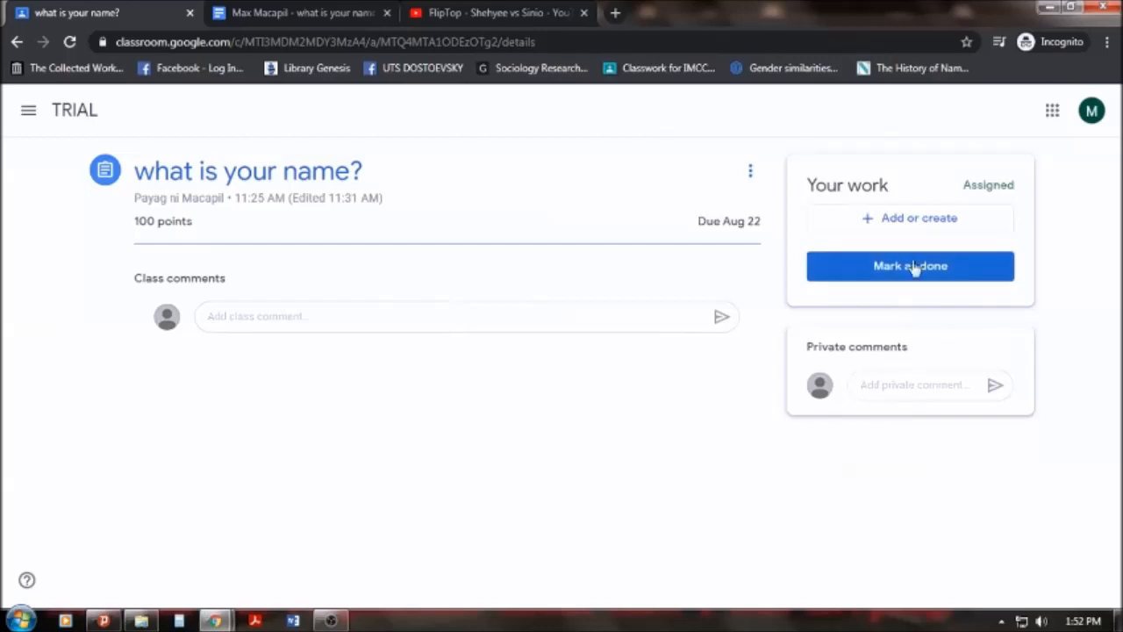
pyautogui.click(910, 217)
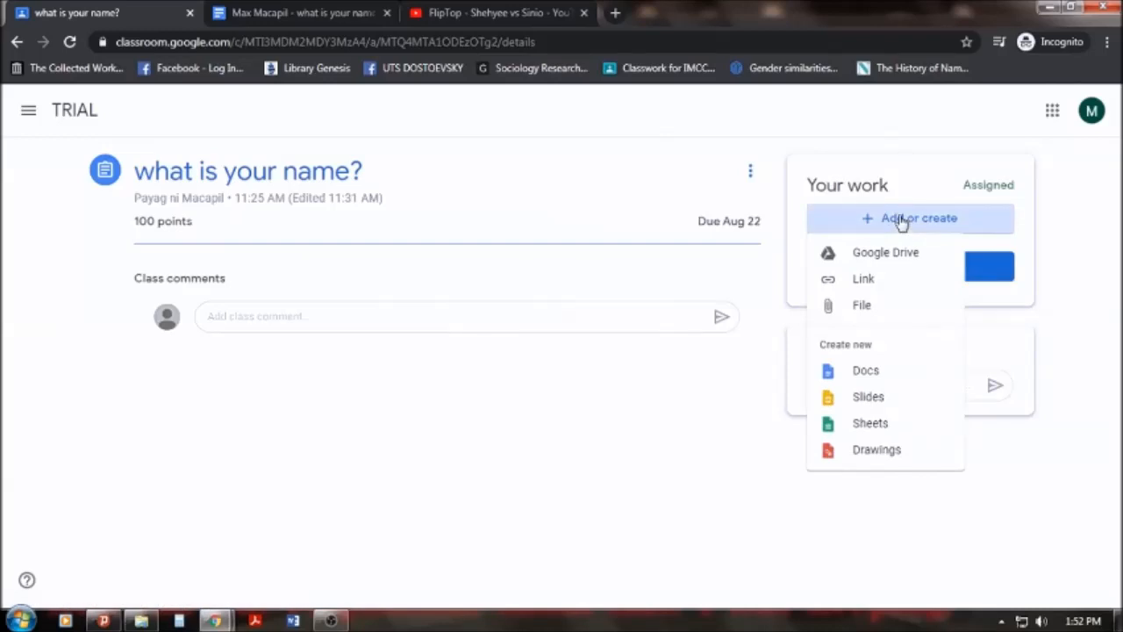
pyautogui.moveTo(920, 317)
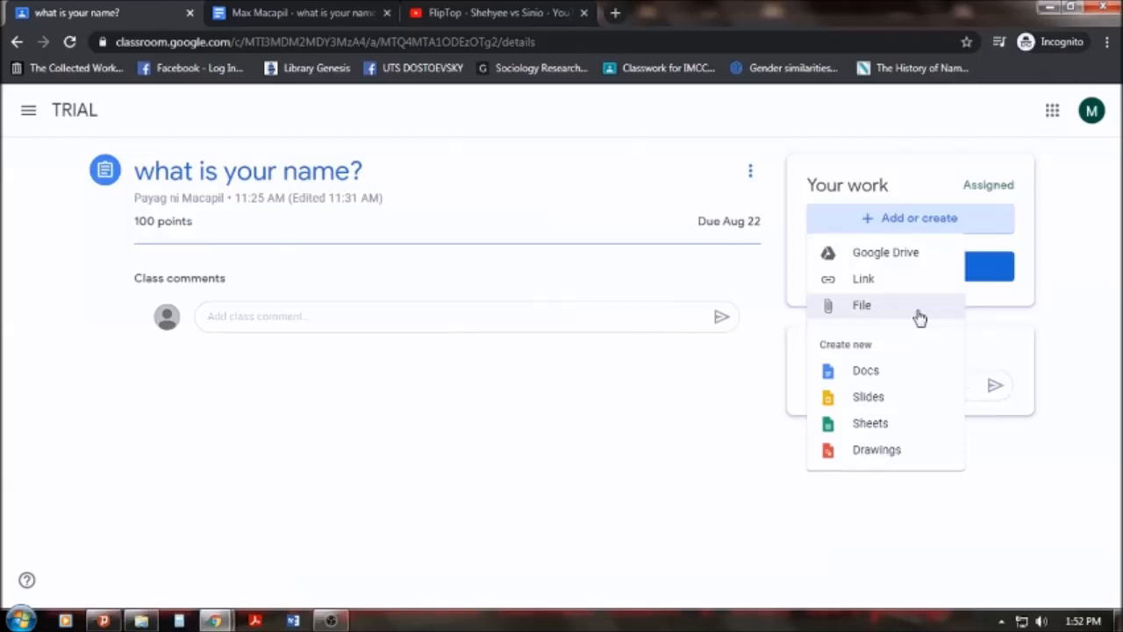
pyautogui.click(861, 305)
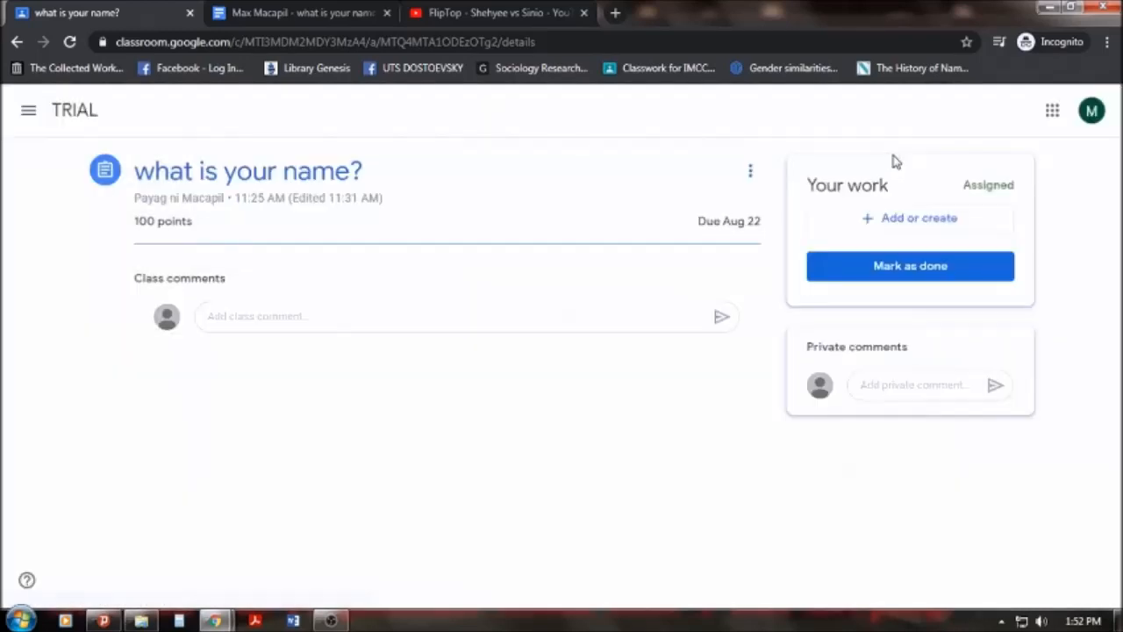
pyautogui.moveTo(20, 295)
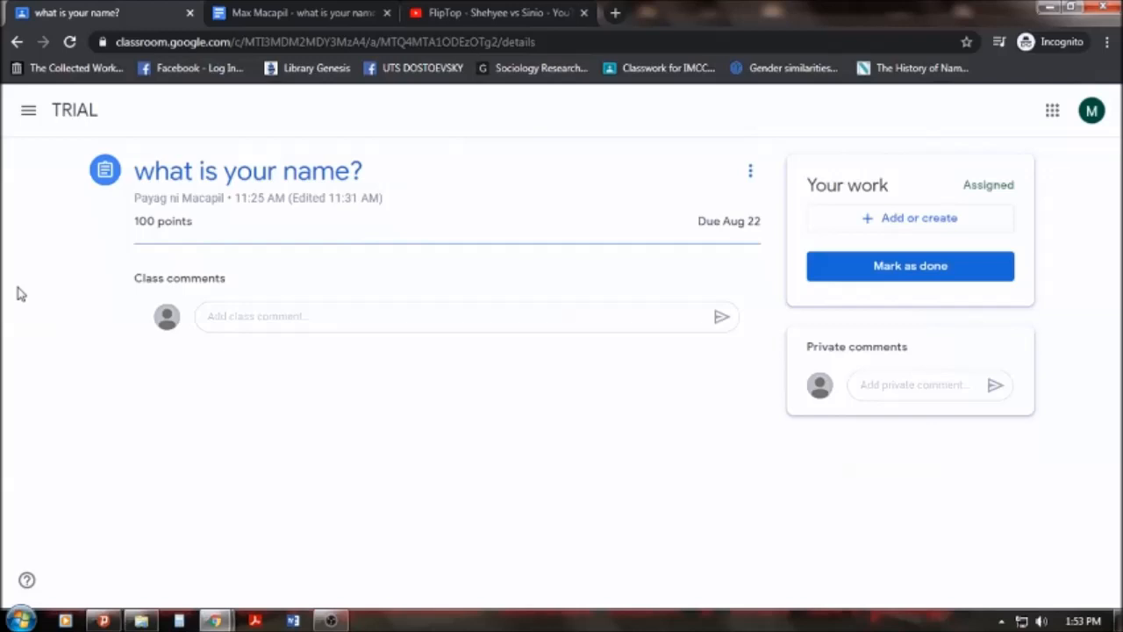
pyautogui.moveTo(856, 217)
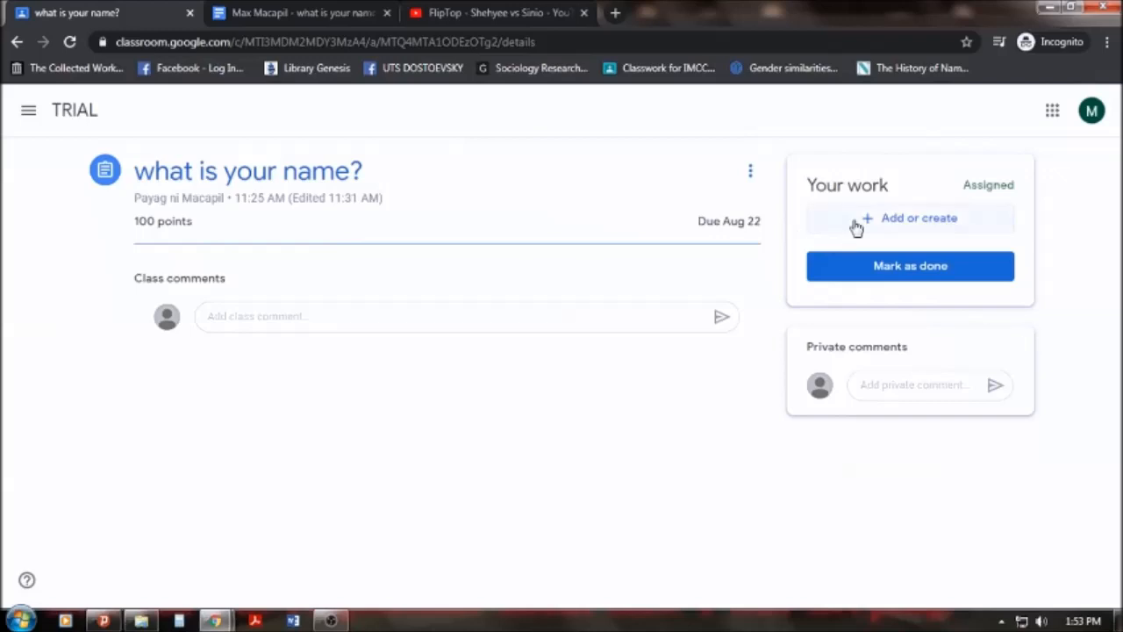
pyautogui.click(910, 217)
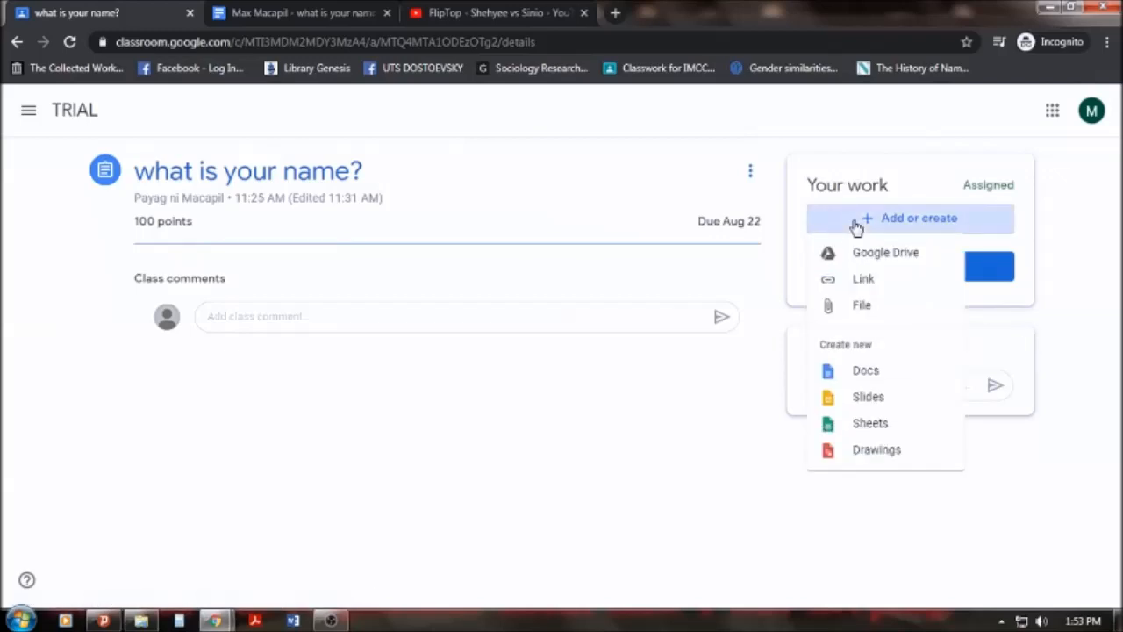
pyautogui.moveTo(841, 383)
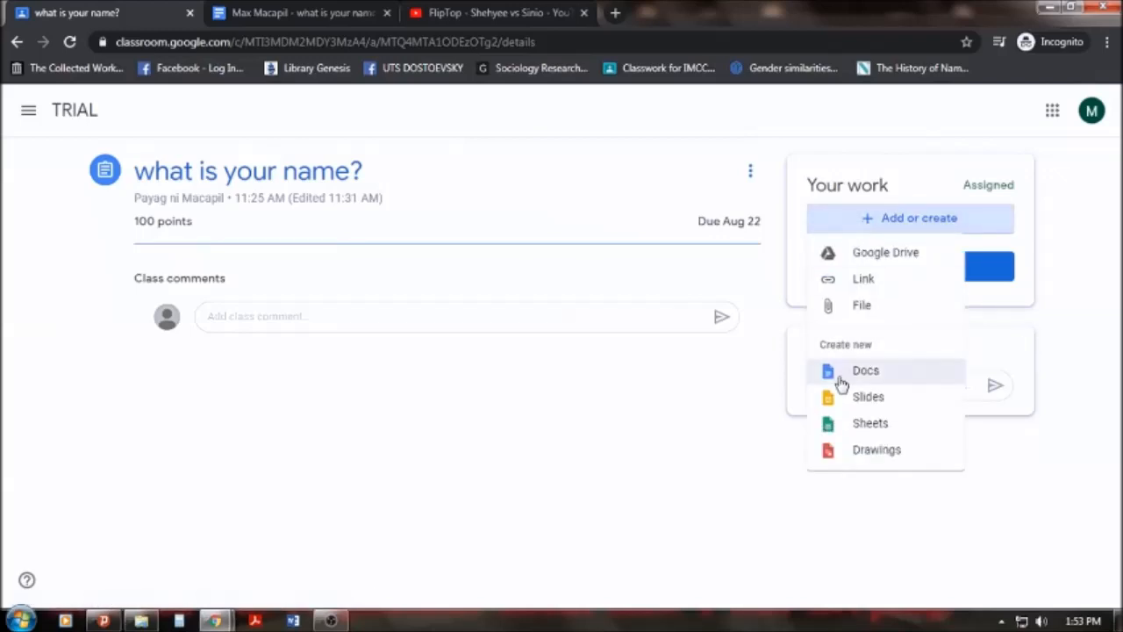
pyautogui.moveTo(868, 397)
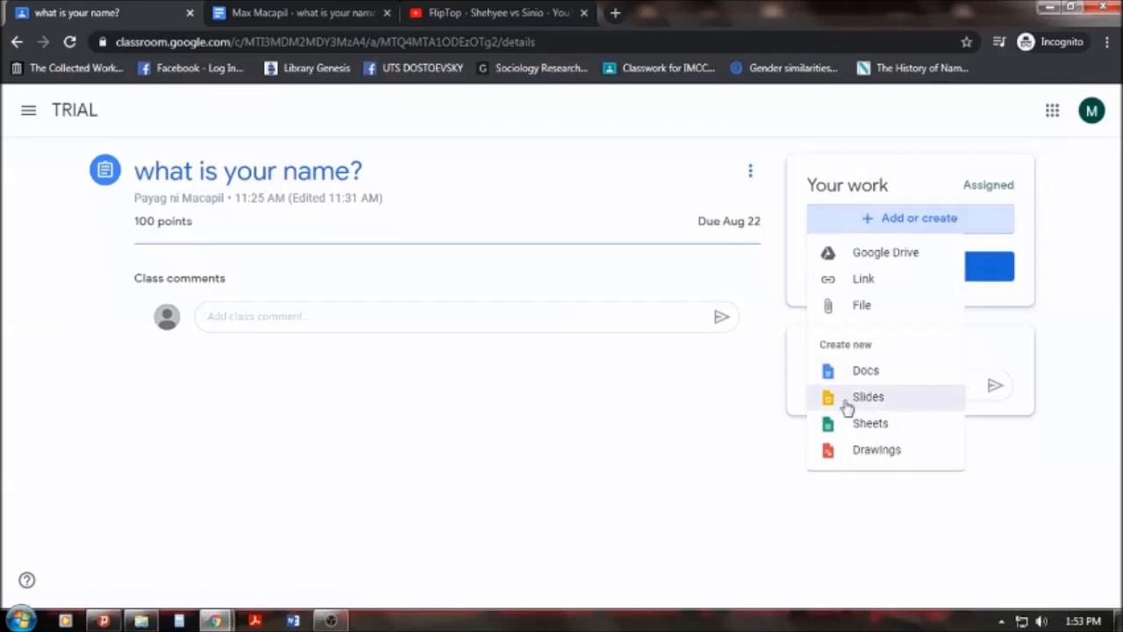
pyautogui.moveTo(898, 406)
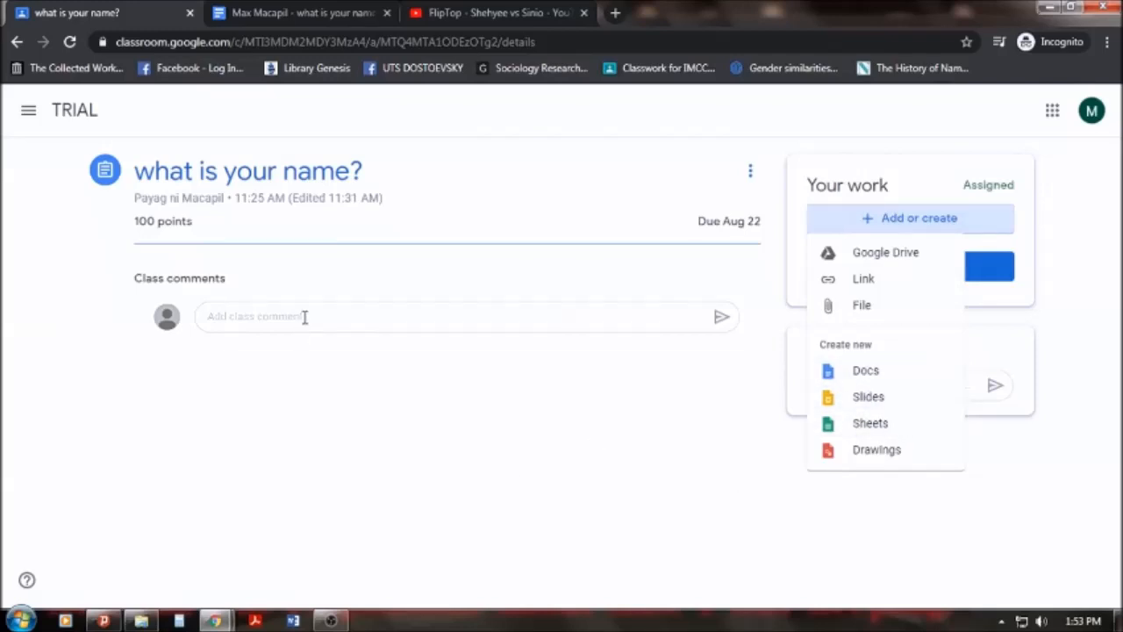
pyautogui.moveTo(306, 315)
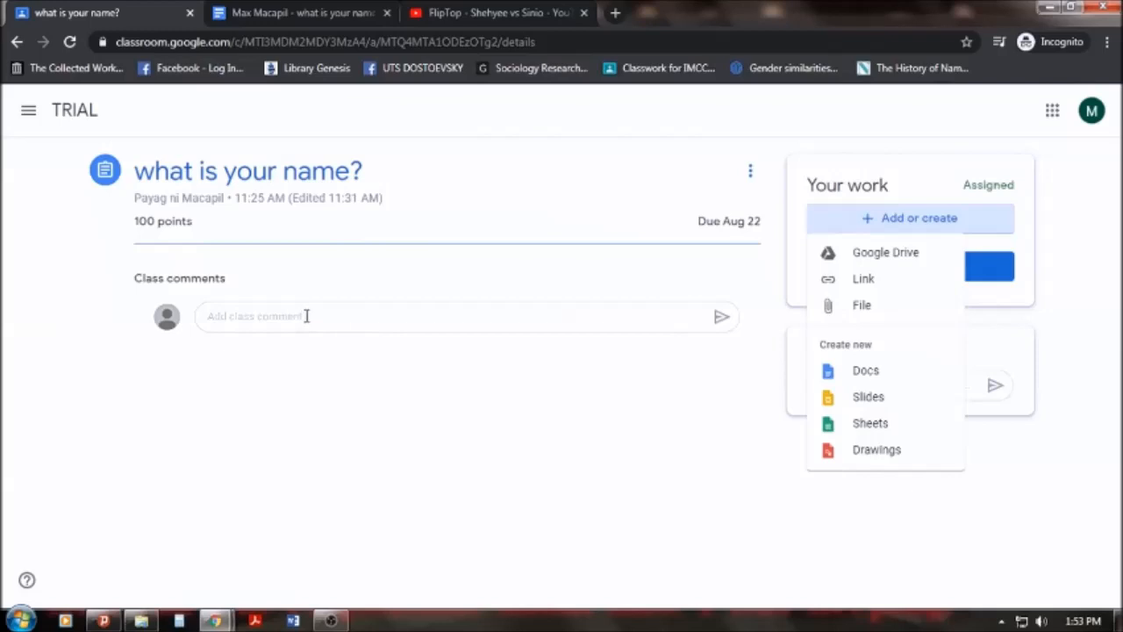
pyautogui.moveTo(325, 314)
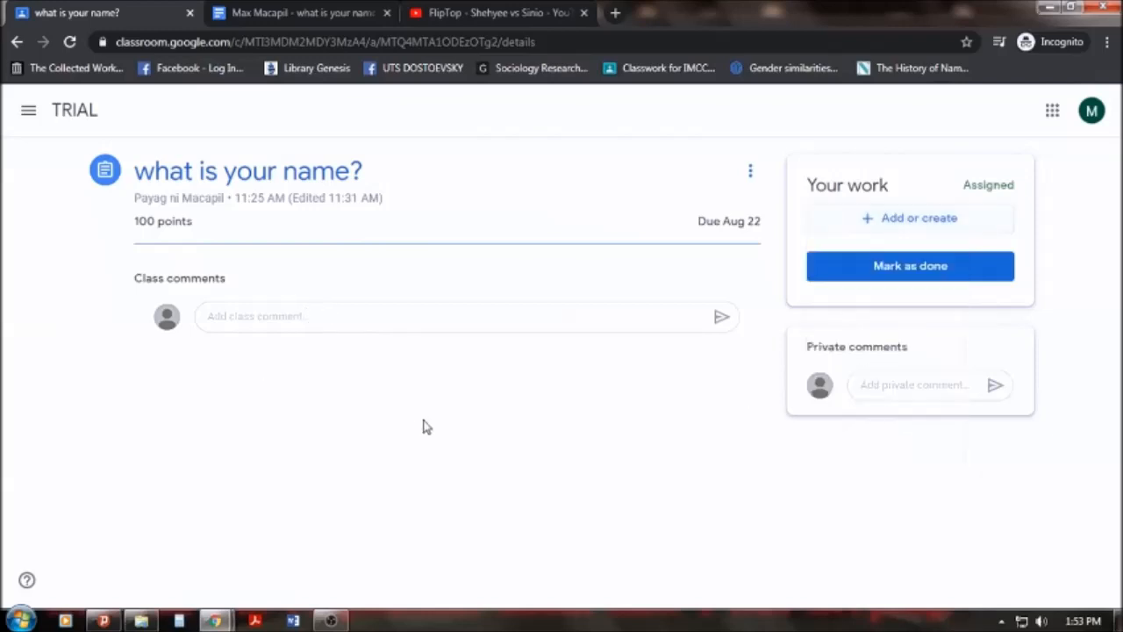
pyautogui.moveTo(451, 388)
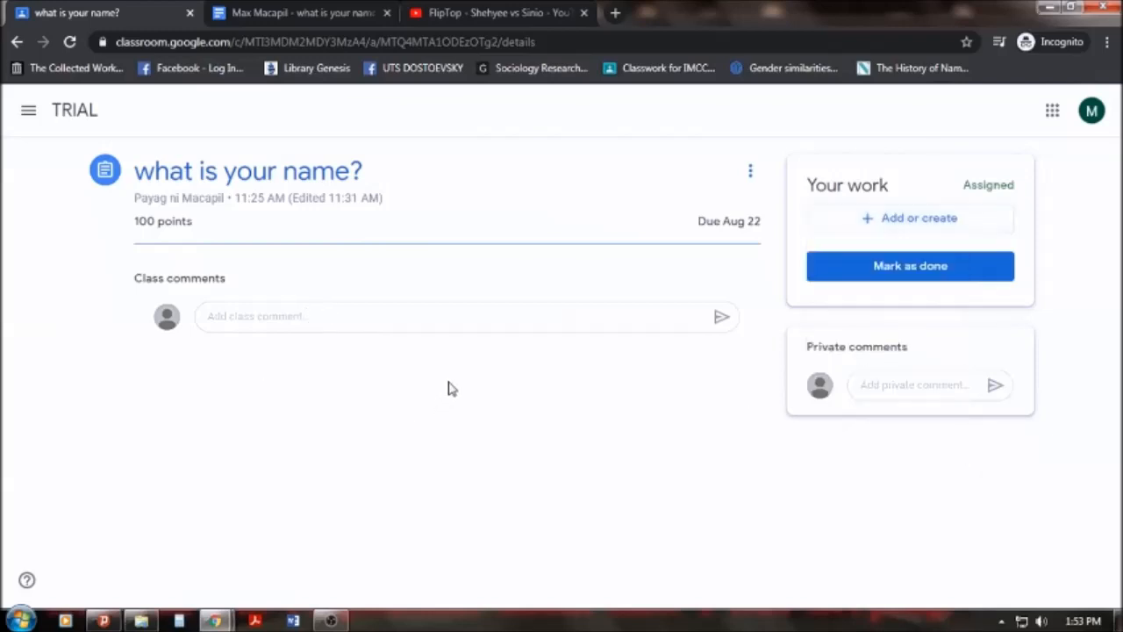